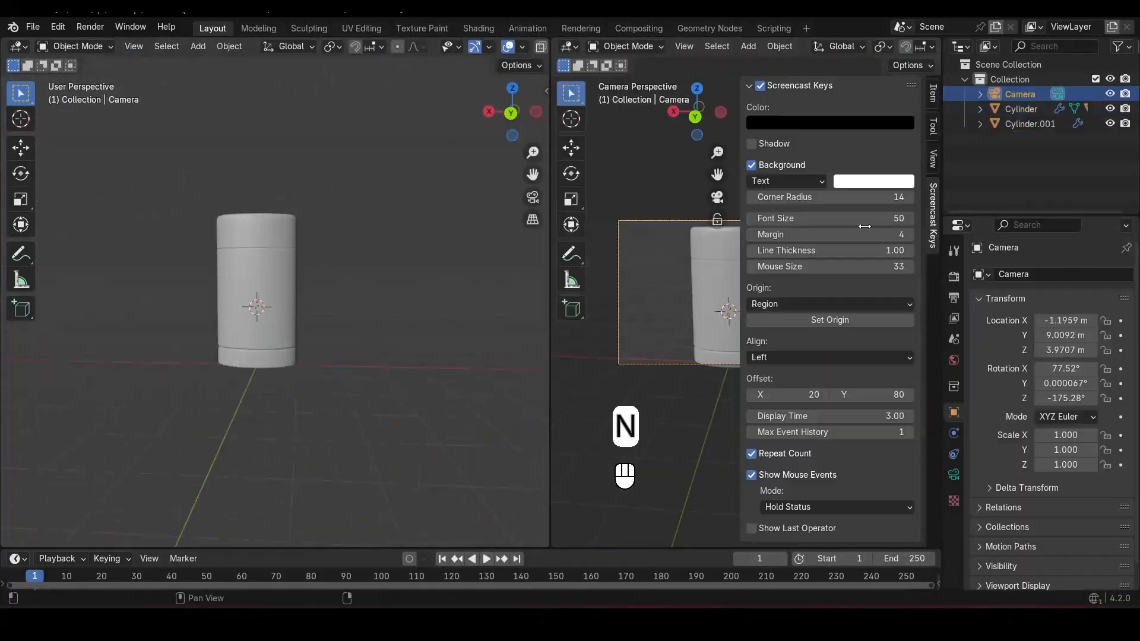
Switch the left perspective area to a Shader Editor, keeping the camera view beside it
left_click(1086, 299)
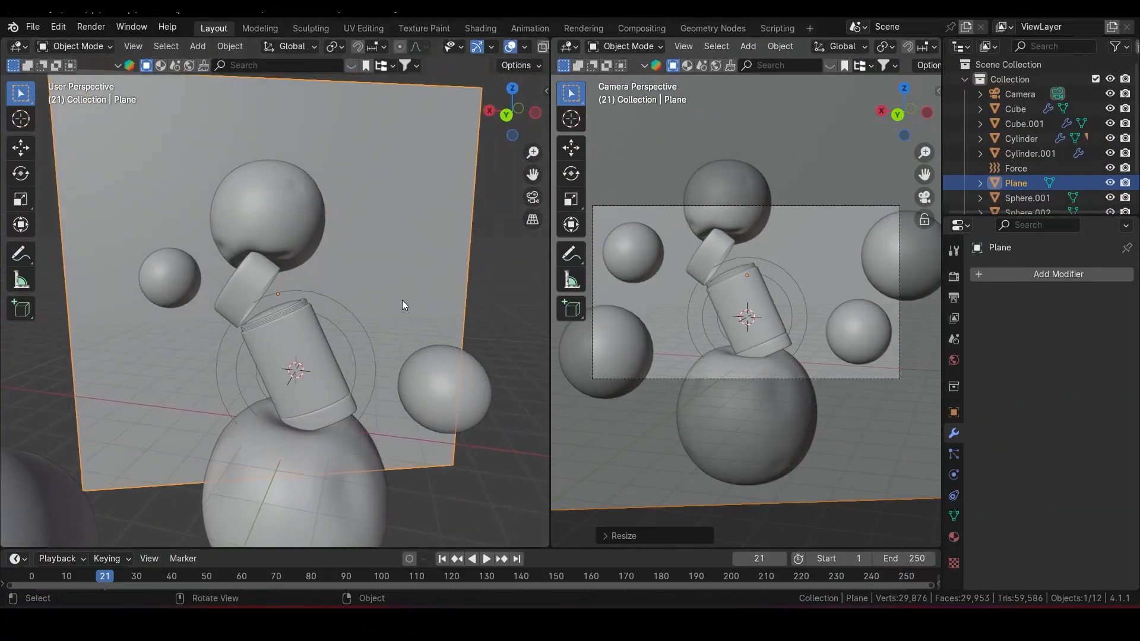
left_click(16, 46)
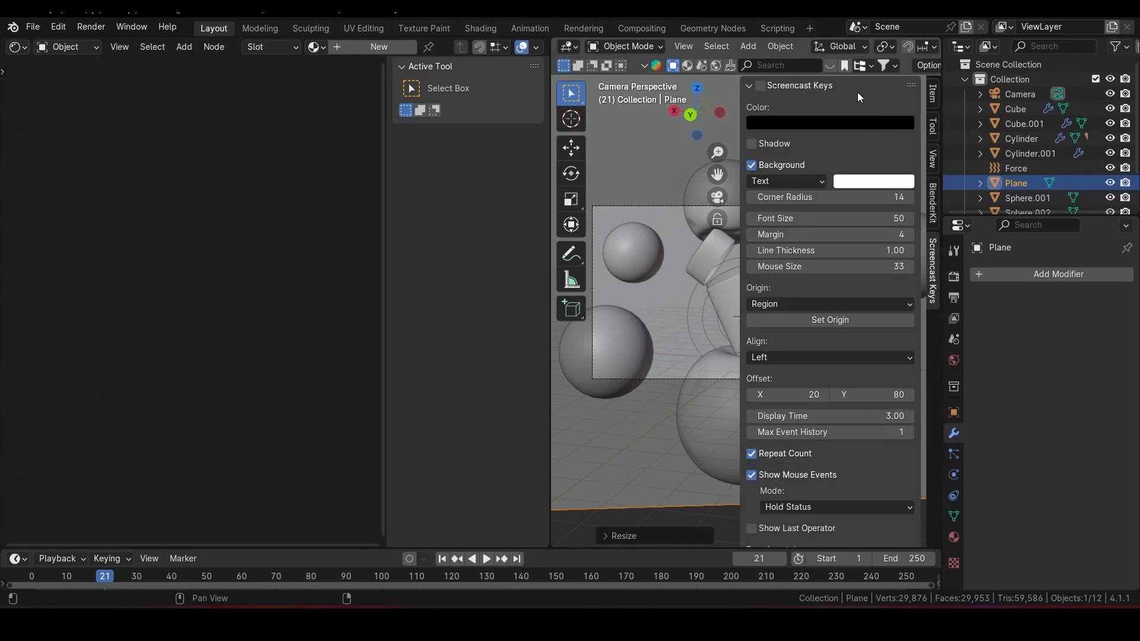
Hide the N sidebar holding the Screencast Keys settings
left_click(758, 85)
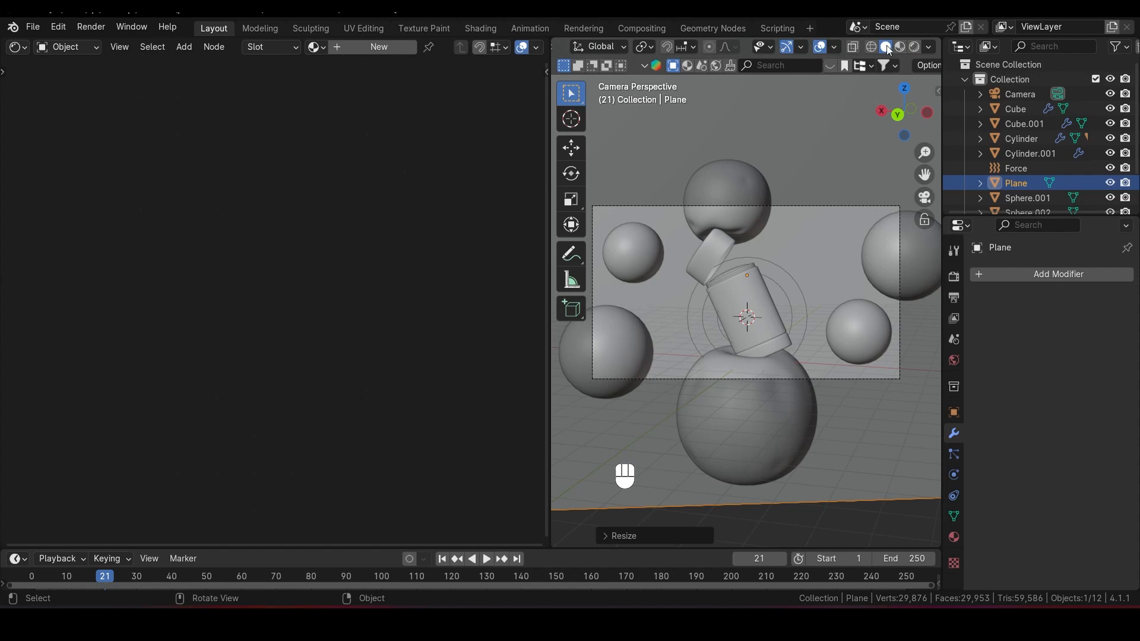
mouse_move(913, 46)
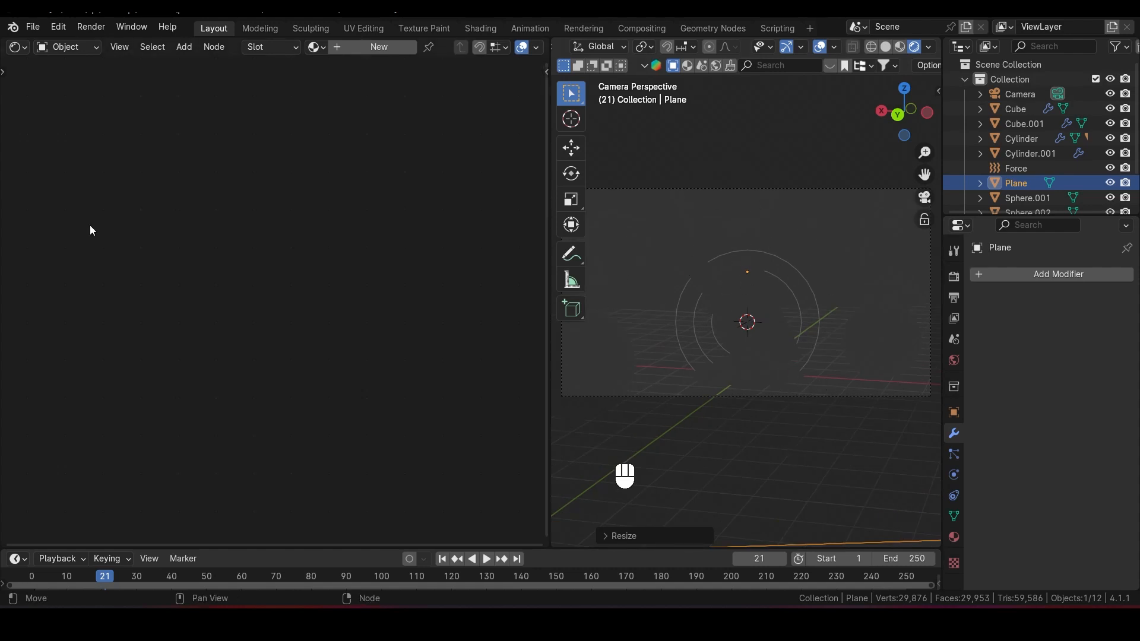
mouse_move(24, 156)
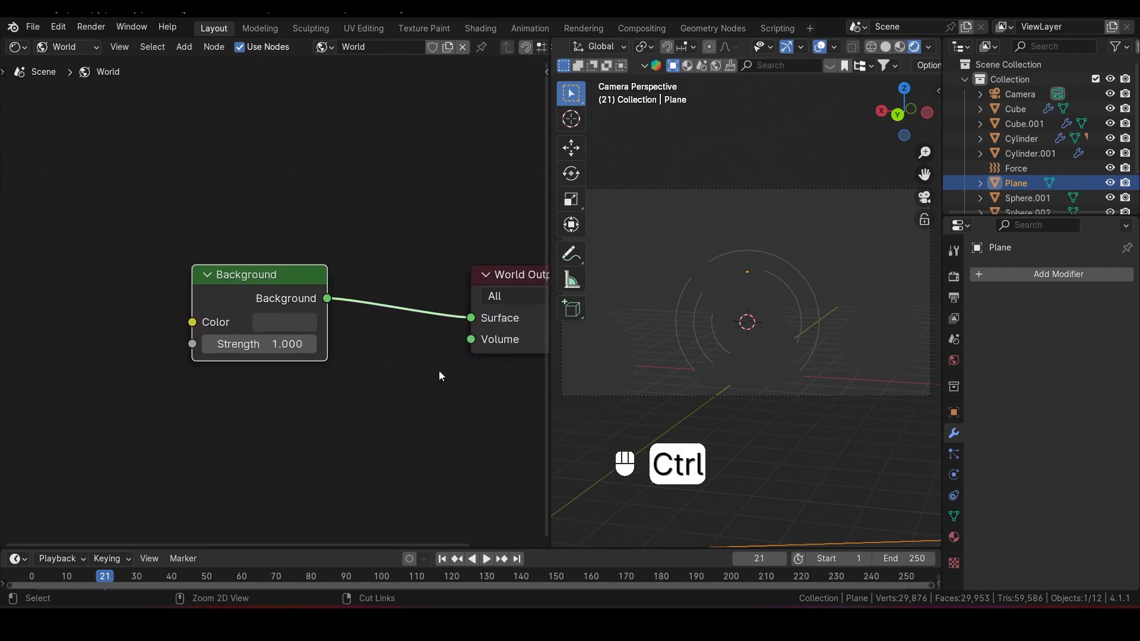
Chain Texture Coordinate, Mapping and Environment Texture into Background, confirming Node Wrangler is enabled
key("ctrl+t")
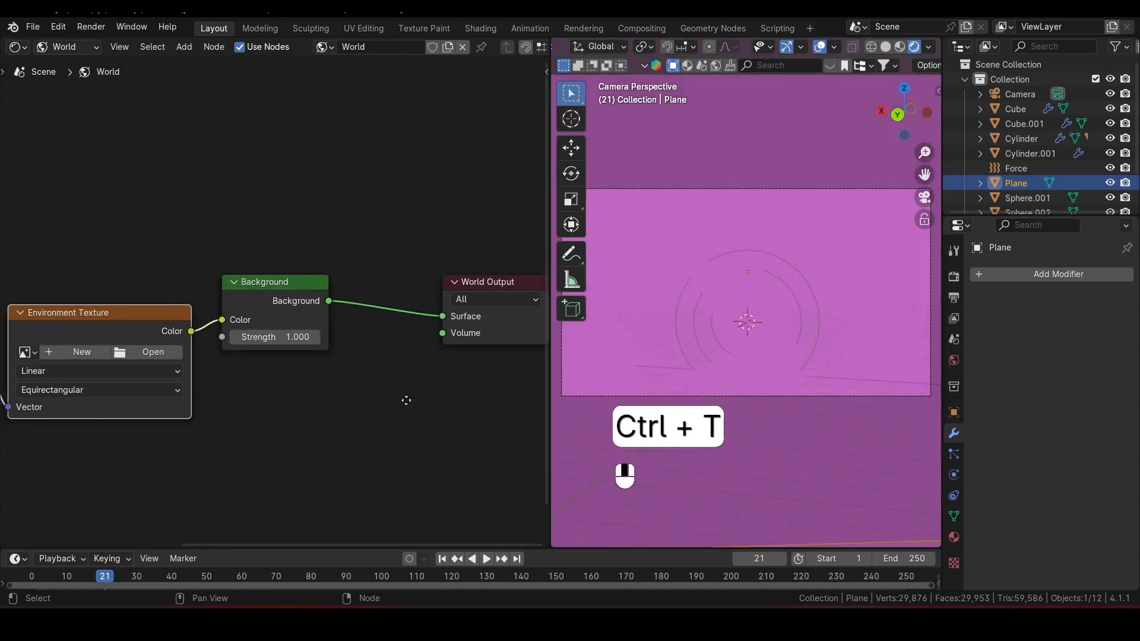
key("ctrl+t")
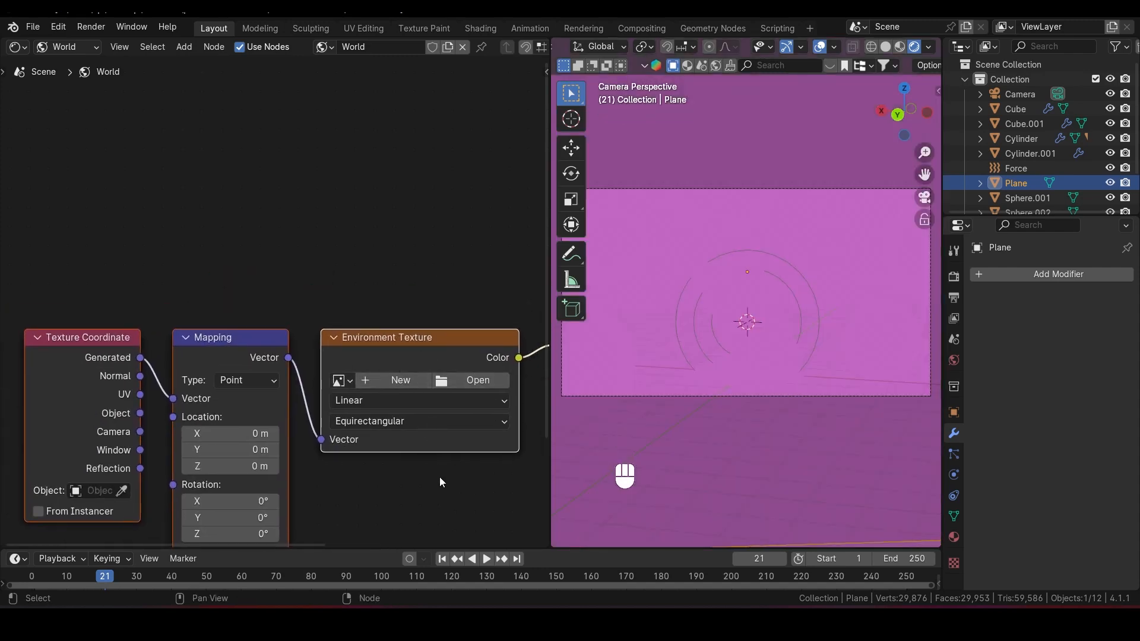
left_click(58, 27)
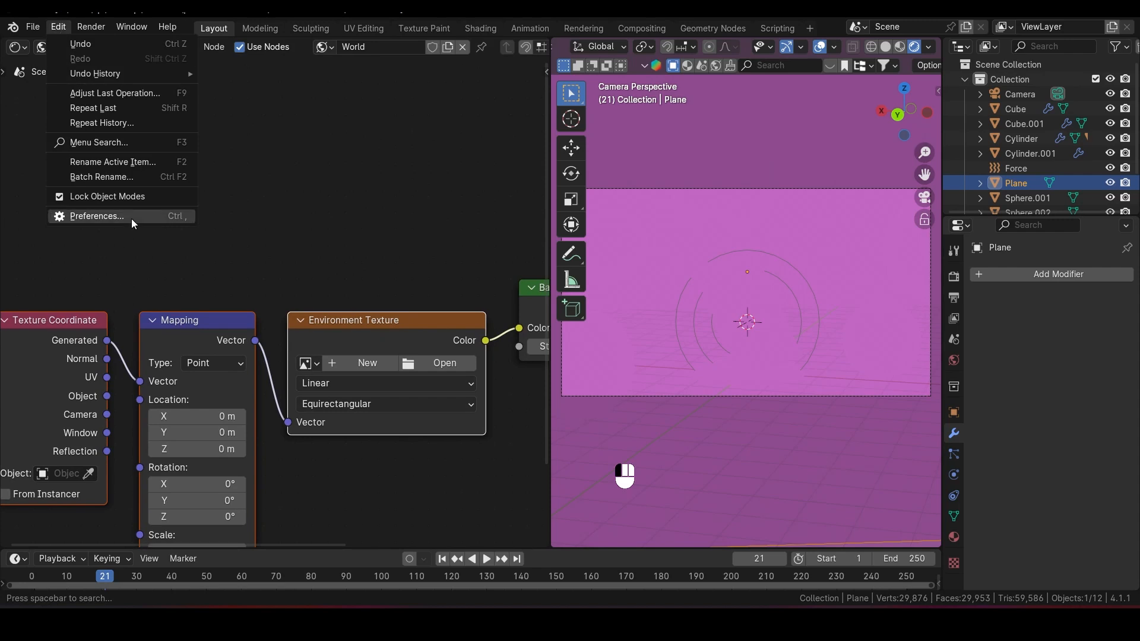
left_click(96, 216)
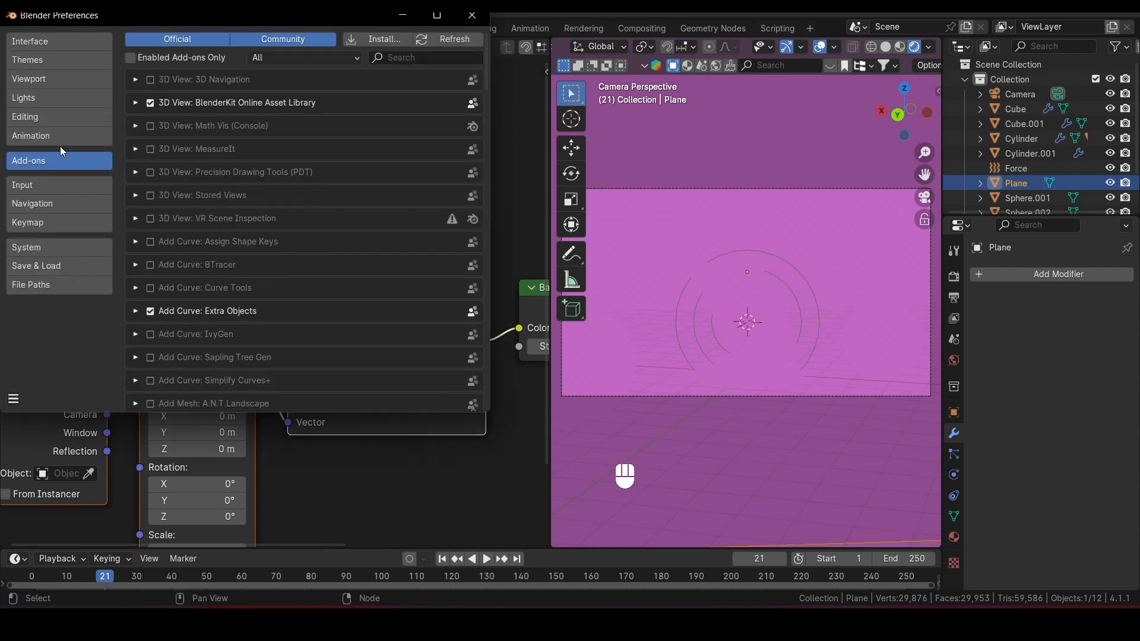
type("node wr")
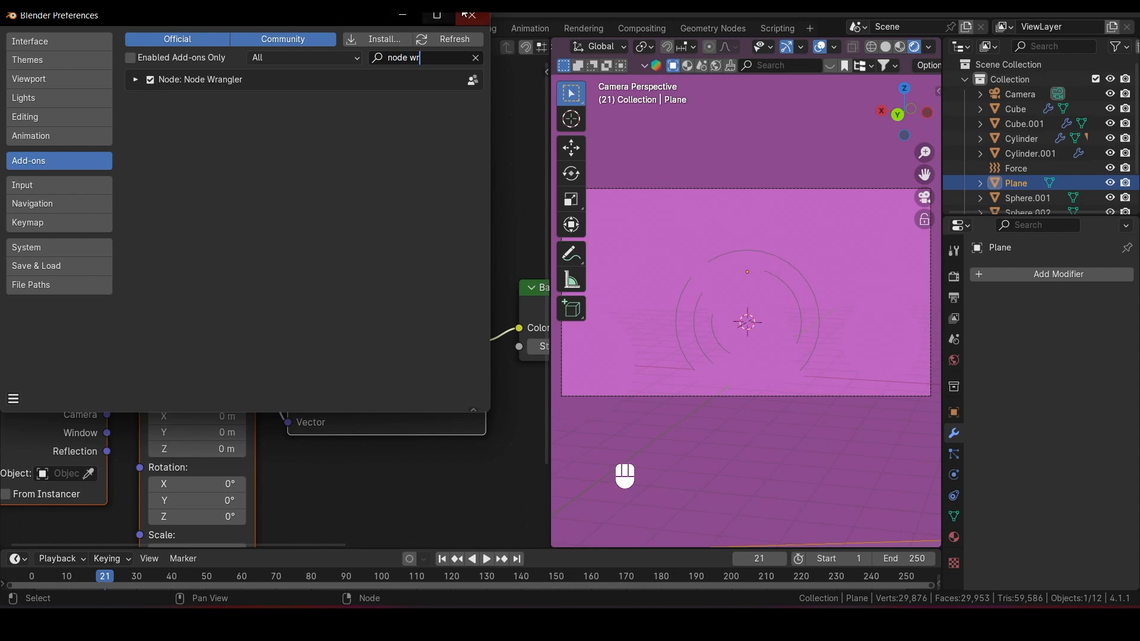
left_click(469, 15)
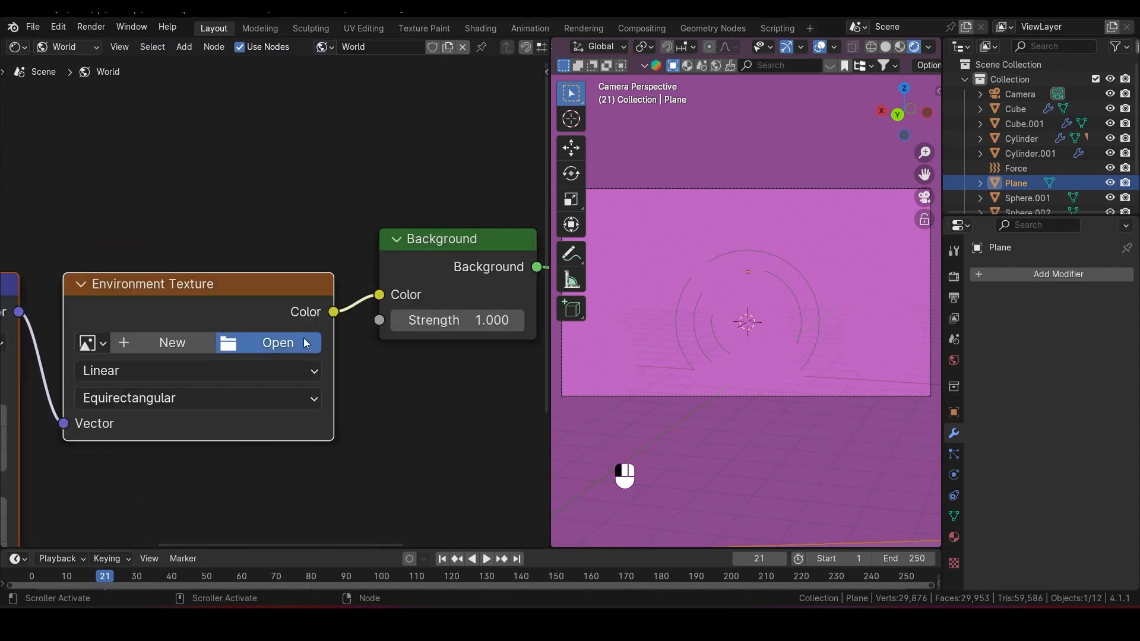
Load Blender 4.1's bundled city.exr world HDRI and set Background Strength to 0.2
left_click(277, 345)
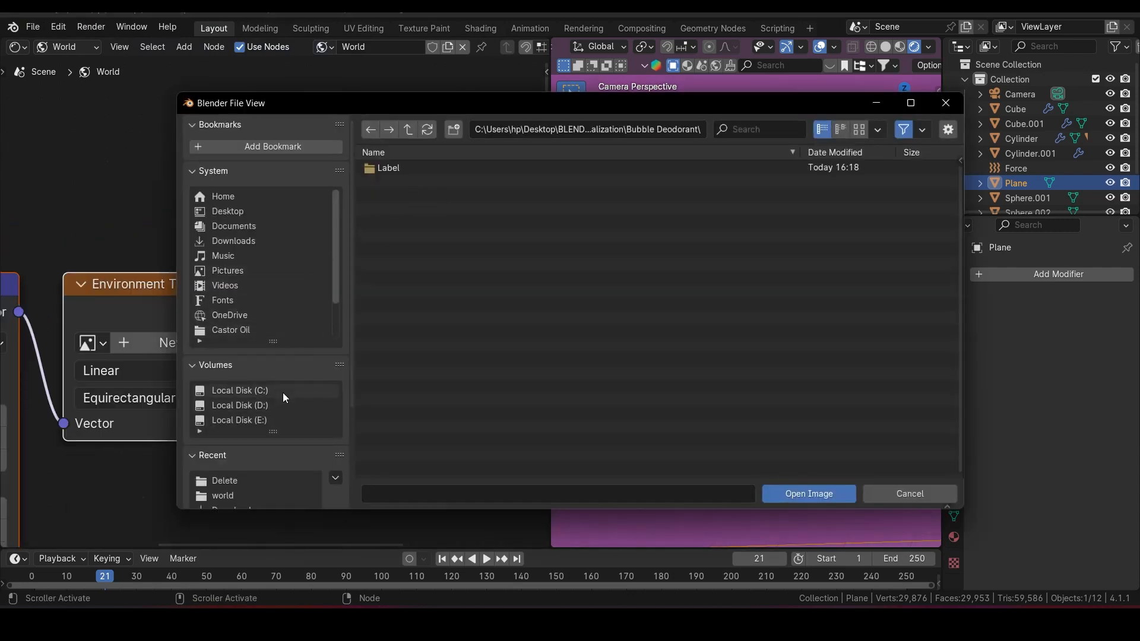
left_click(239, 391)
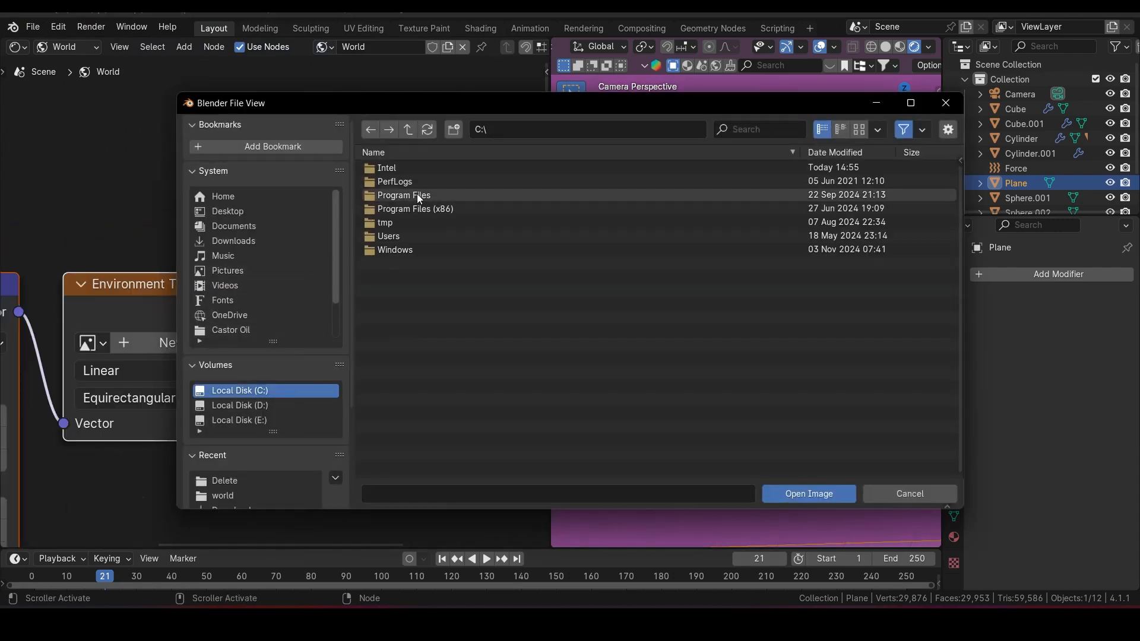
double_click(403, 195)
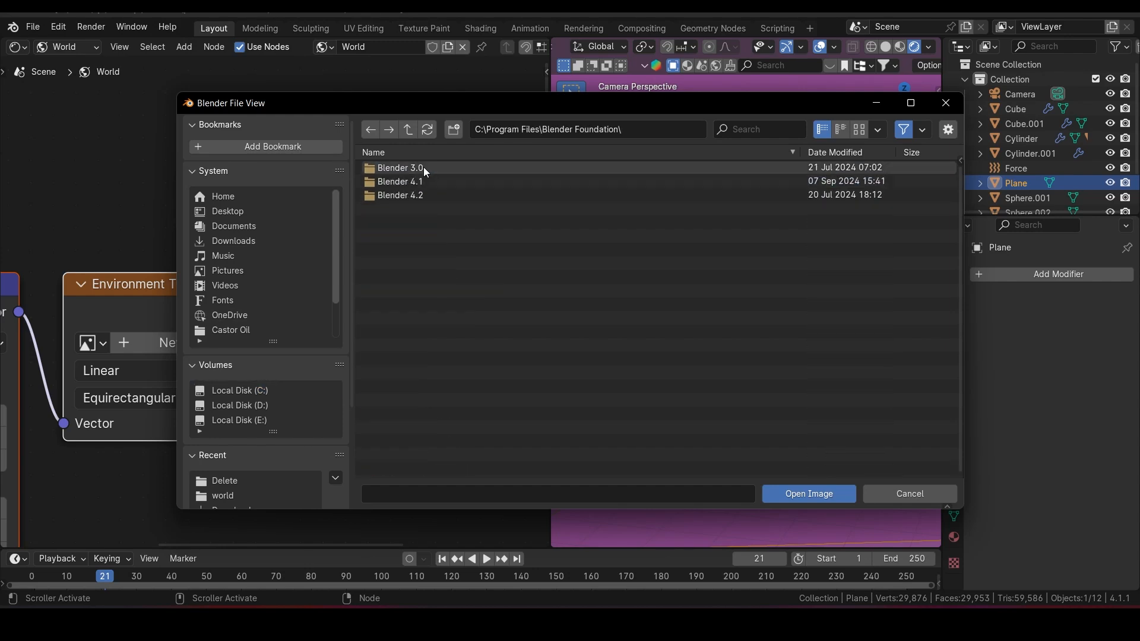
double_click(400, 182)
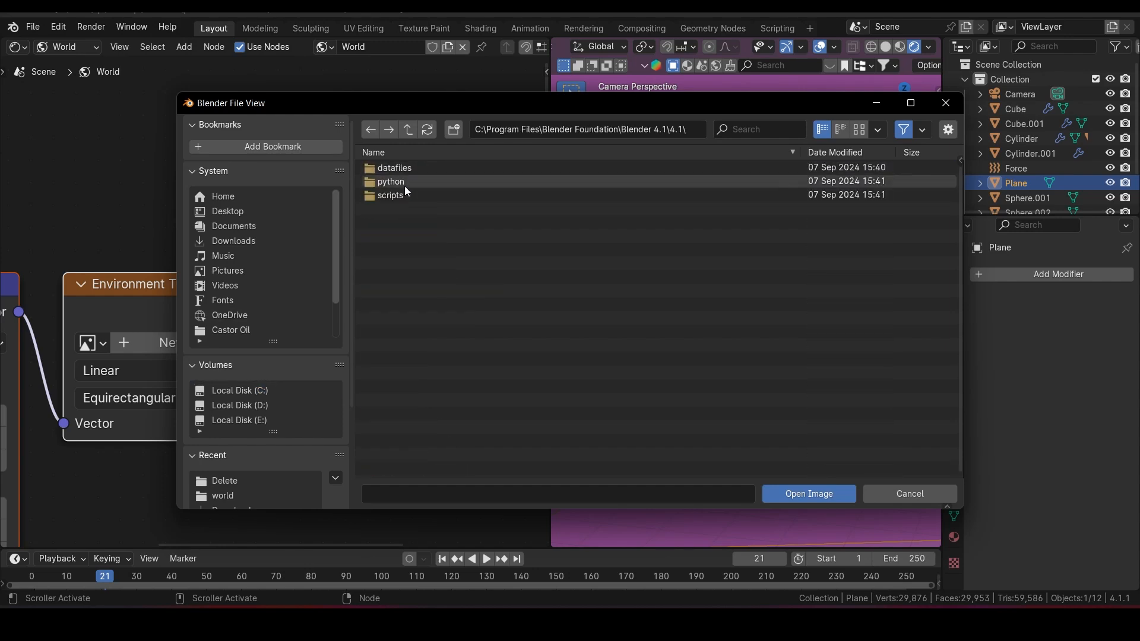
double_click(395, 168)
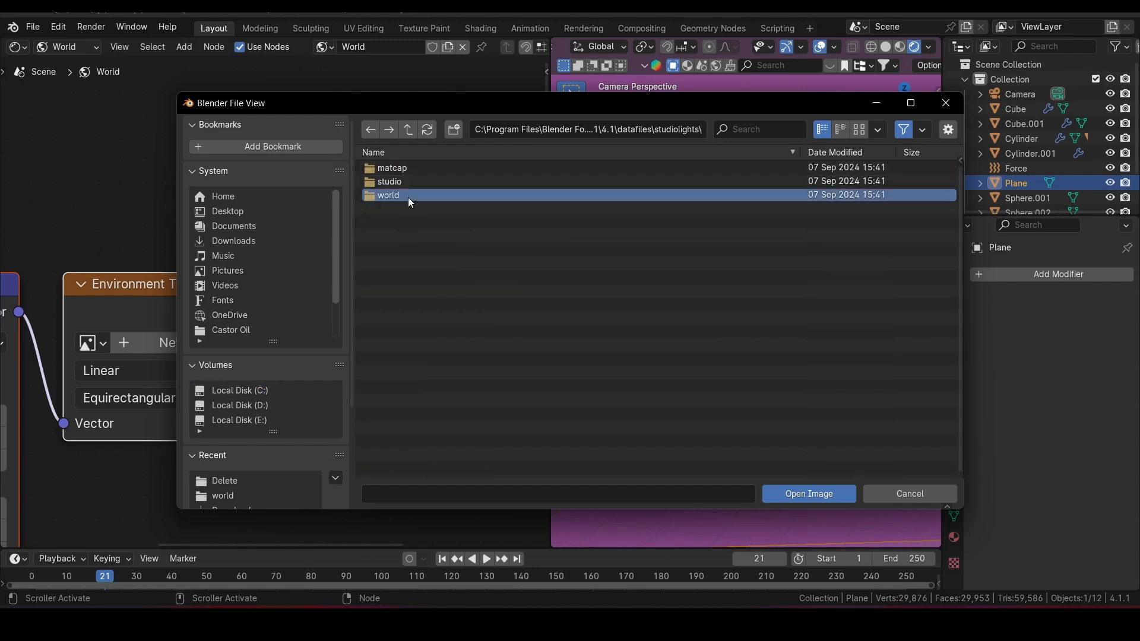
double_click(388, 195)
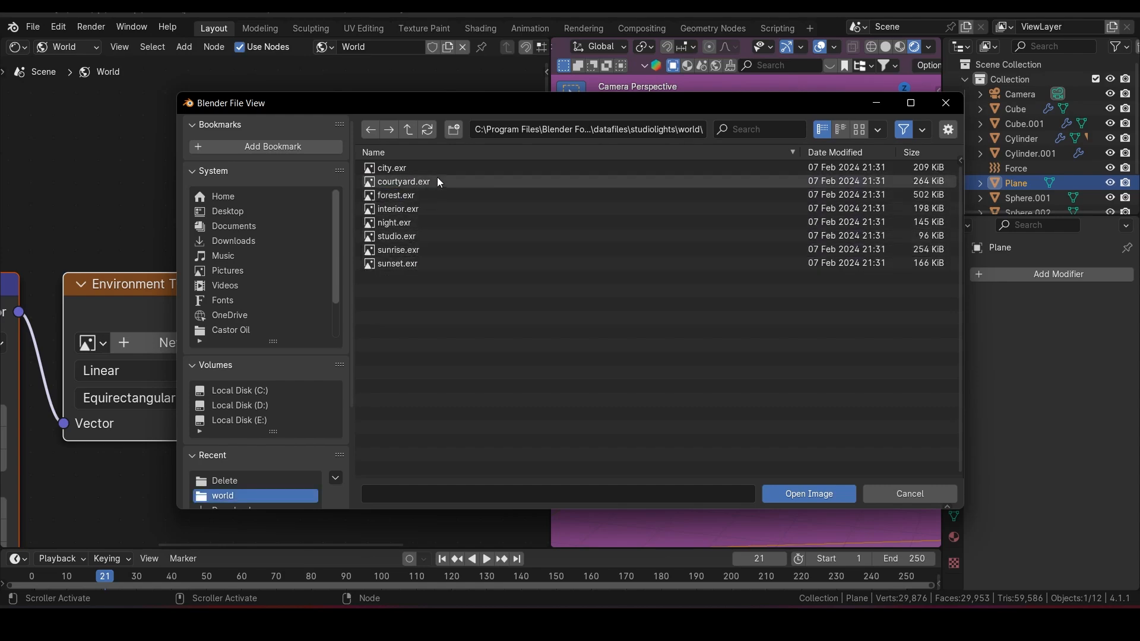
left_click(391, 168)
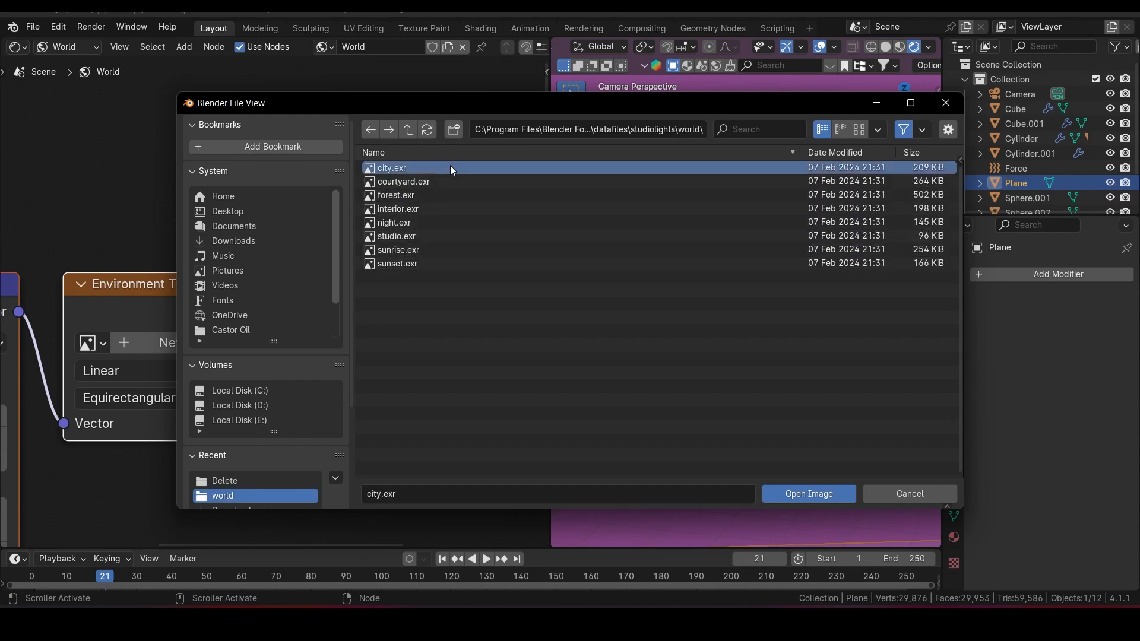
left_click(806, 493)
type("0.")
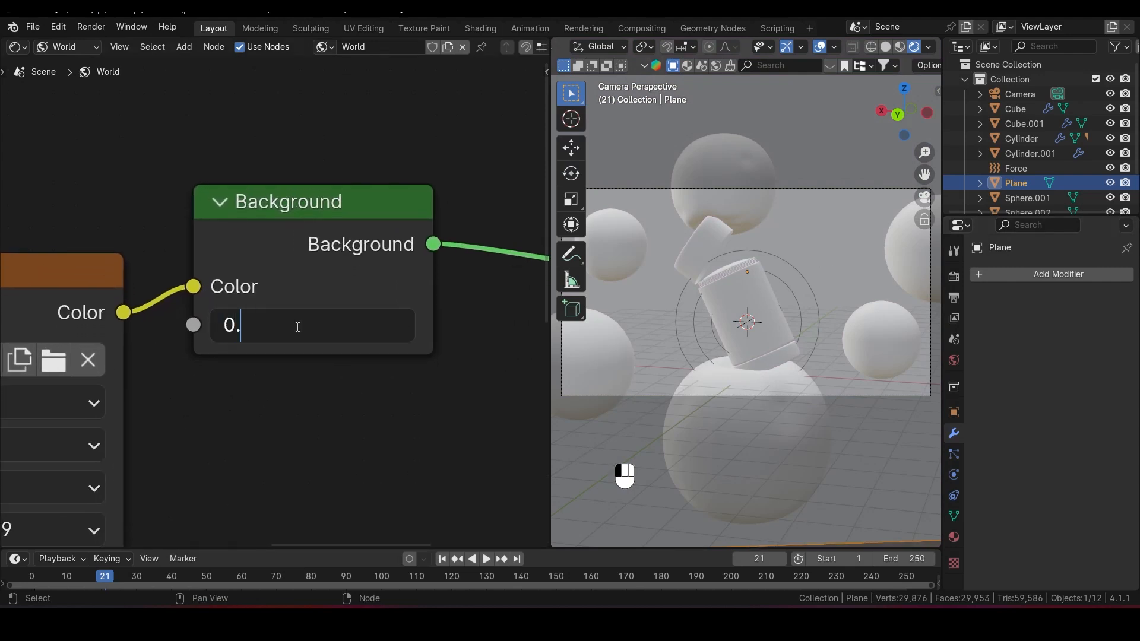
type("2")
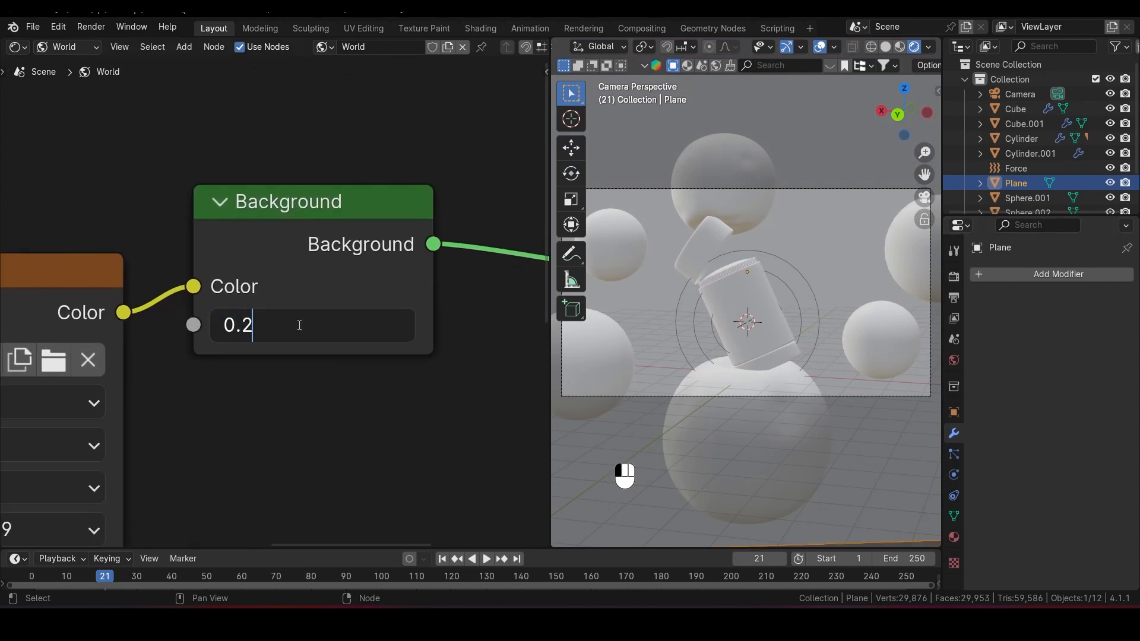
key("Return")
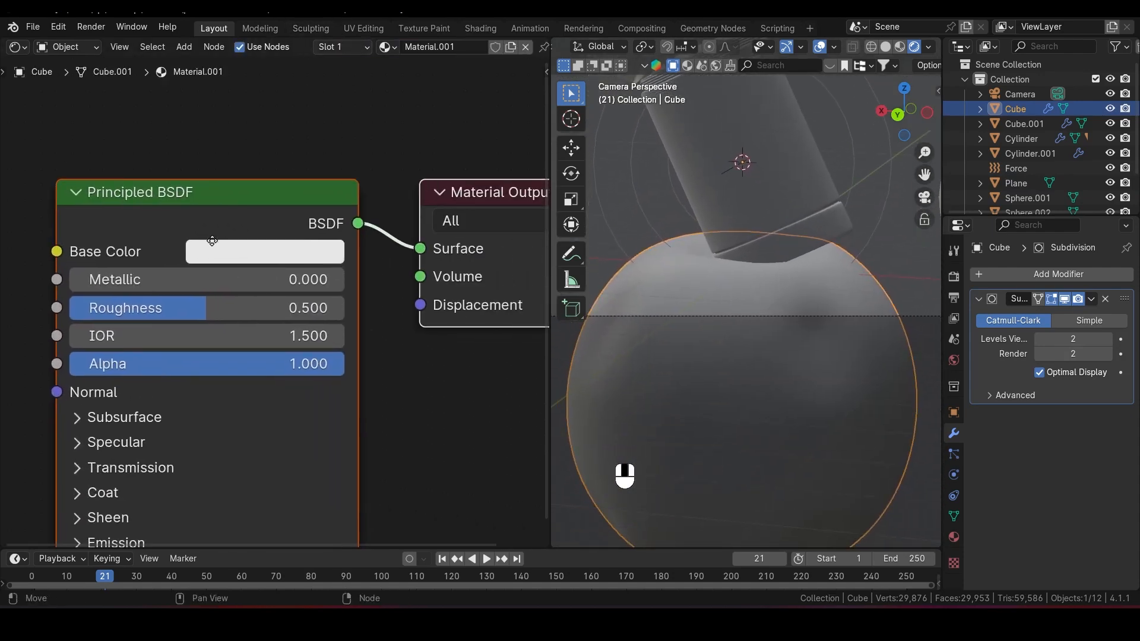
Set the Cube bubble's Principled BSDF Base Color to light blue with 0.1 roughness
left_click(264, 251)
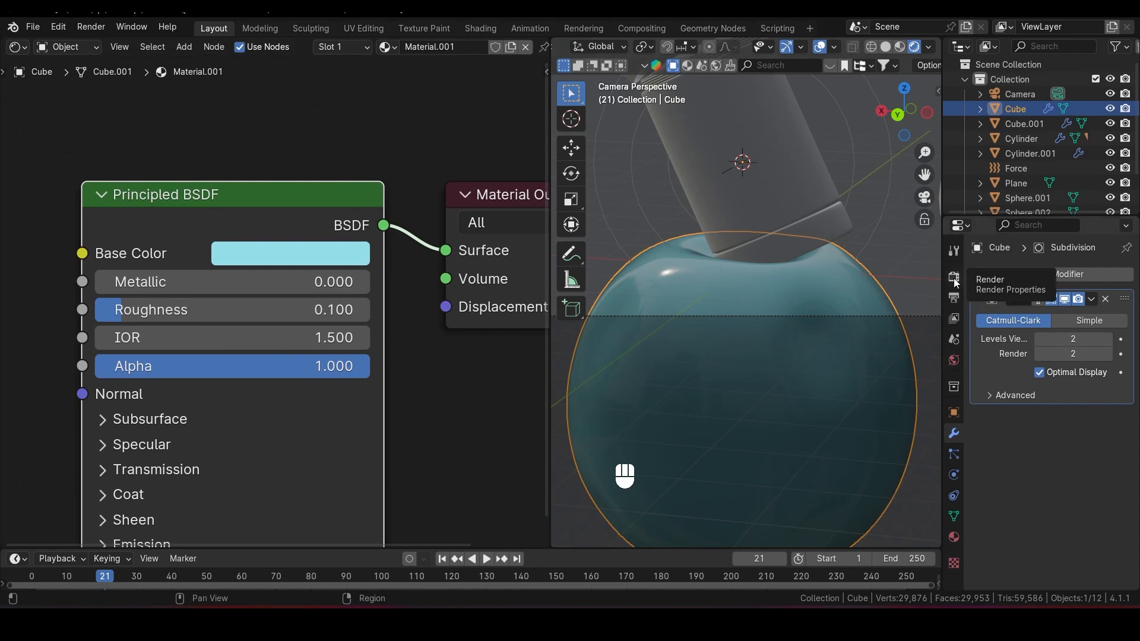
Set the render engine to Cycles with GPU Compute and save the file
left_click(953, 278)
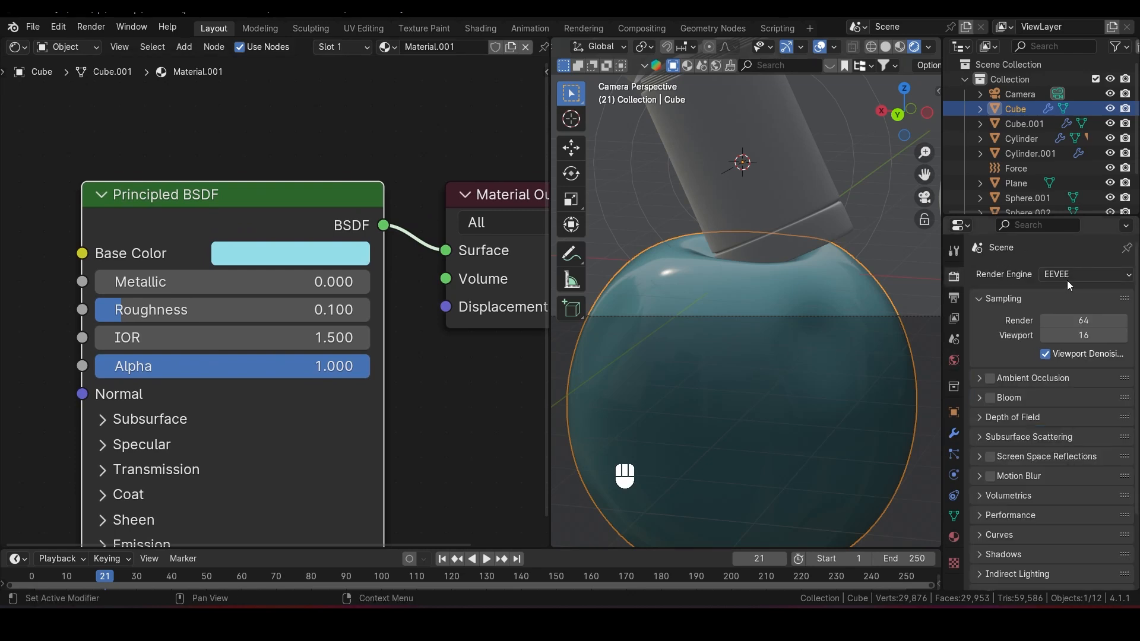
left_click(1083, 275)
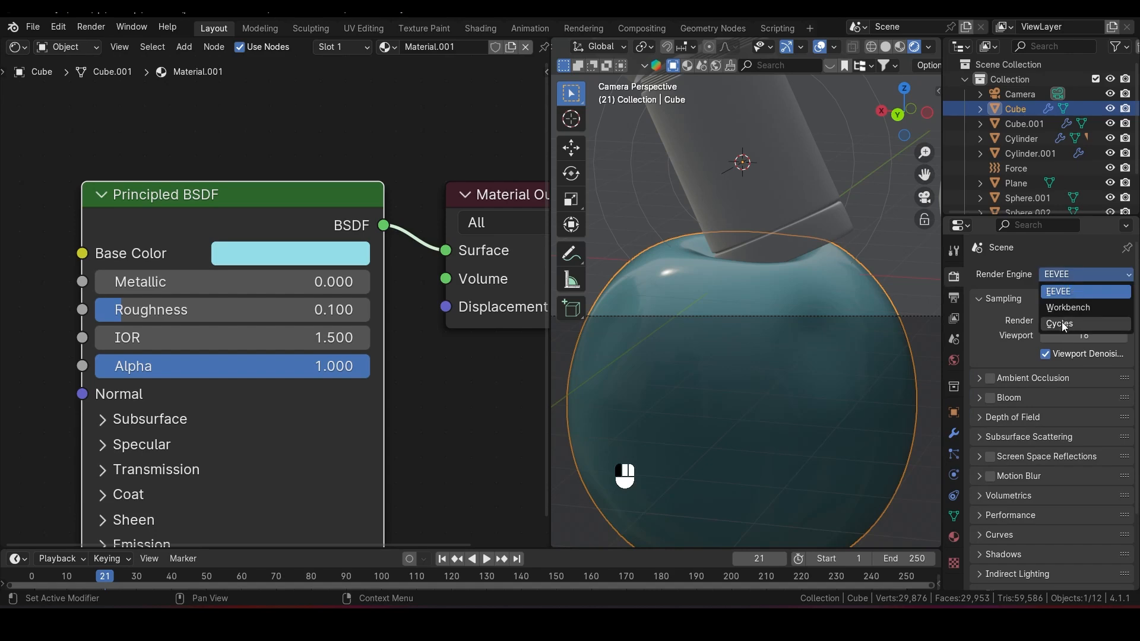
left_click(1060, 323)
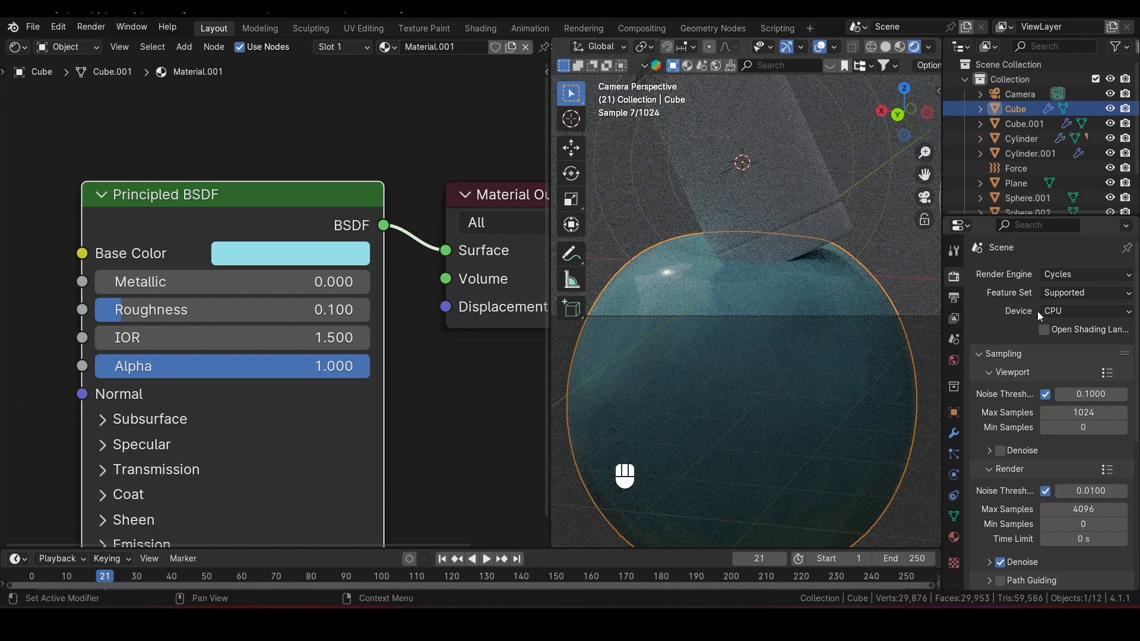
left_click(1083, 311)
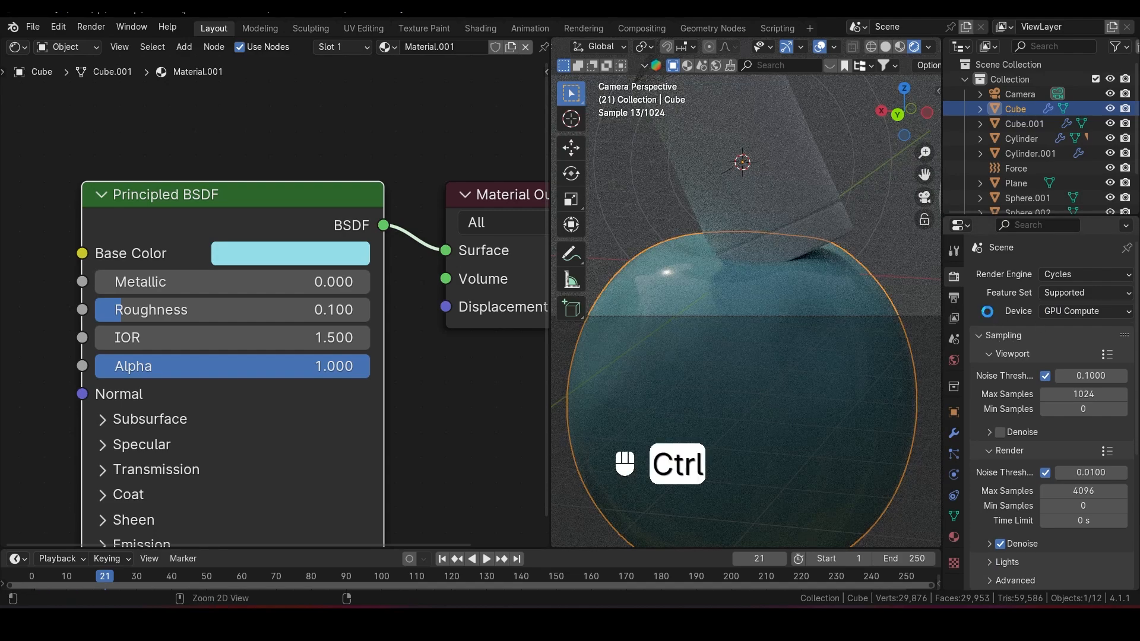
key("ctrl+s")
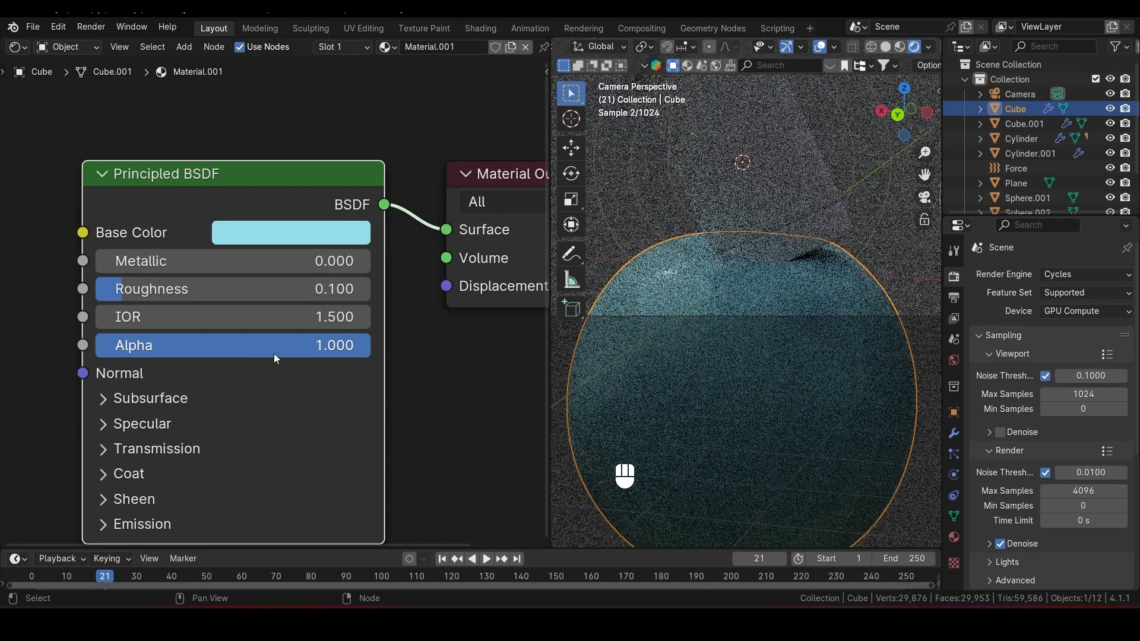
Link the large lower sphere's glossy blue material to the upper sphere with Ctrl+L
left_click(290, 232)
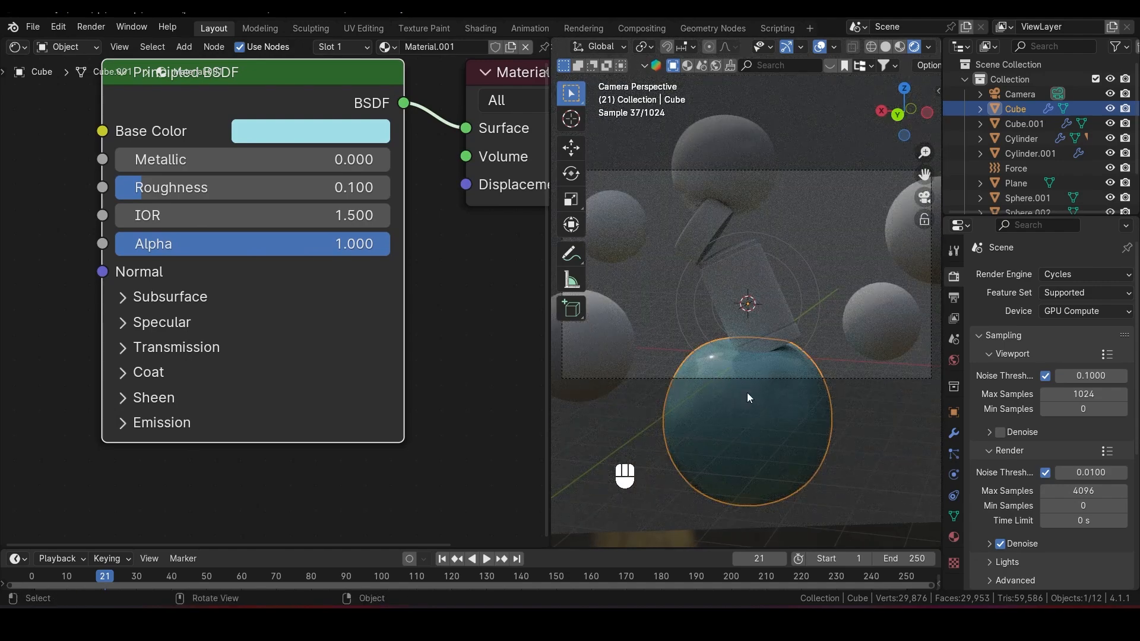
left_click(1025, 123)
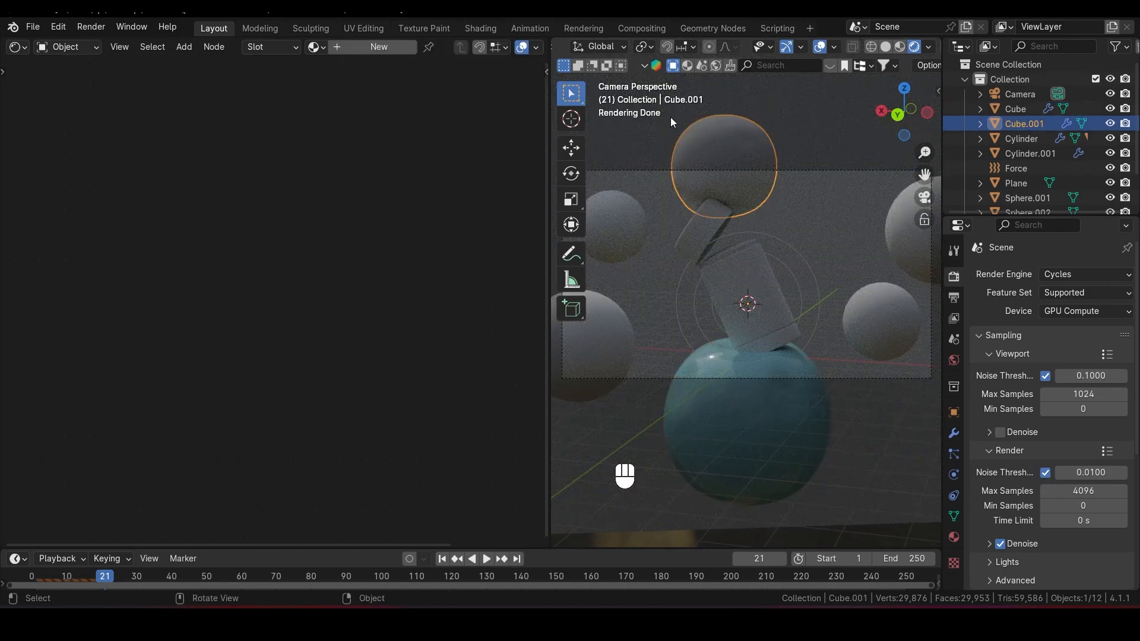
key("shift")
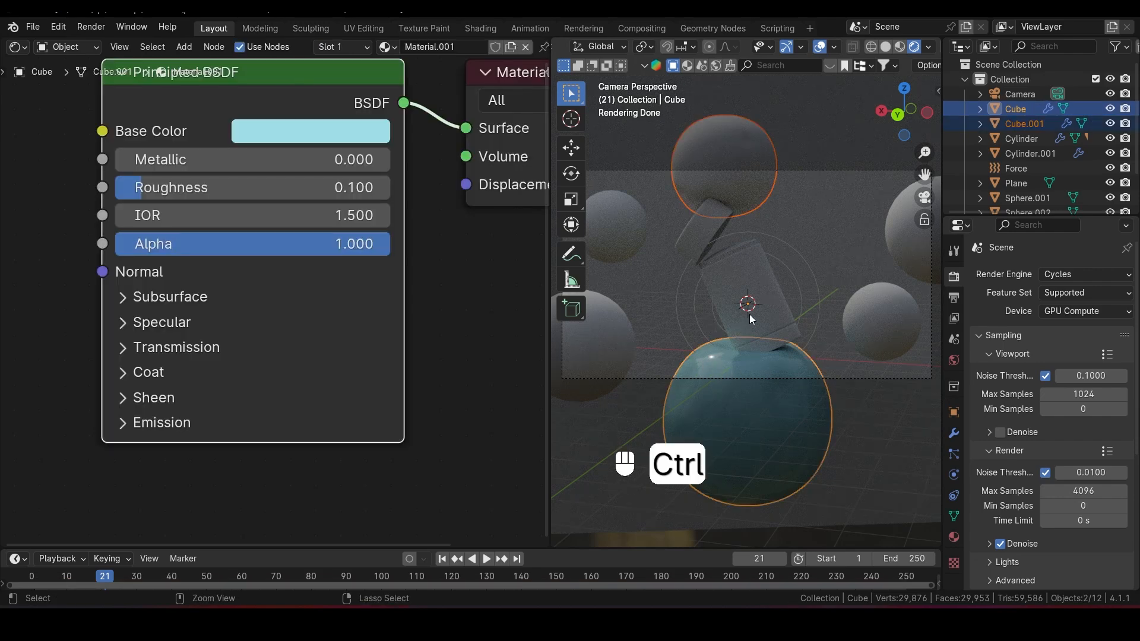
key("ctrl+l")
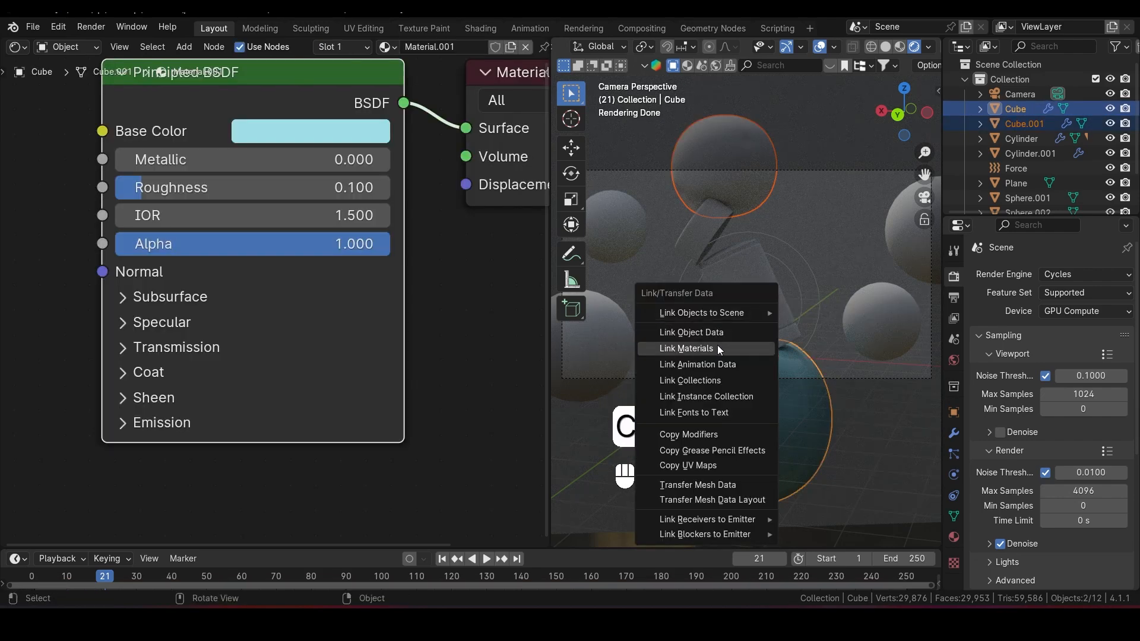
left_click(687, 348)
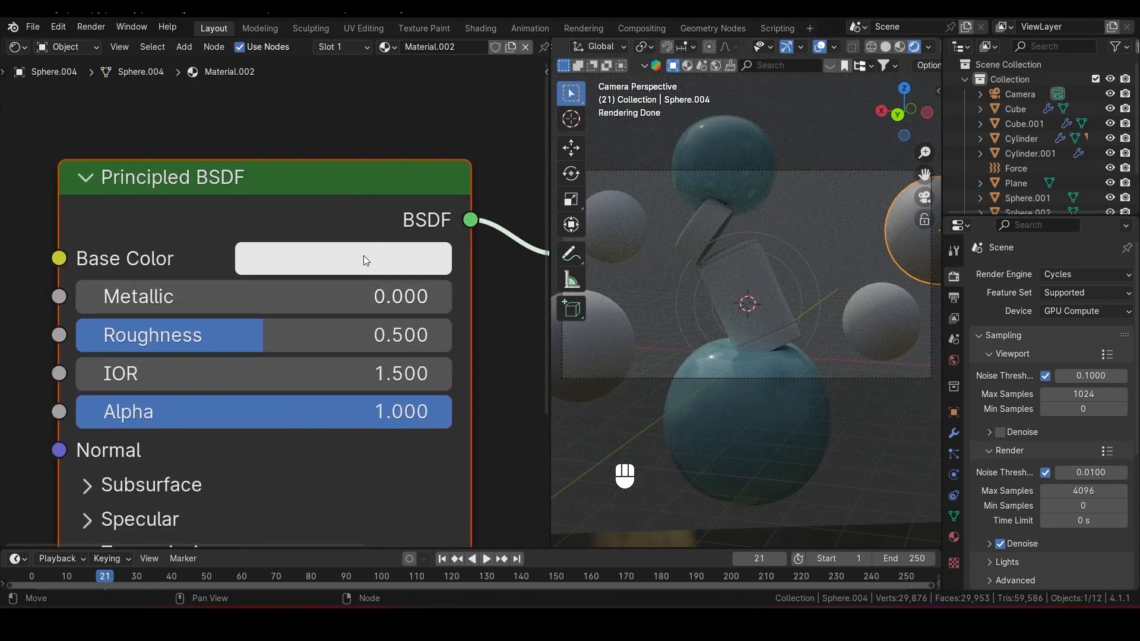
Make Sphere.004 light-blue glass (roughness 0.02, transmission 1) and link it to the side spheres
left_click(342, 258)
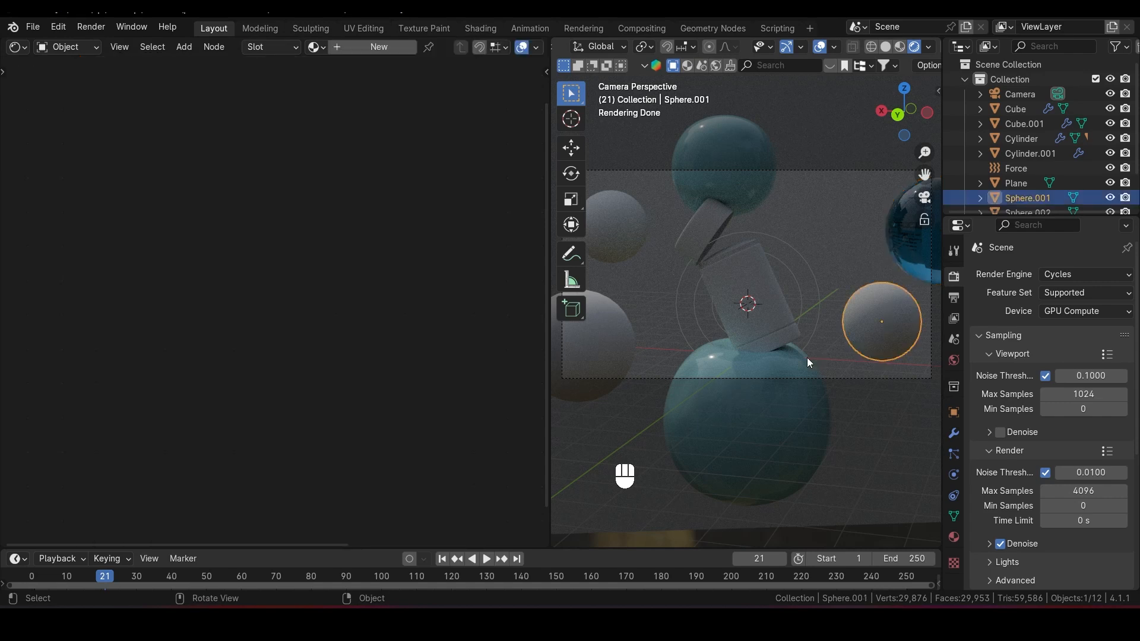
left_click(595, 346)
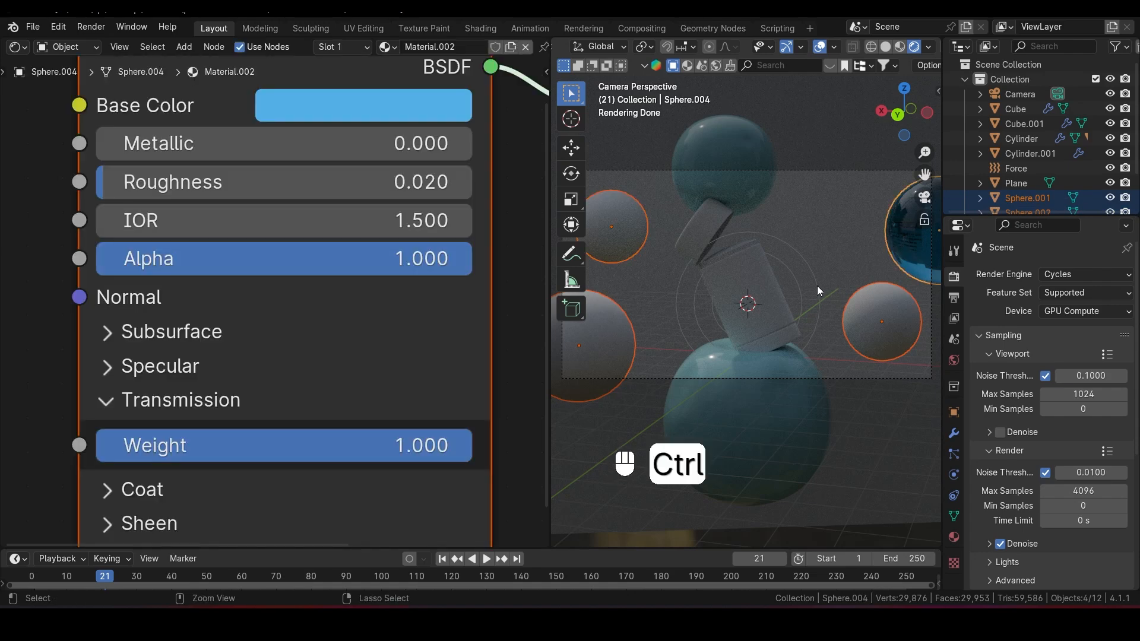
key("ctrl+l")
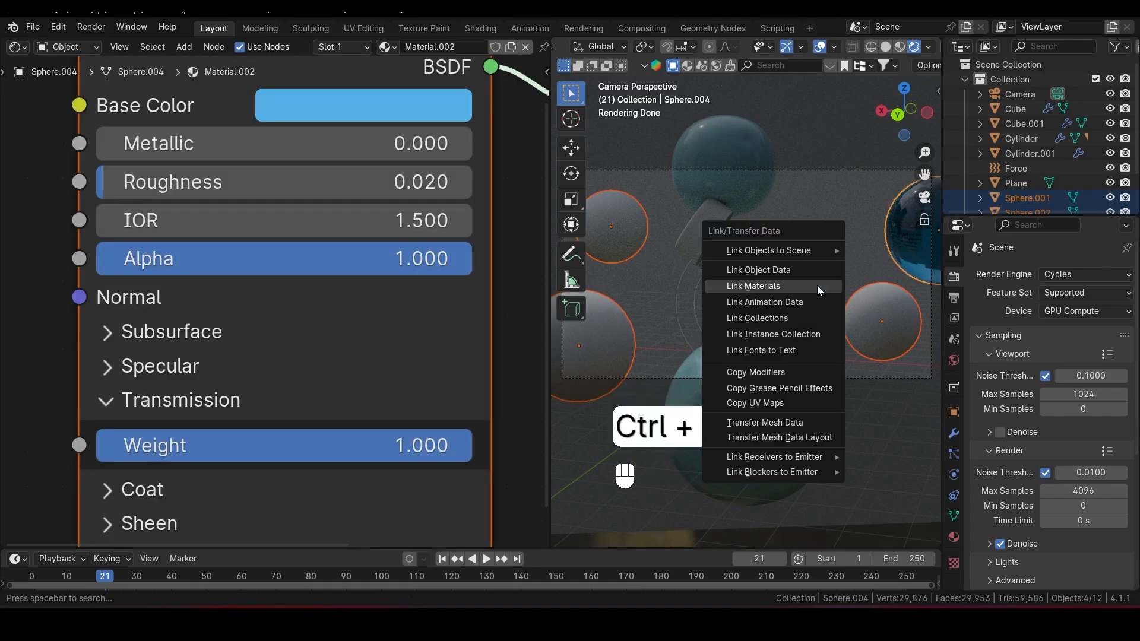
left_click(753, 285)
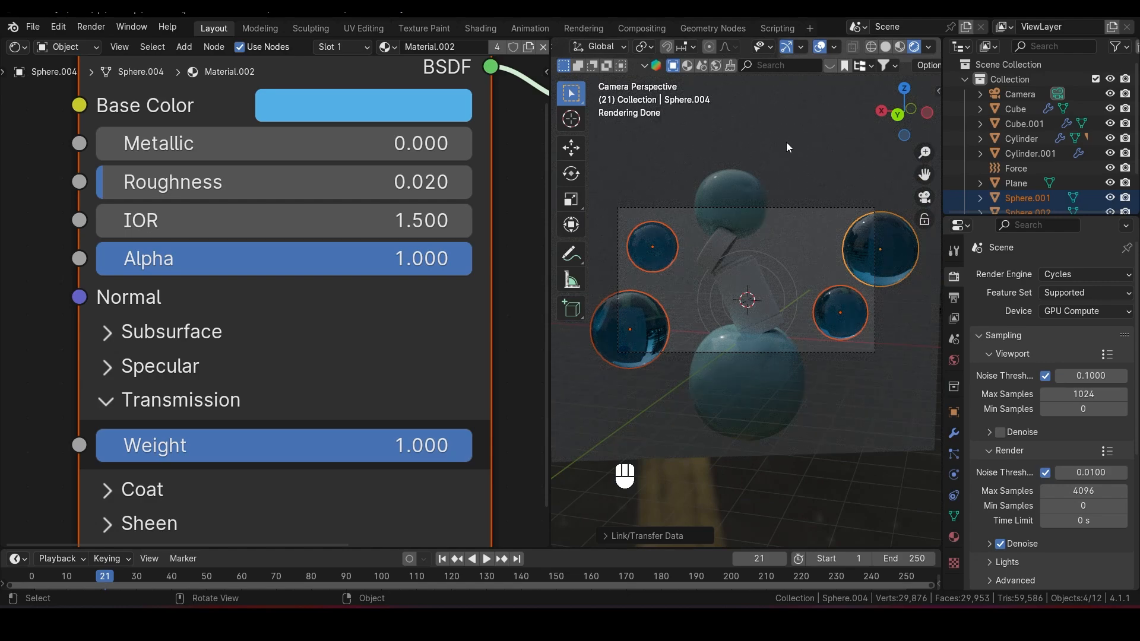
Give the Plane a pale cyan base colour and scale it up to fill the background
left_click(1016, 182)
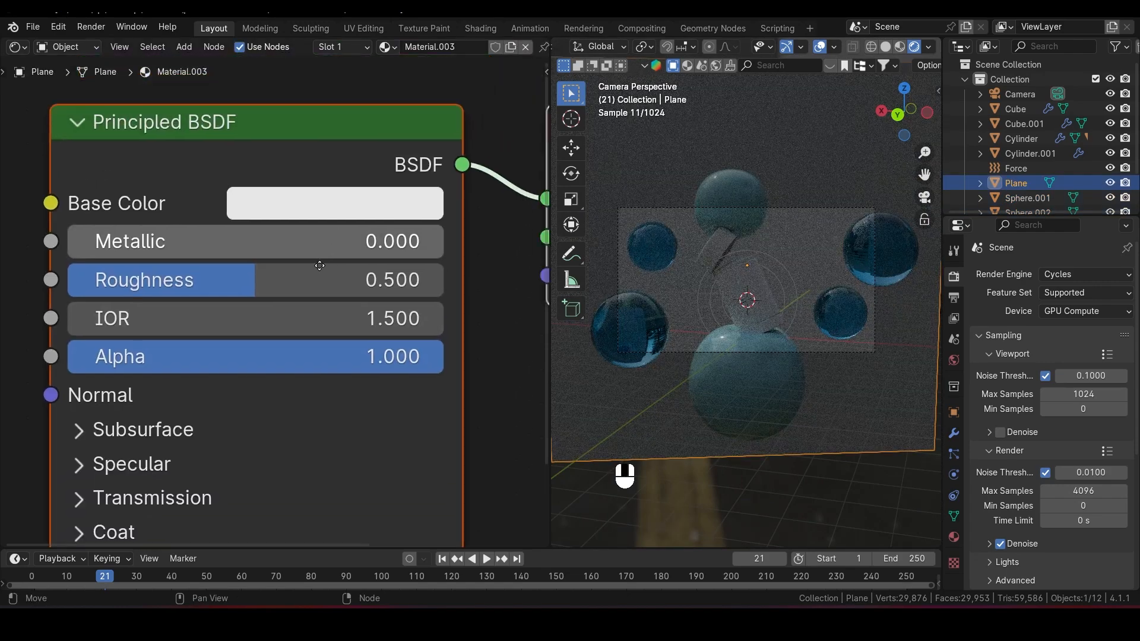
left_click(333, 204)
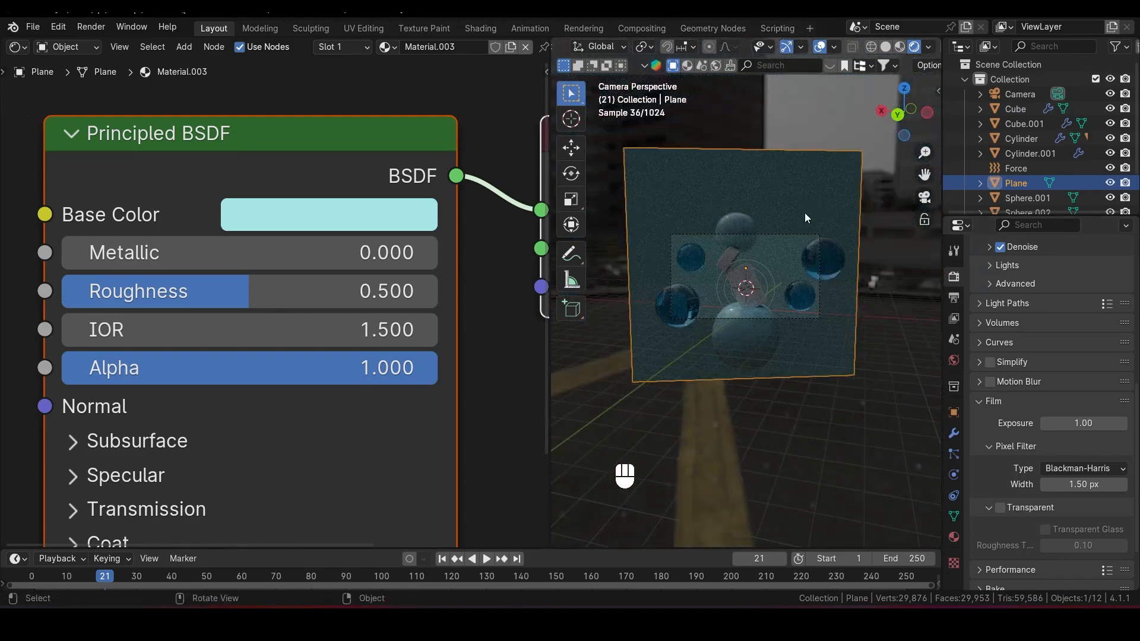
key("s")
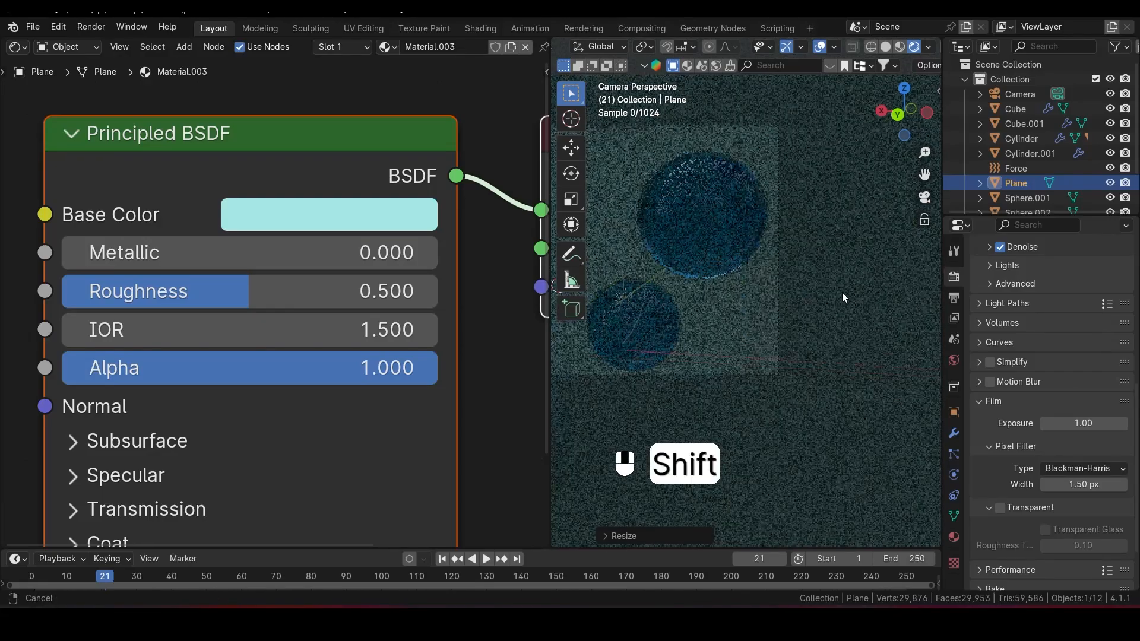
left_click_drag(843, 296, 792, 221)
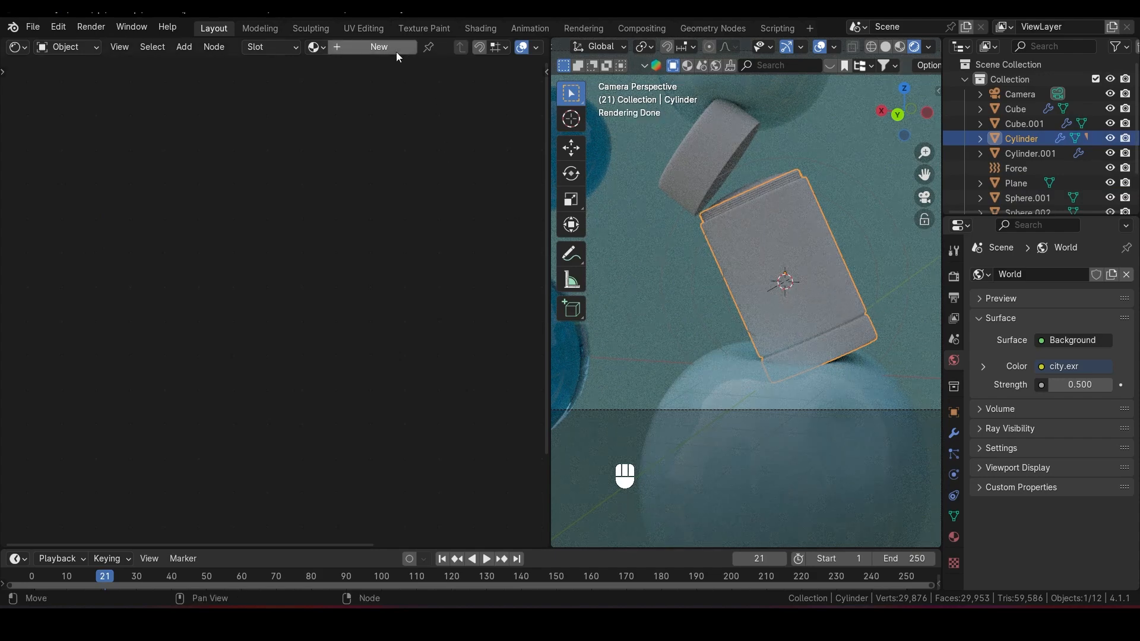
Give the deodorant body a new light blue material and copy its colour
left_click(378, 47)
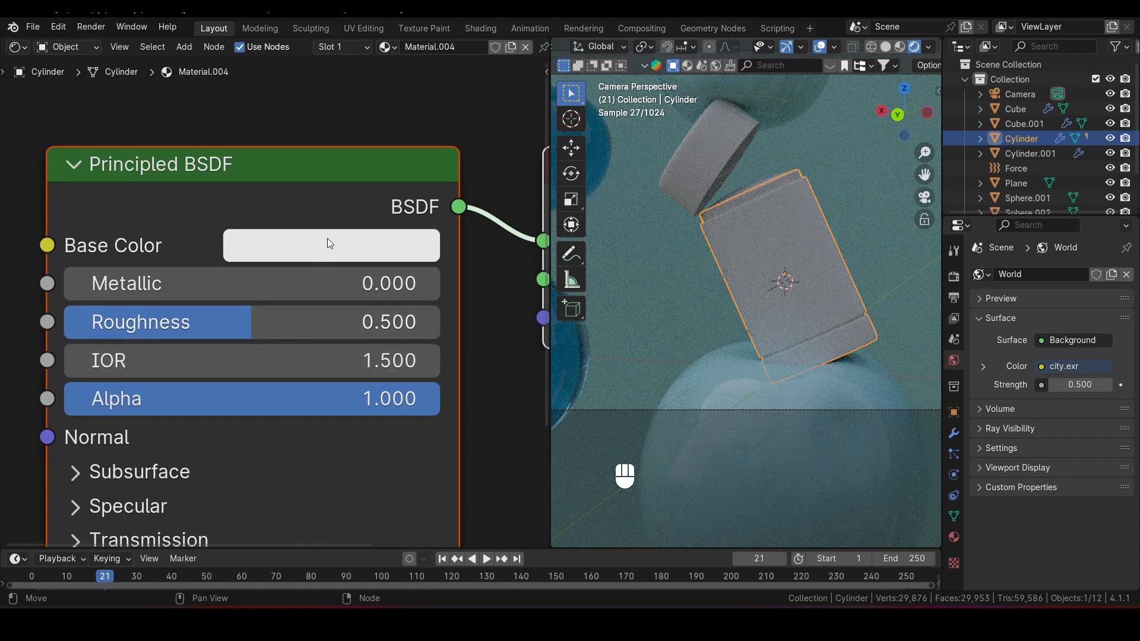
left_click(330, 246)
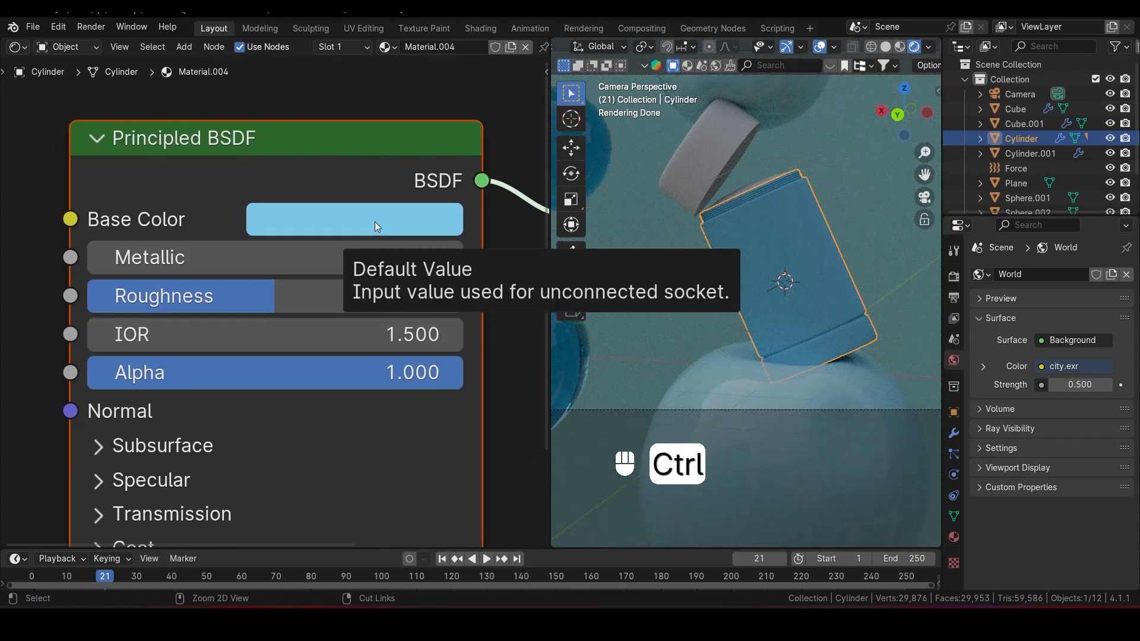
key("ctrl+c")
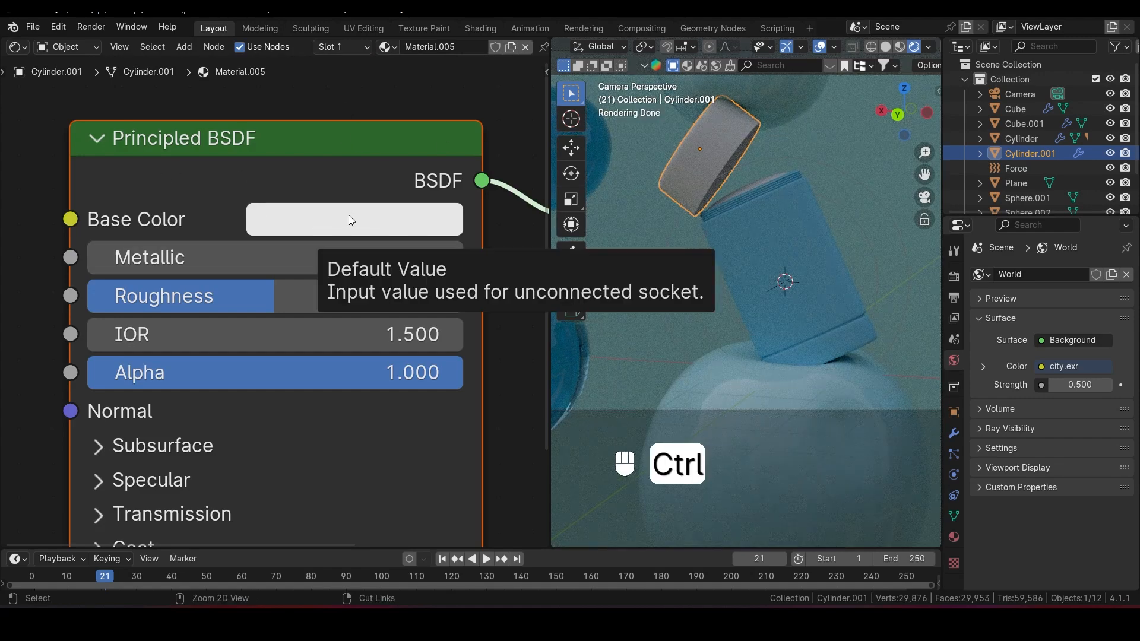
Paste the light blue onto the cap's new material and set its roughness to 0.3
key("ctrl+v")
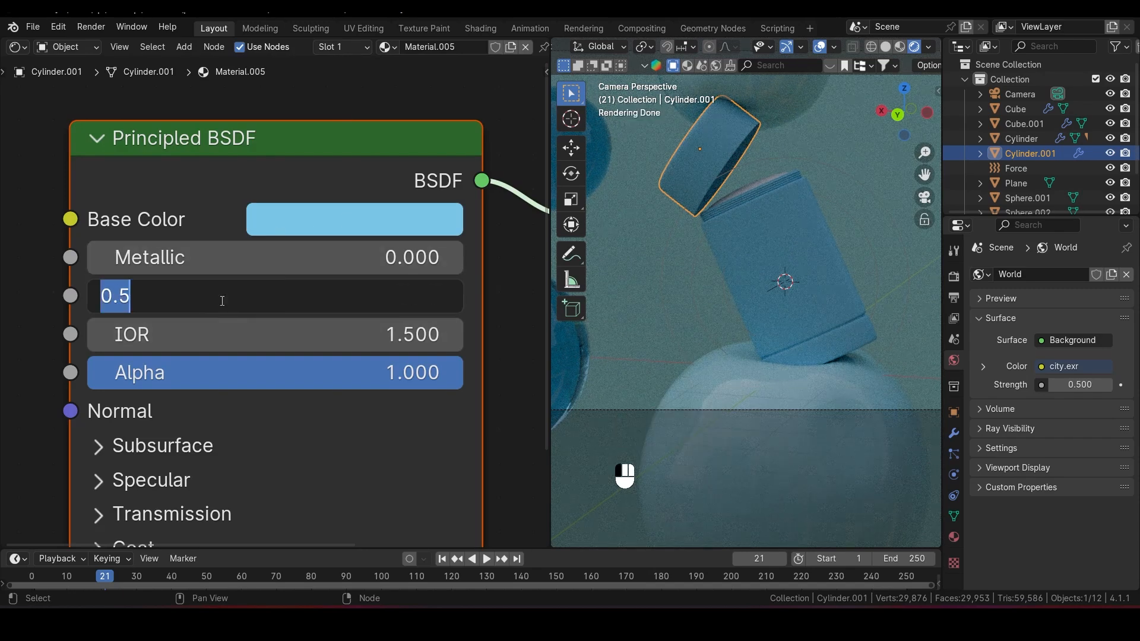
key("Backspace")
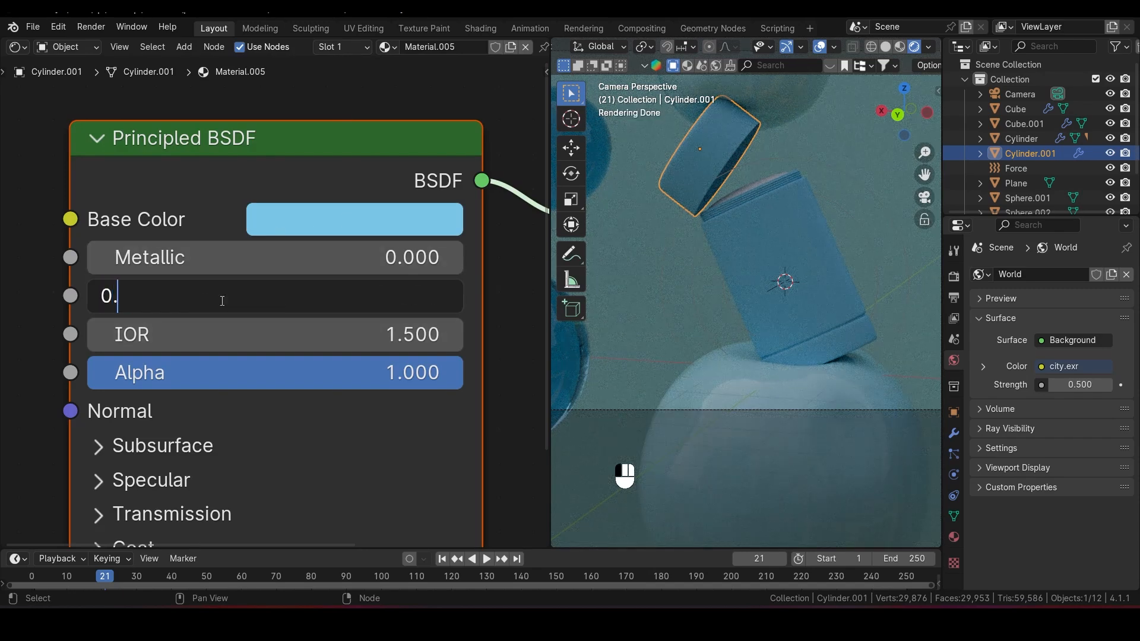
type("3")
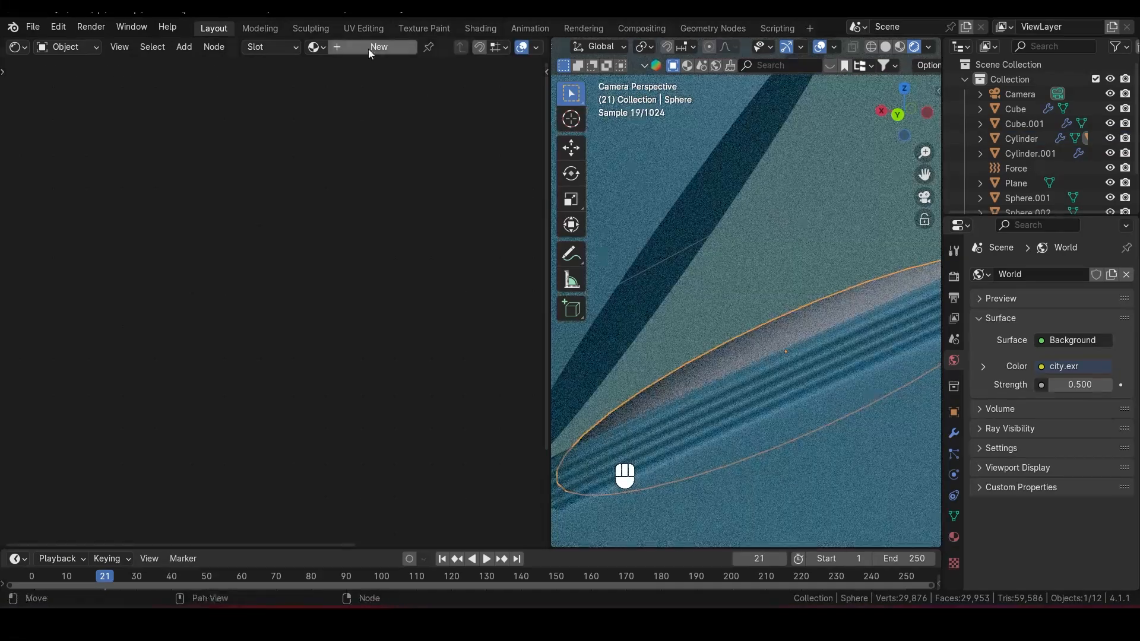
Create a new material for the Sphere object in the Shader Editor
left_click(379, 46)
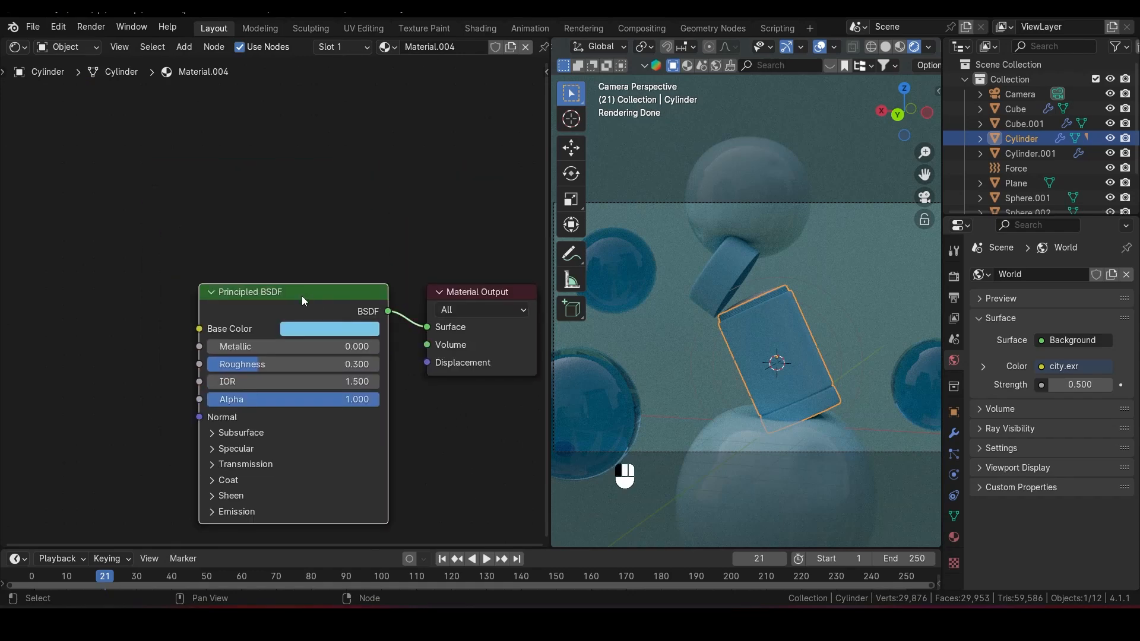
mouse_move(279, 320)
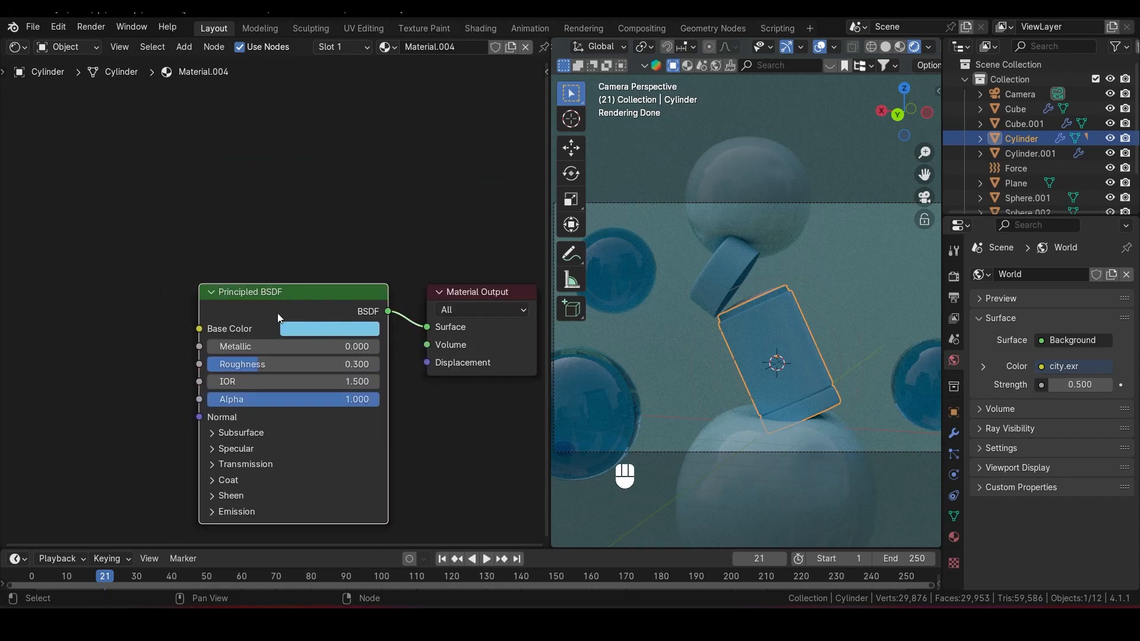
Duplicate the Principled BSDF node and move Material Output up and to the right
key("shift+d")
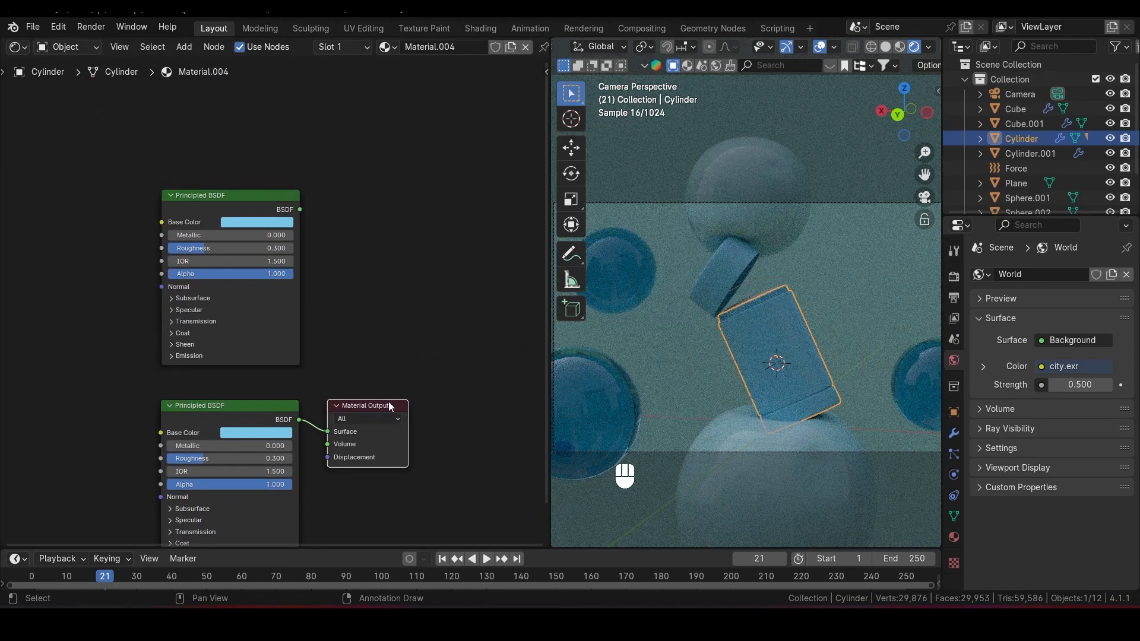
left_click_drag(367, 405, 472, 242)
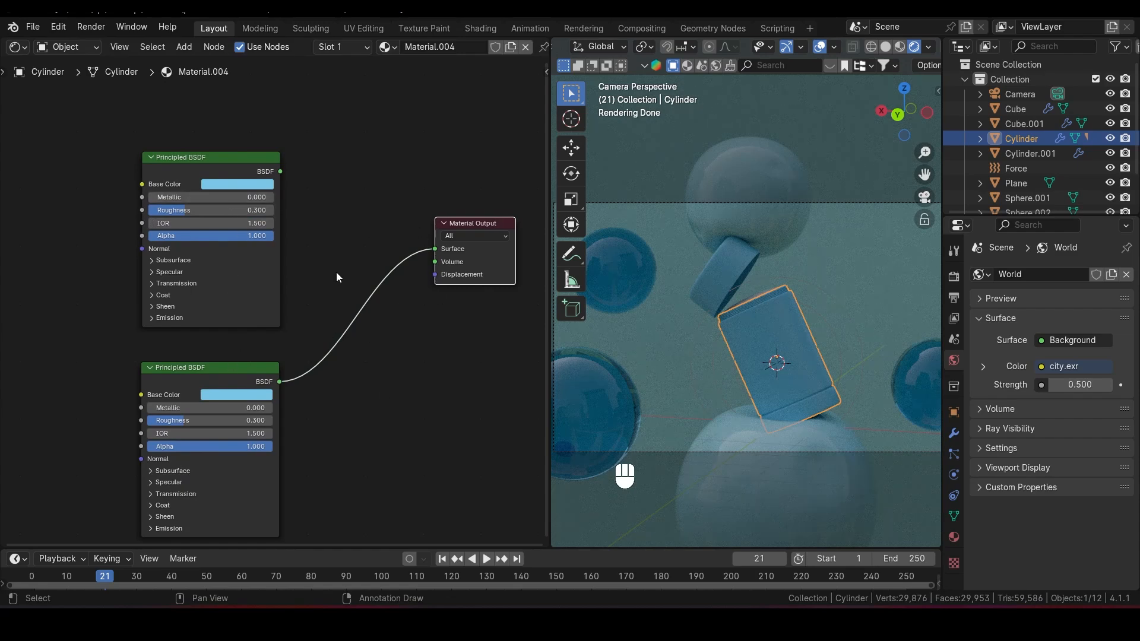
Add a Mix Shader and link the upper Principled BSDF into its first Shader input
key("shift+a")
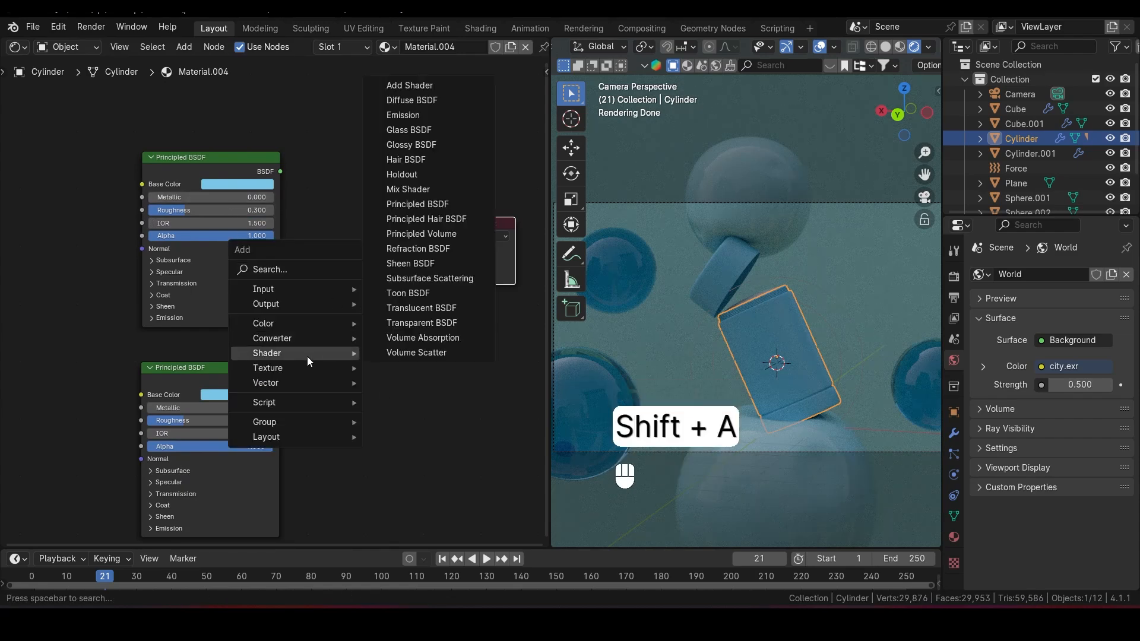
left_click(408, 189)
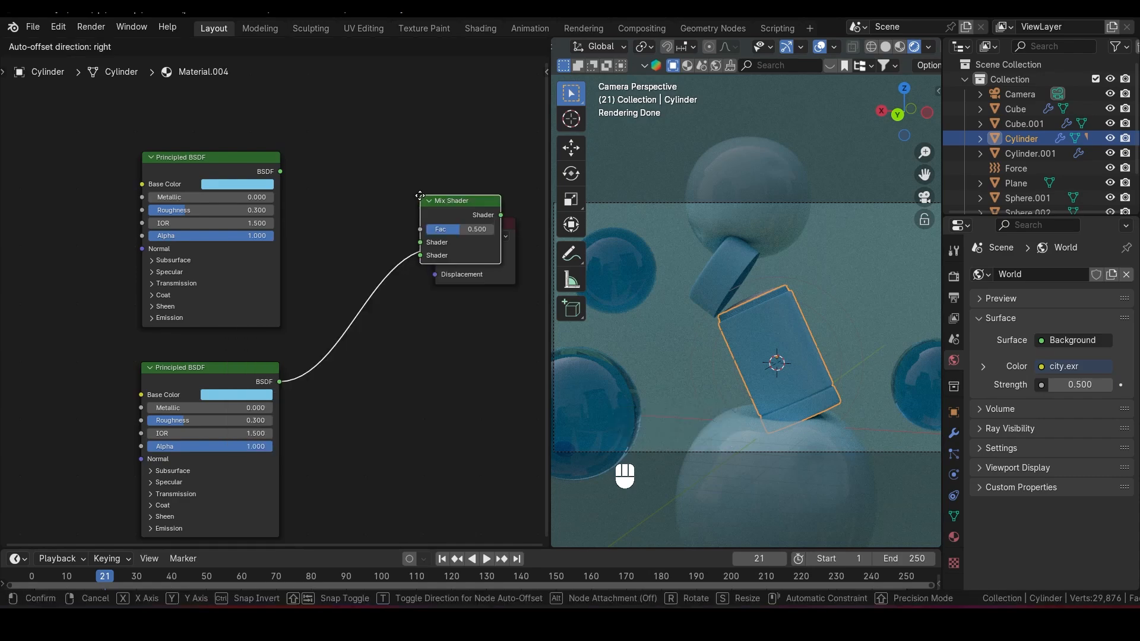
left_click(378, 181)
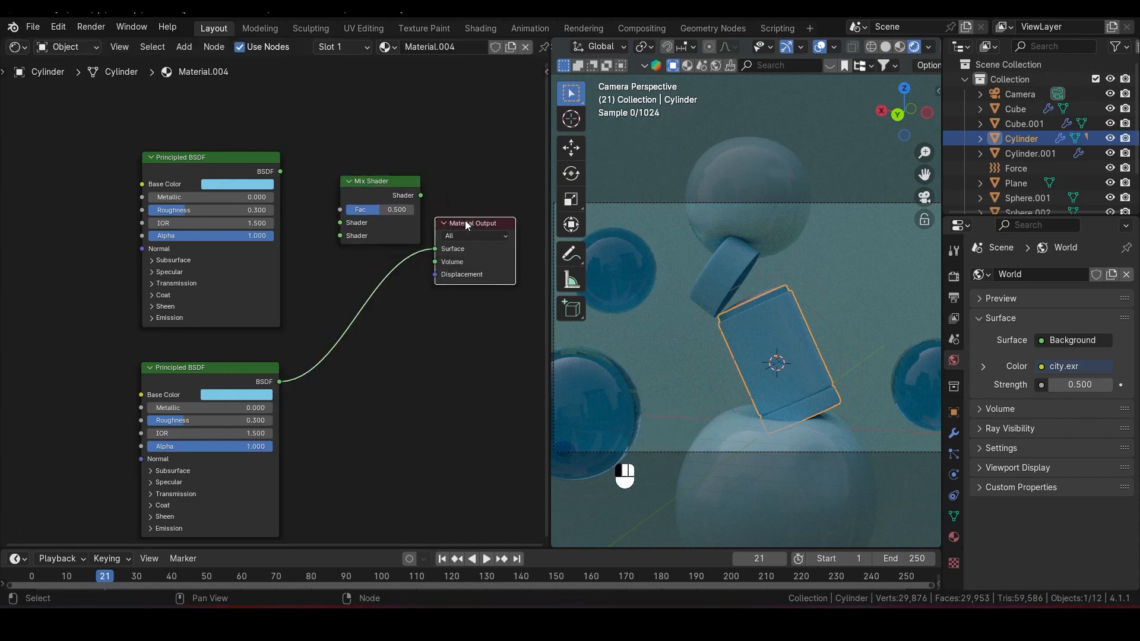
left_click_drag(472, 223, 485, 204)
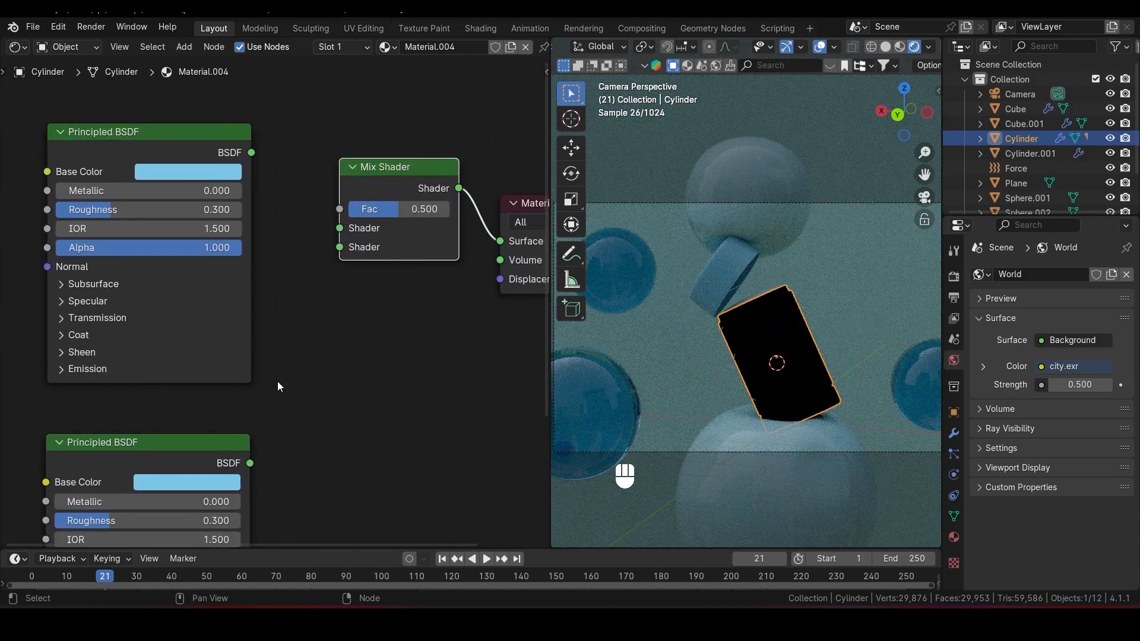
left_click_drag(249, 463, 339, 247)
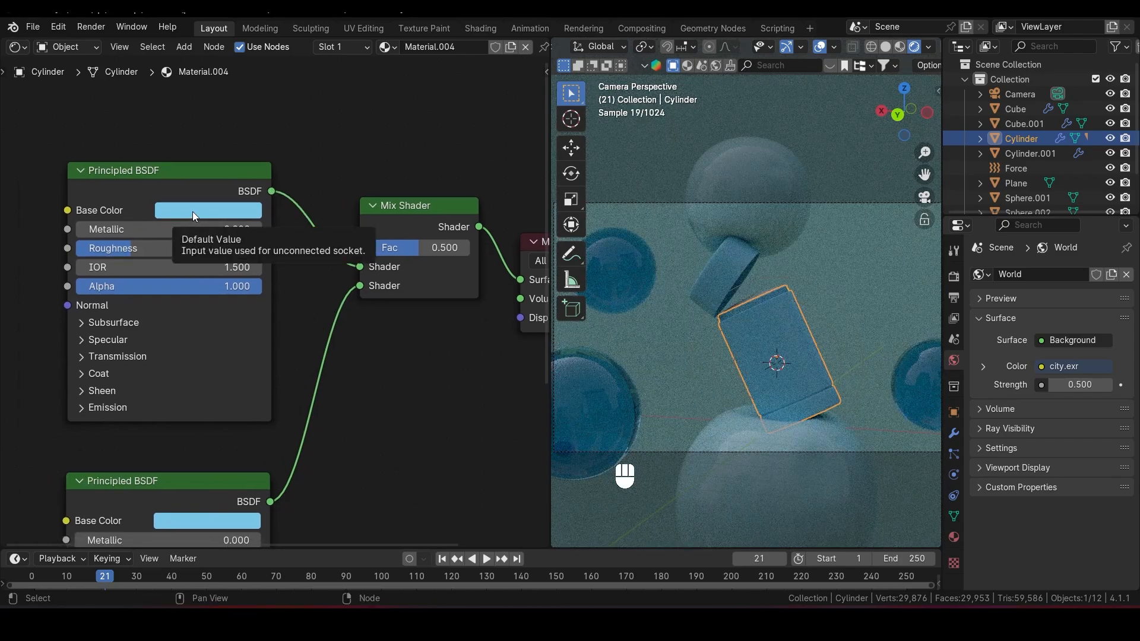
Set the upper Principled BSDF's Base Color saturation to 0
left_click(208, 210)
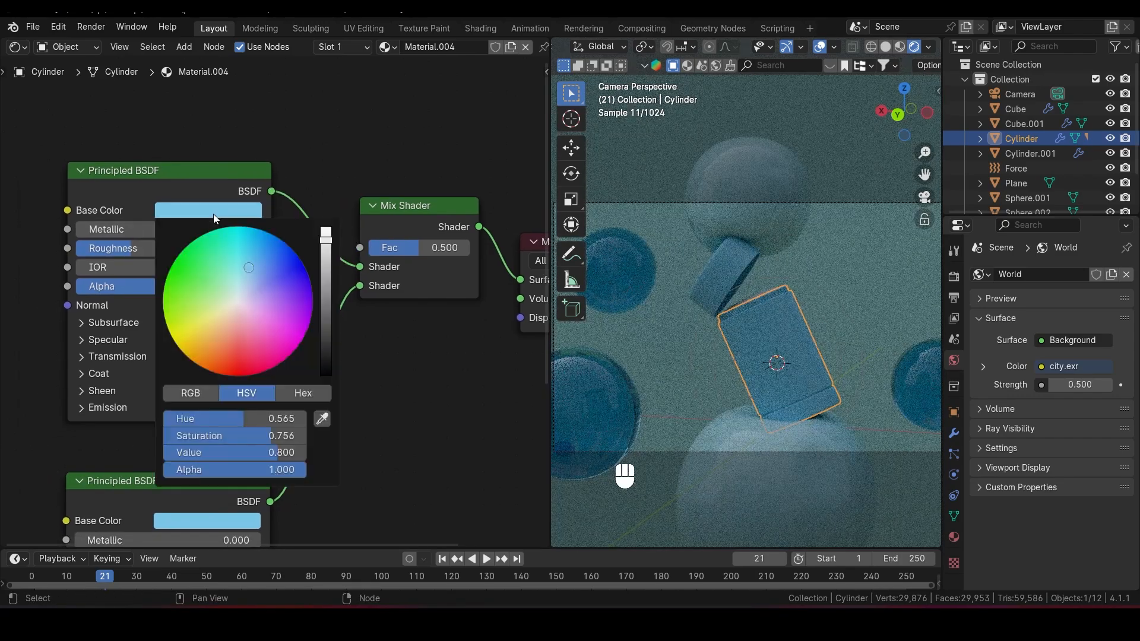
mouse_move(262, 435)
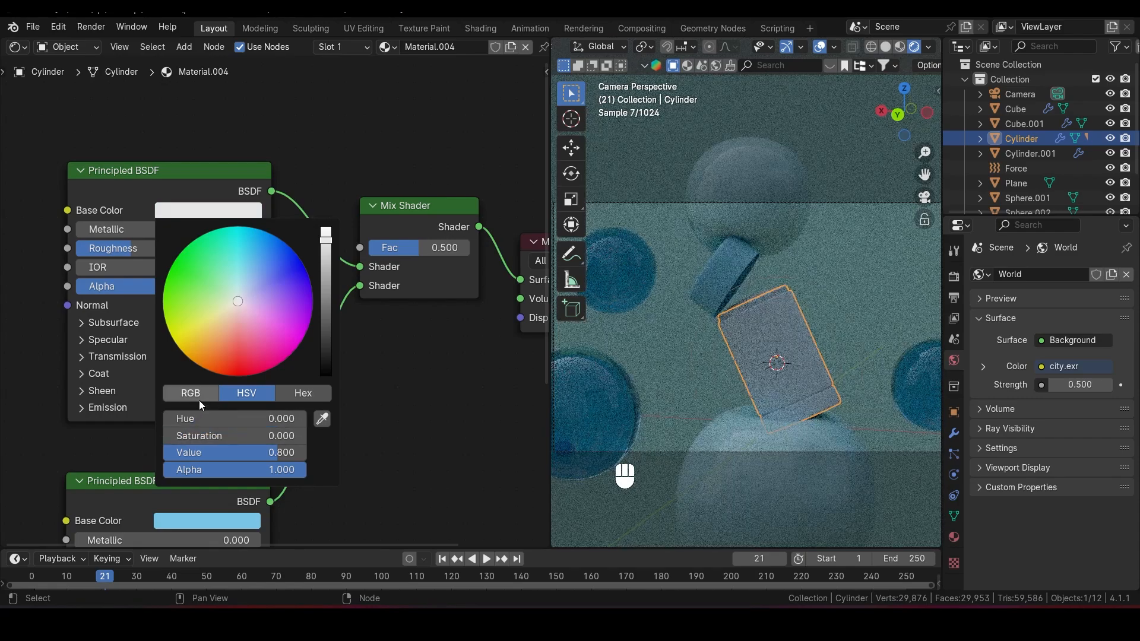
left_click(363, 365)
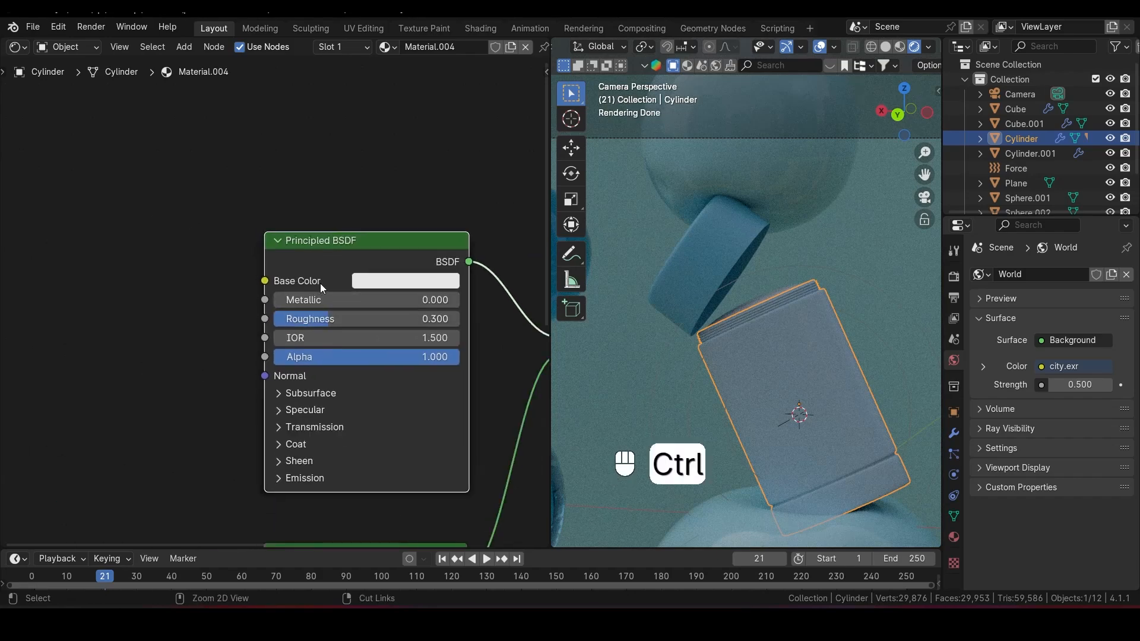
Add a mapped Label.jpg Image Texture to the upper shader with Ctrl+T
key("ctrl+t")
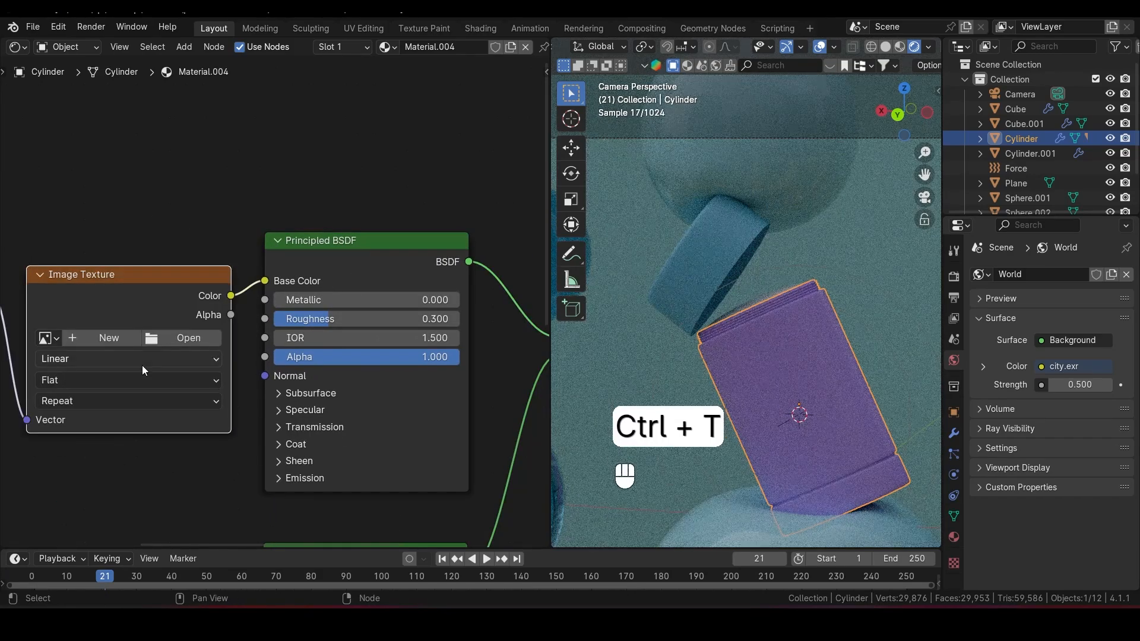
left_click(187, 337)
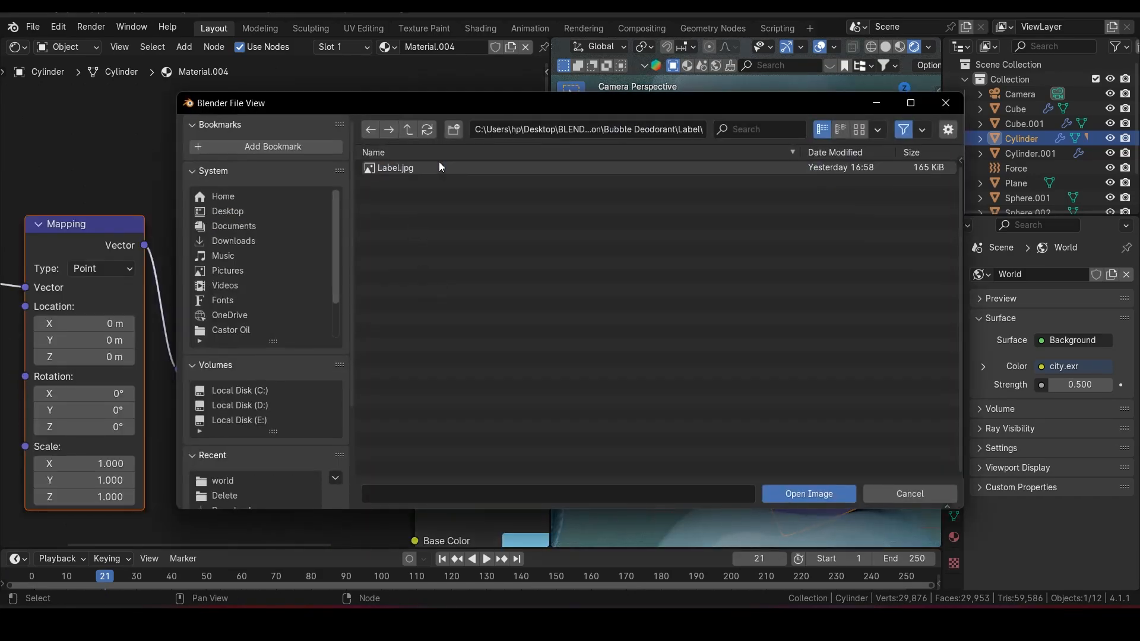
left_click(807, 494)
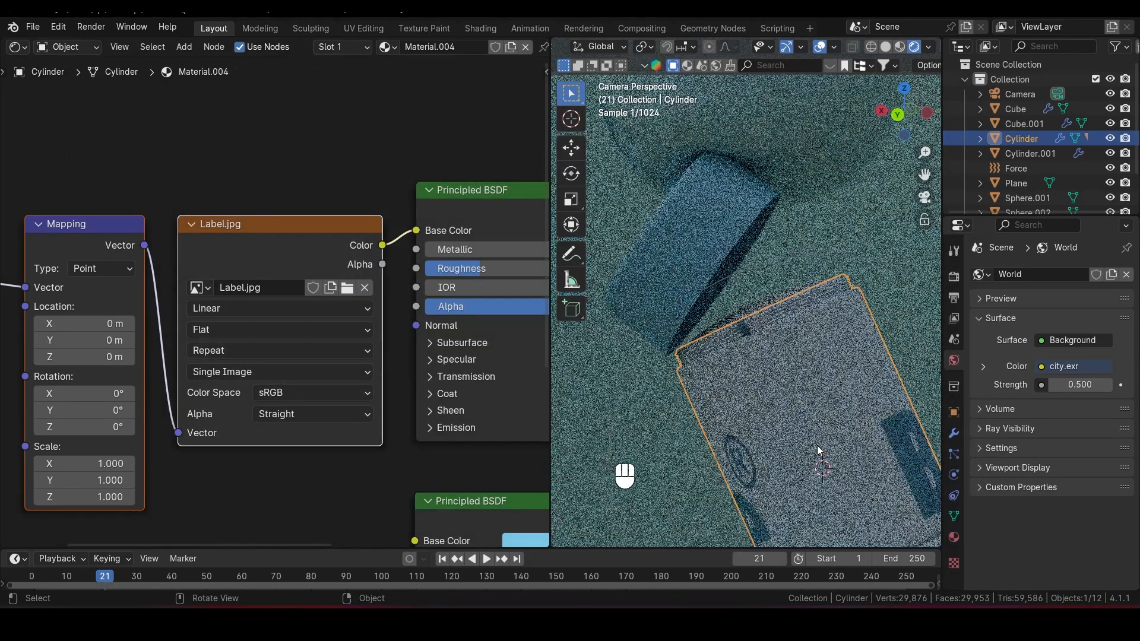
left_click_drag(818, 451, 832, 364)
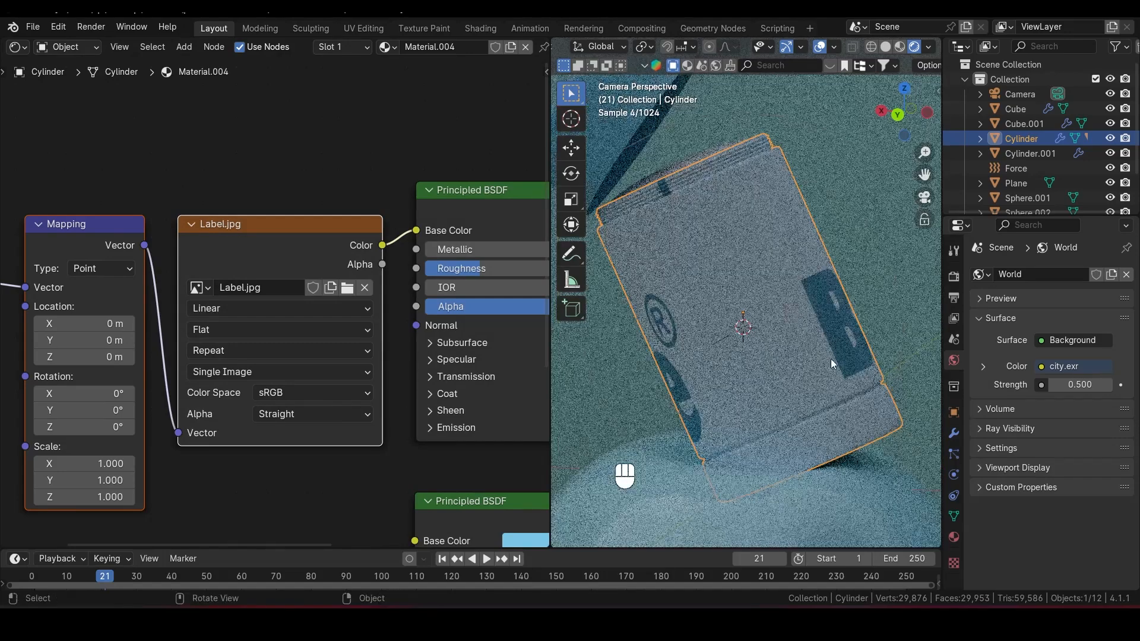
mouse_move(857, 365)
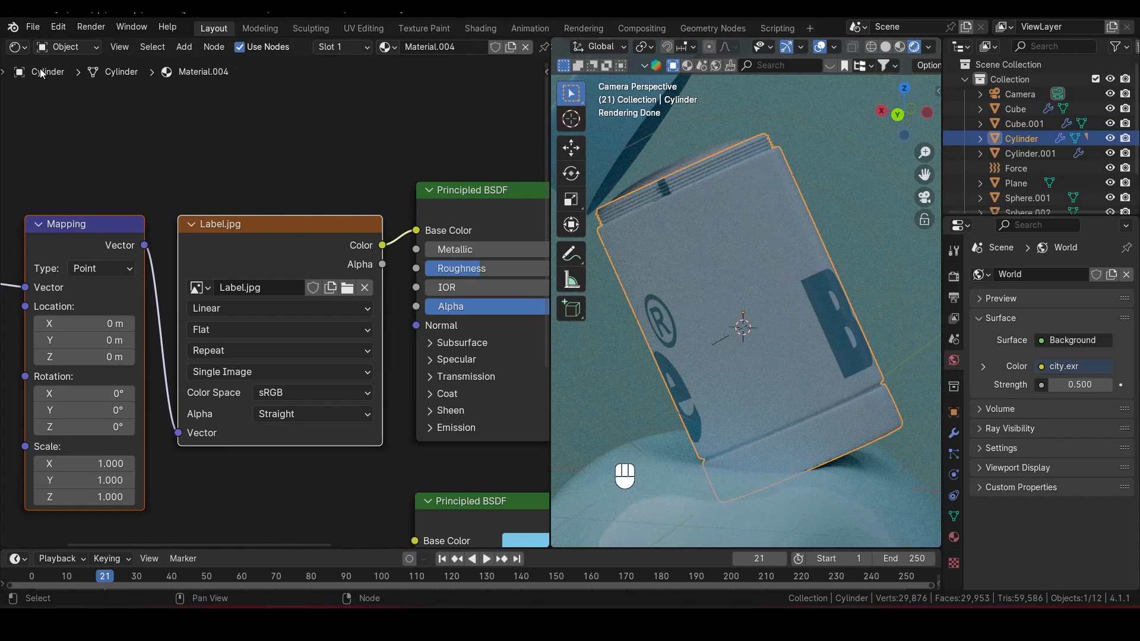
Turn the node area into a UV Editor showing Label.jpg and enter Edit Mode
left_click(16, 46)
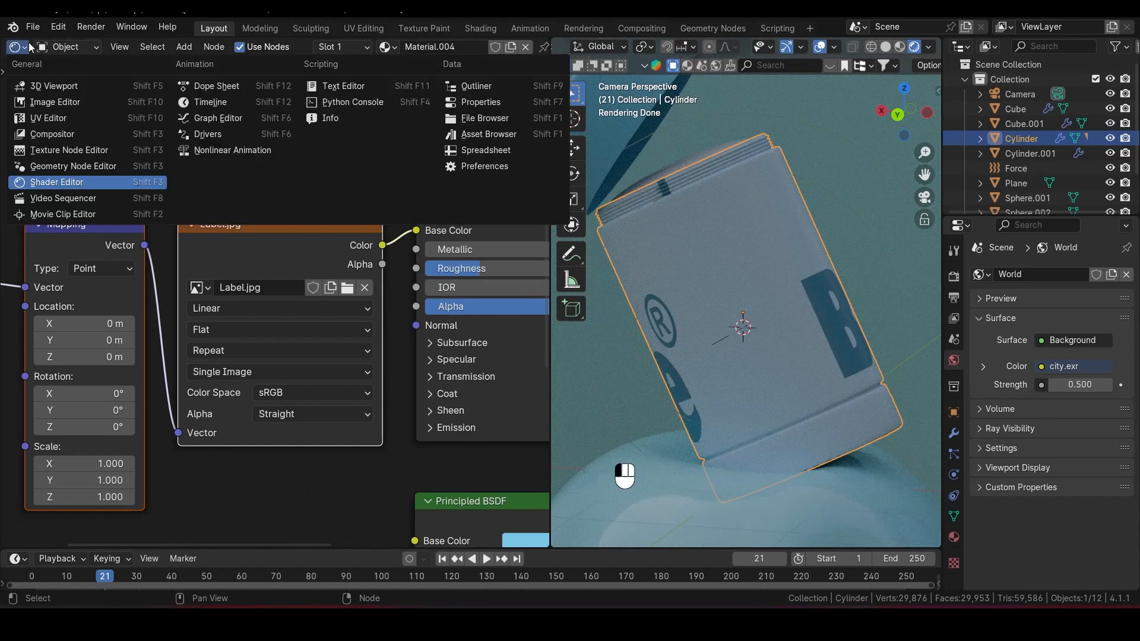
mouse_move(48, 118)
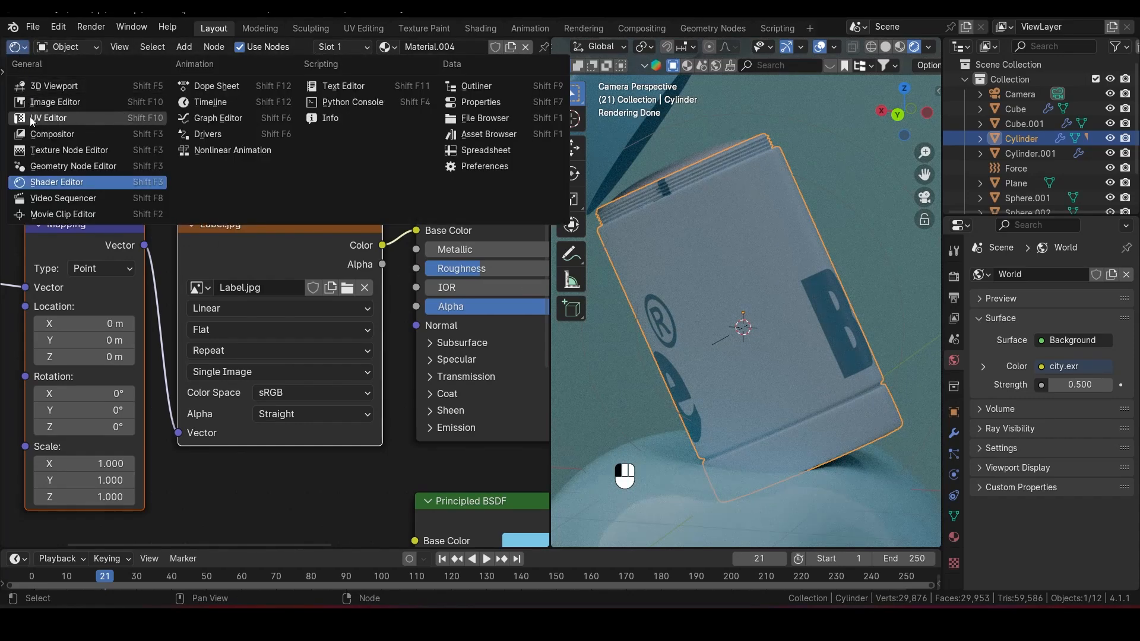
left_click(55, 102)
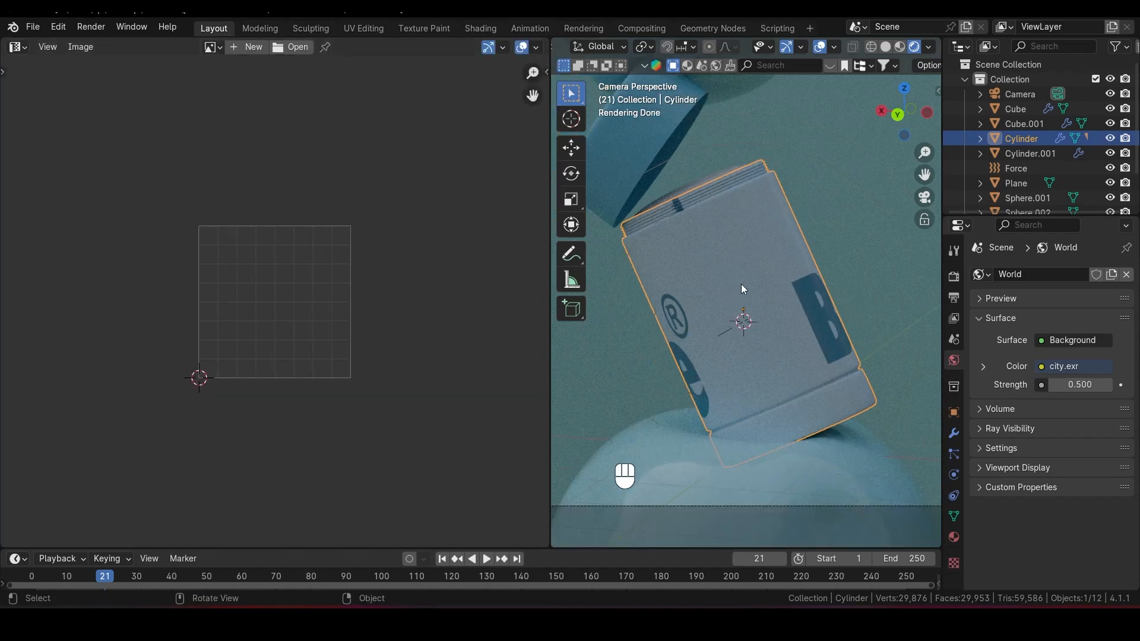
mouse_move(767, 277)
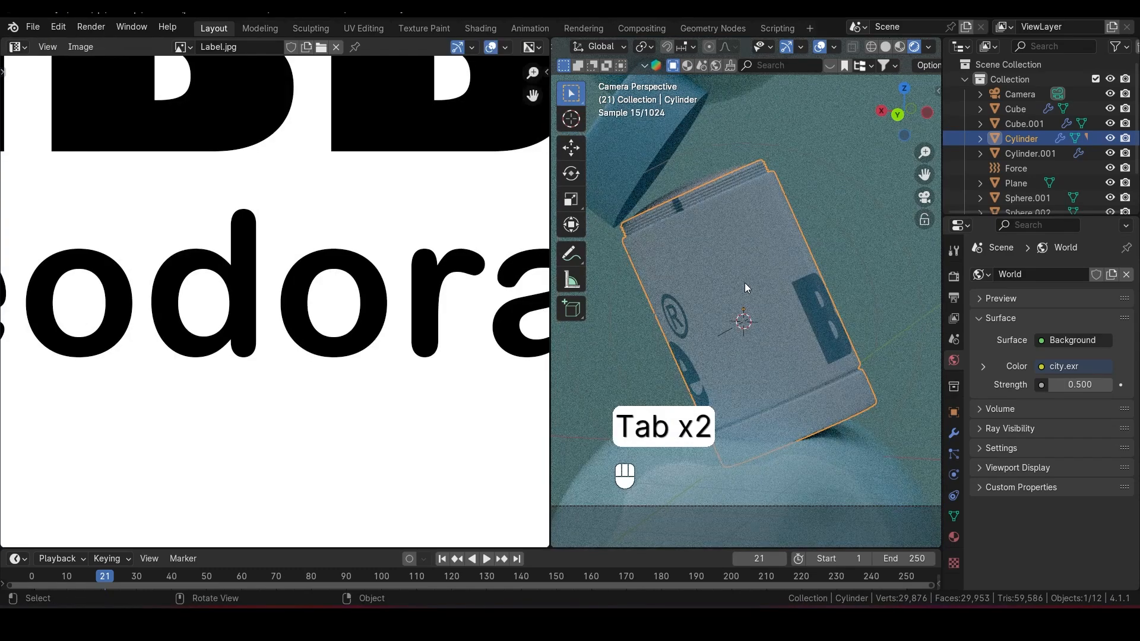
key("Tab")
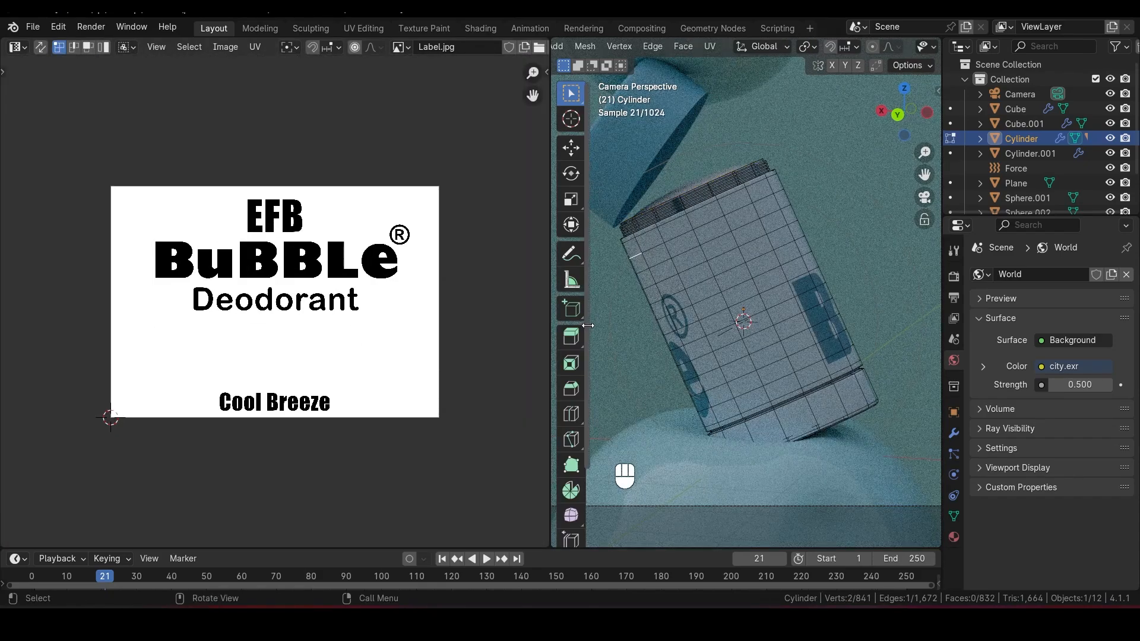
Select a band of front faces in face mode and Unwrap them
key("3")
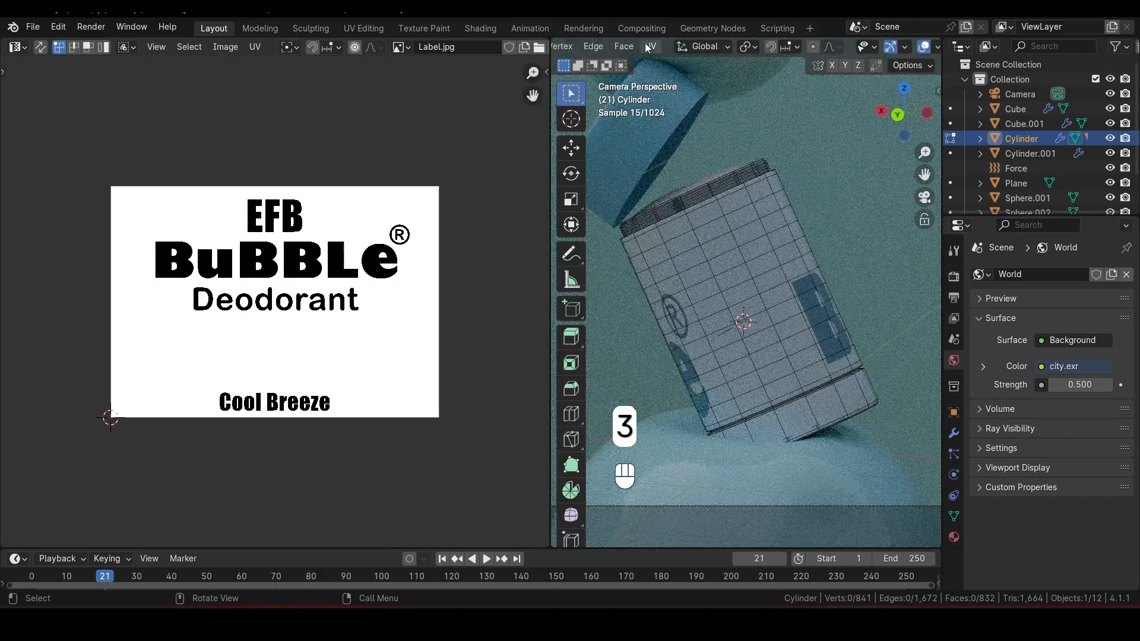
left_click(672, 46)
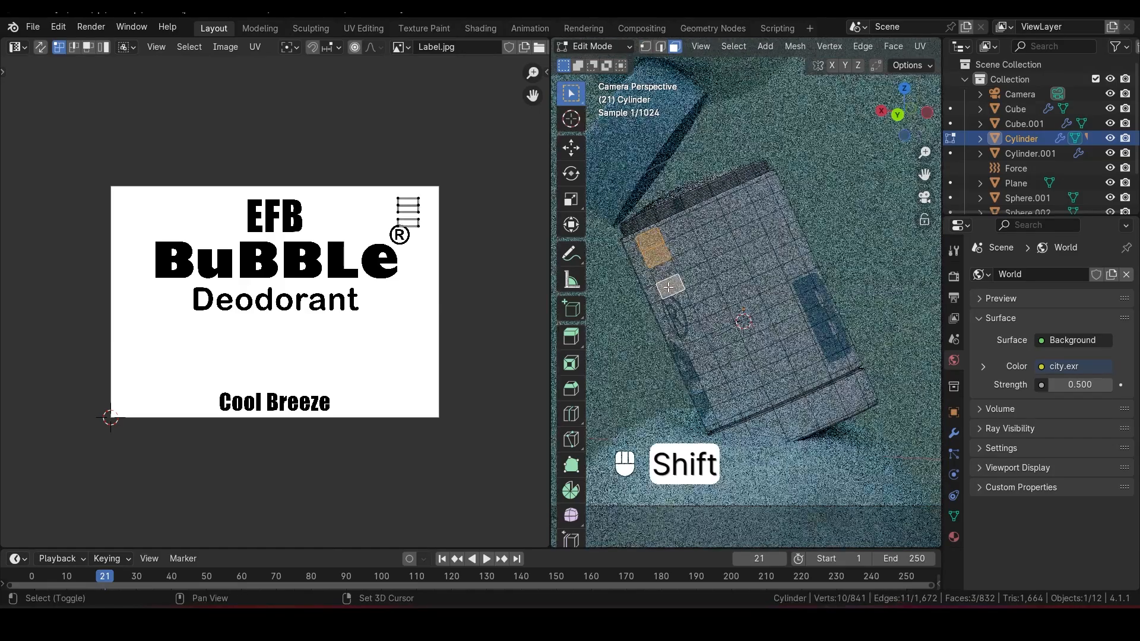
left_click(732, 240)
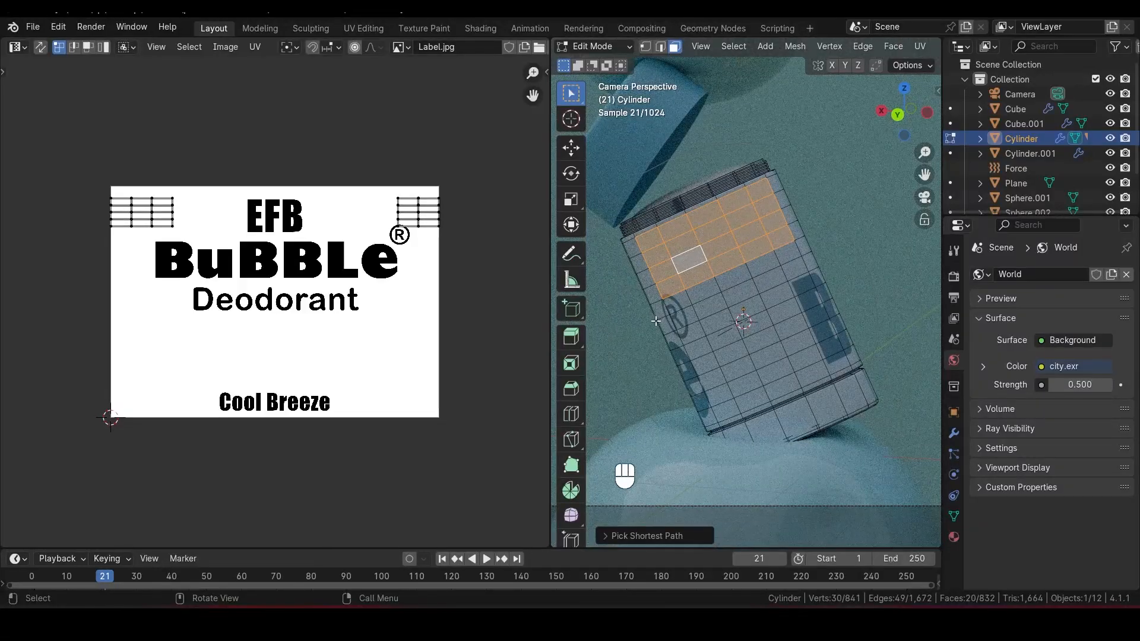
key("u")
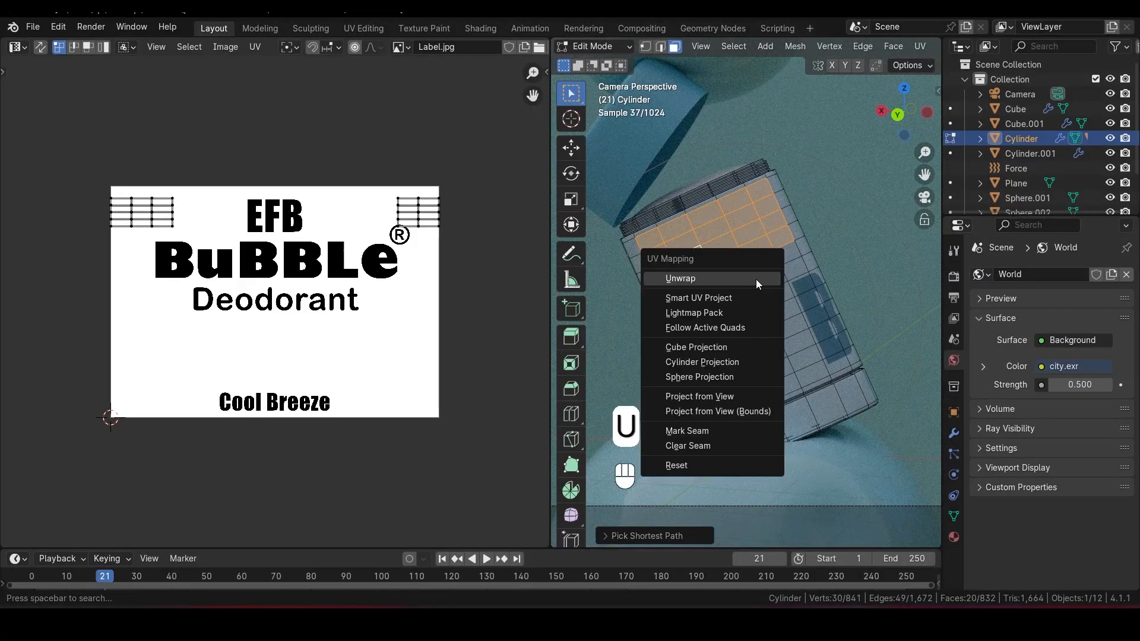
left_click(679, 278)
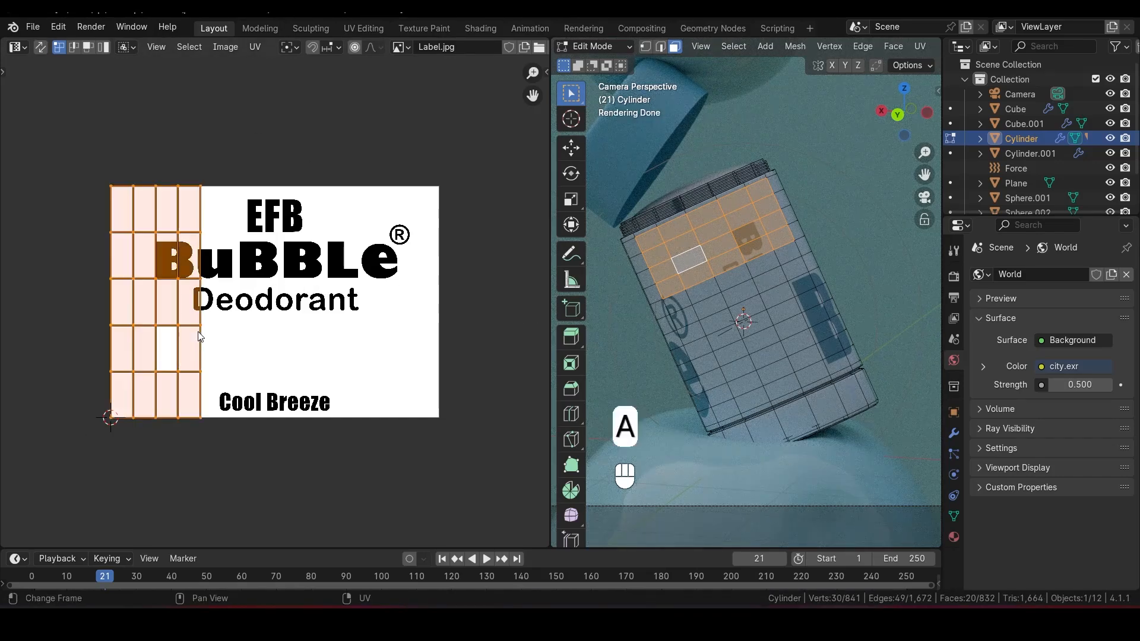
Rotate the front UV island 90° and move it over 'EFB BuBBLe Deodorant'
key("r")
type("90")
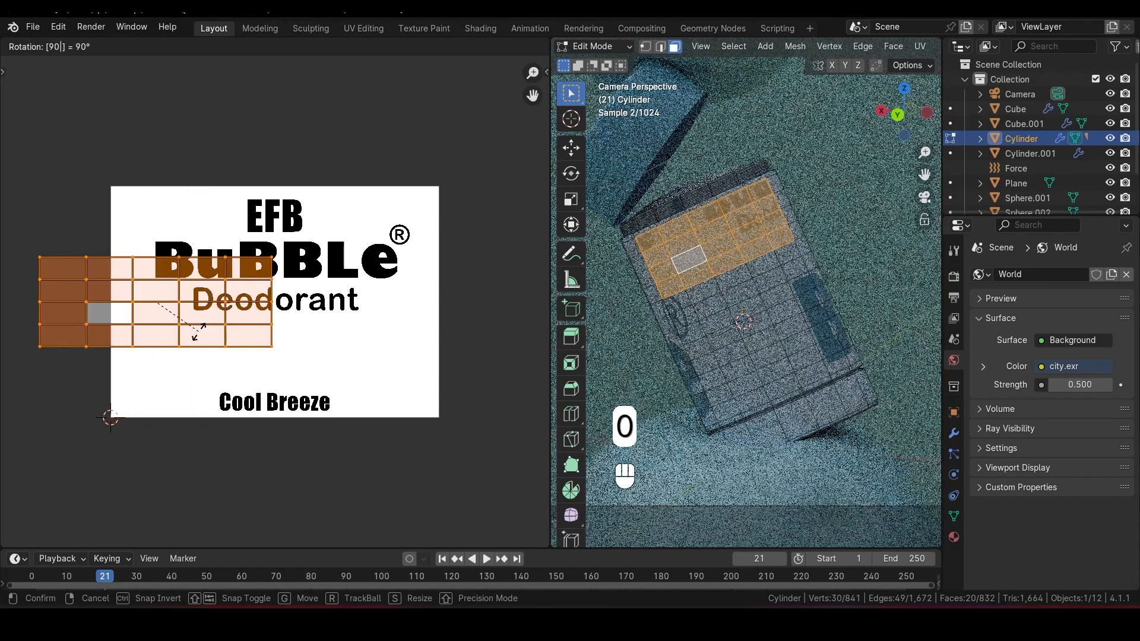
left_click(182, 330)
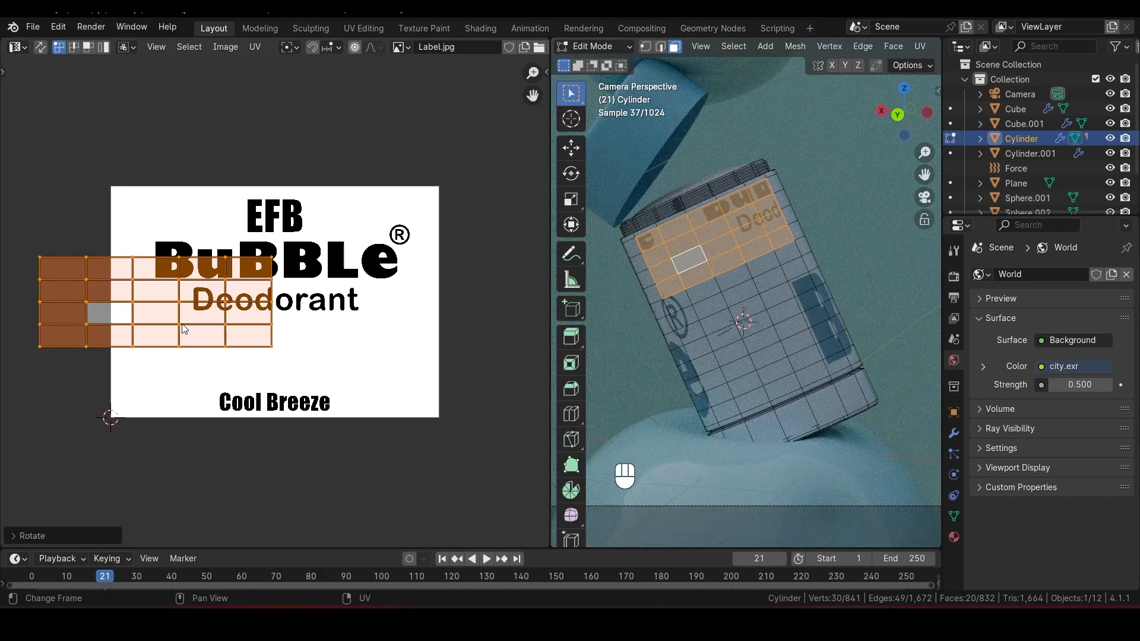
key("g")
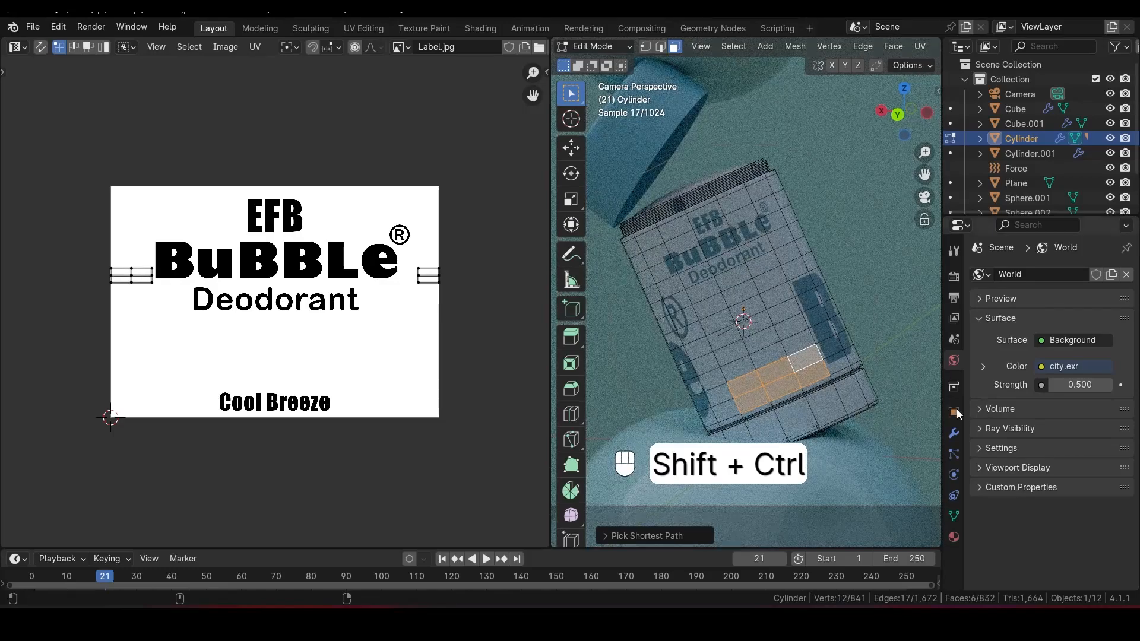
Unwrap the lower face band for placement over 'Cool Breeze'
key("u")
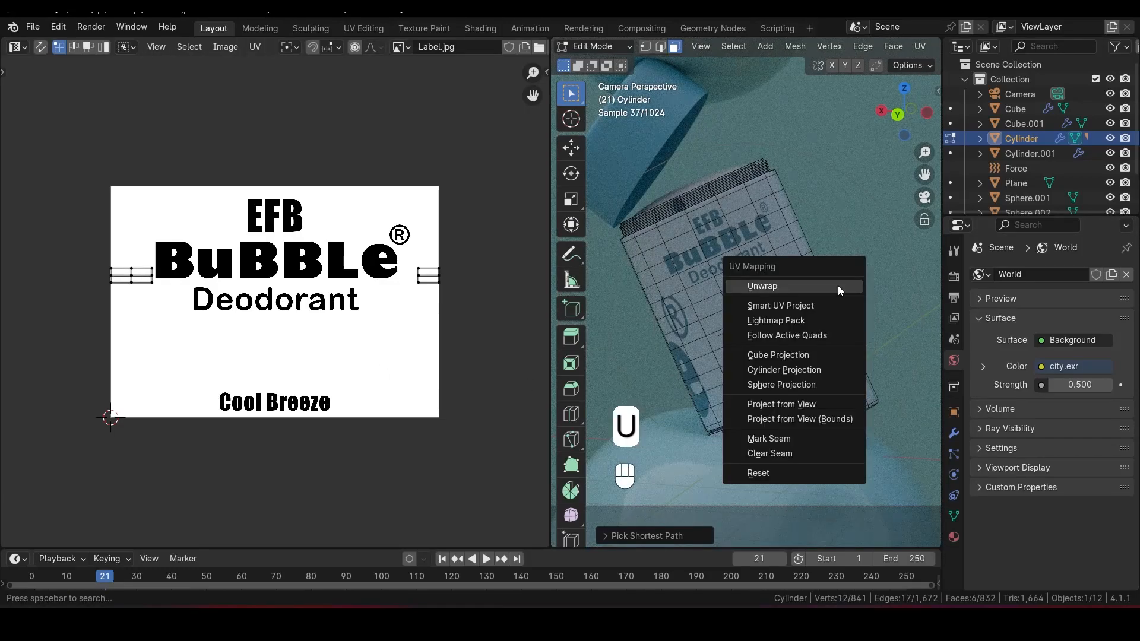
left_click(762, 285)
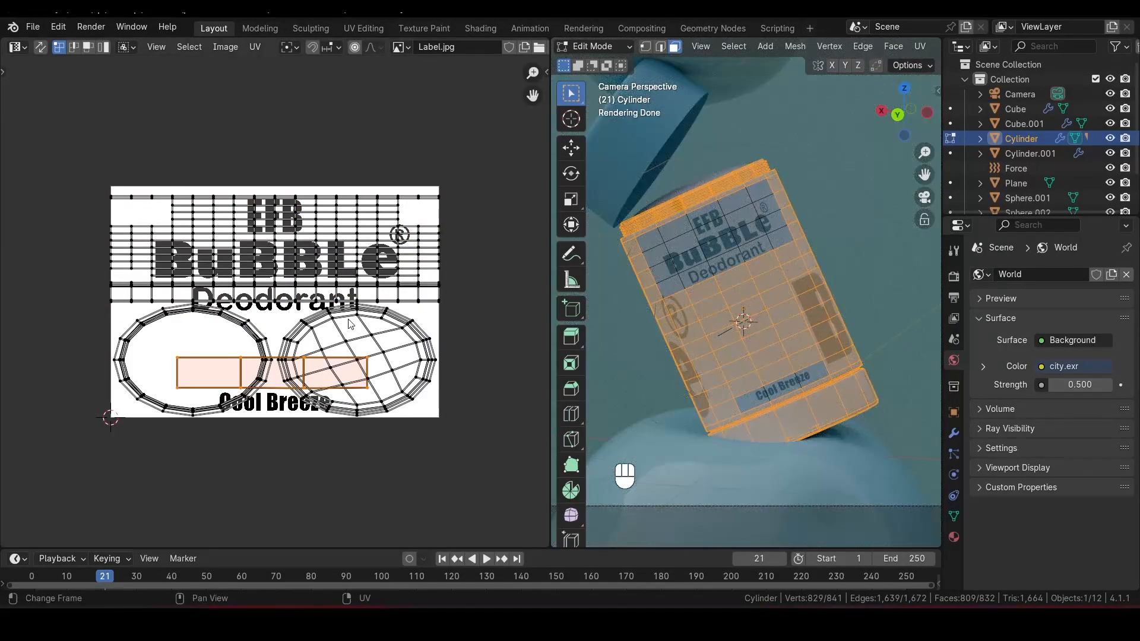
Shrink the remaining UVs onto a blank label patch and switch back to the Shader Editor
key("a")
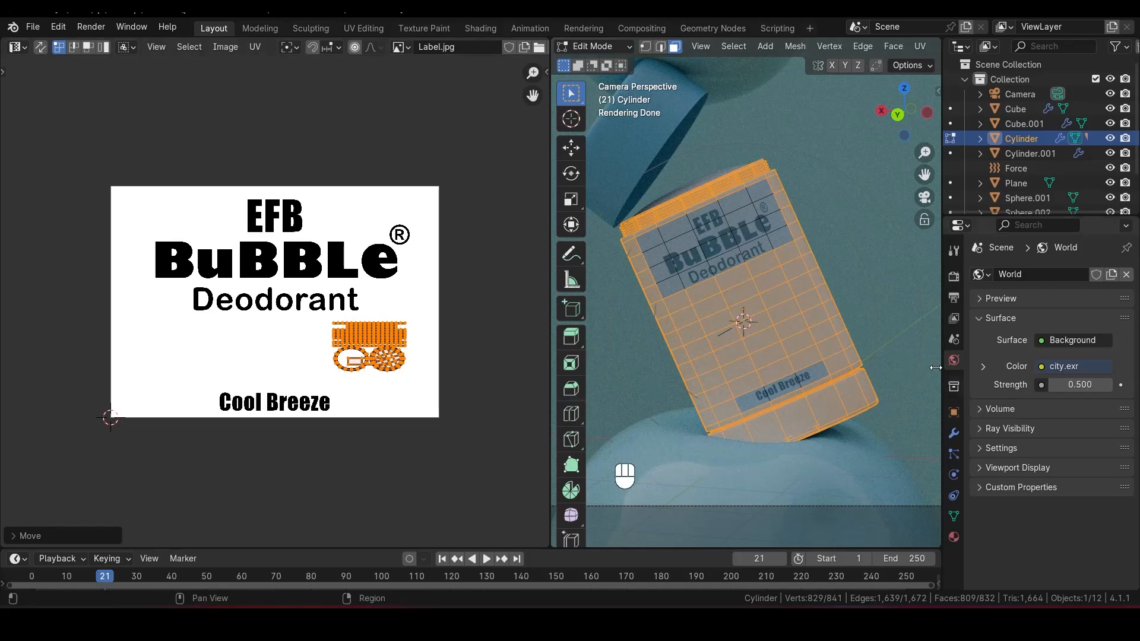
left_click(13, 46)
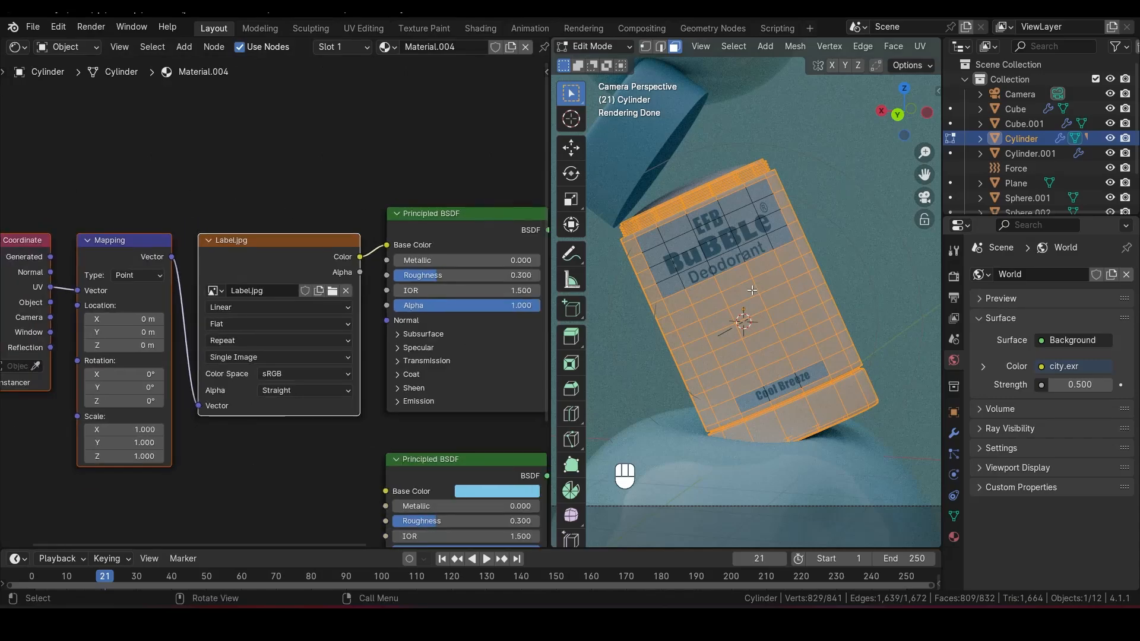
Wire the Label.jpg image output into the Mix Shader's Fac socket
key("Tab")
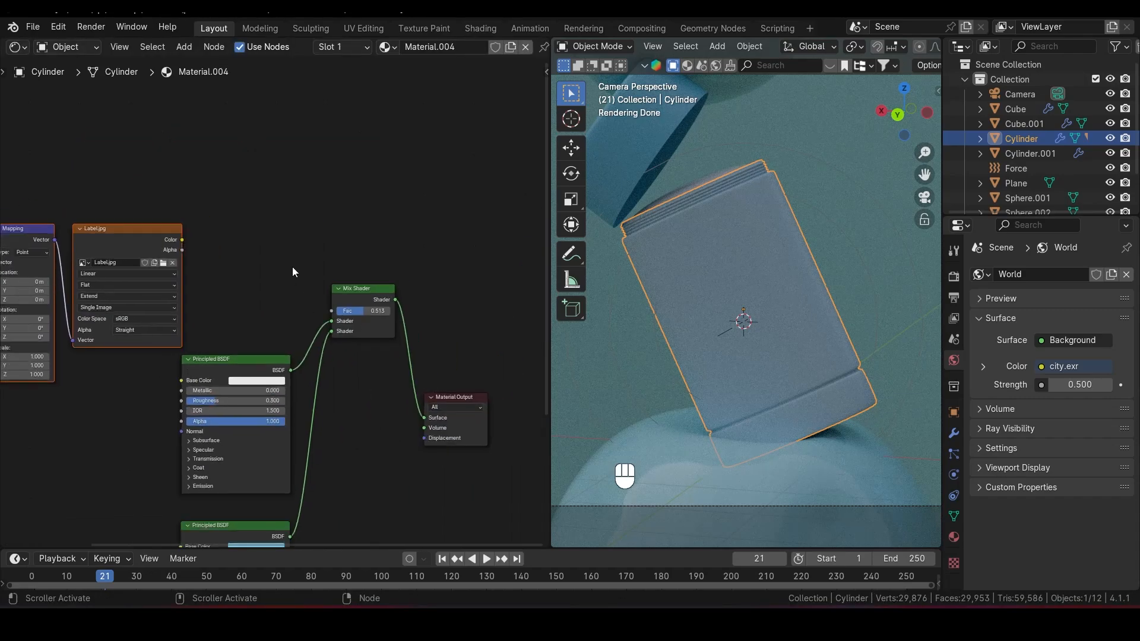
left_click_drag(183, 240, 329, 316)
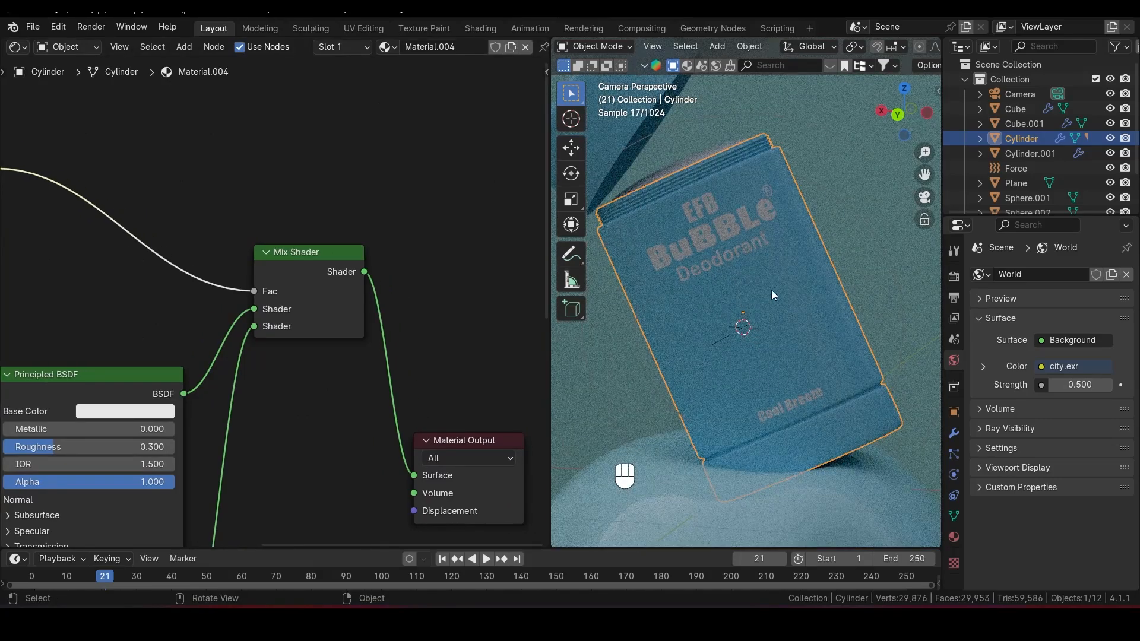
mouse_move(712, 257)
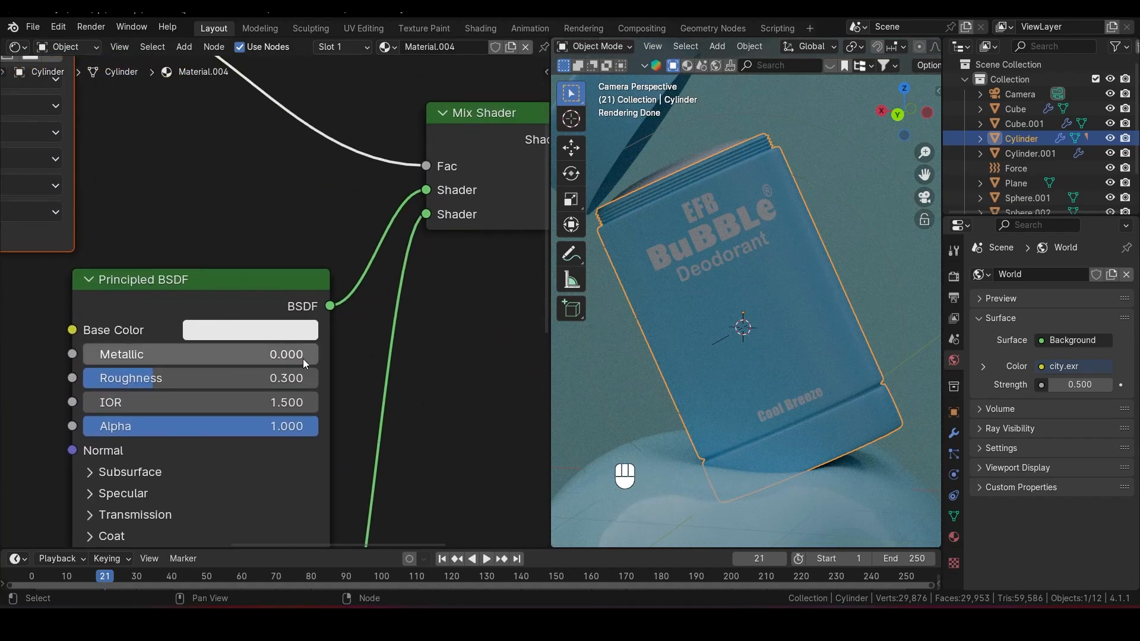
Make the first Principled BSDF Base Color dark blue for the label lettering
left_click(249, 330)
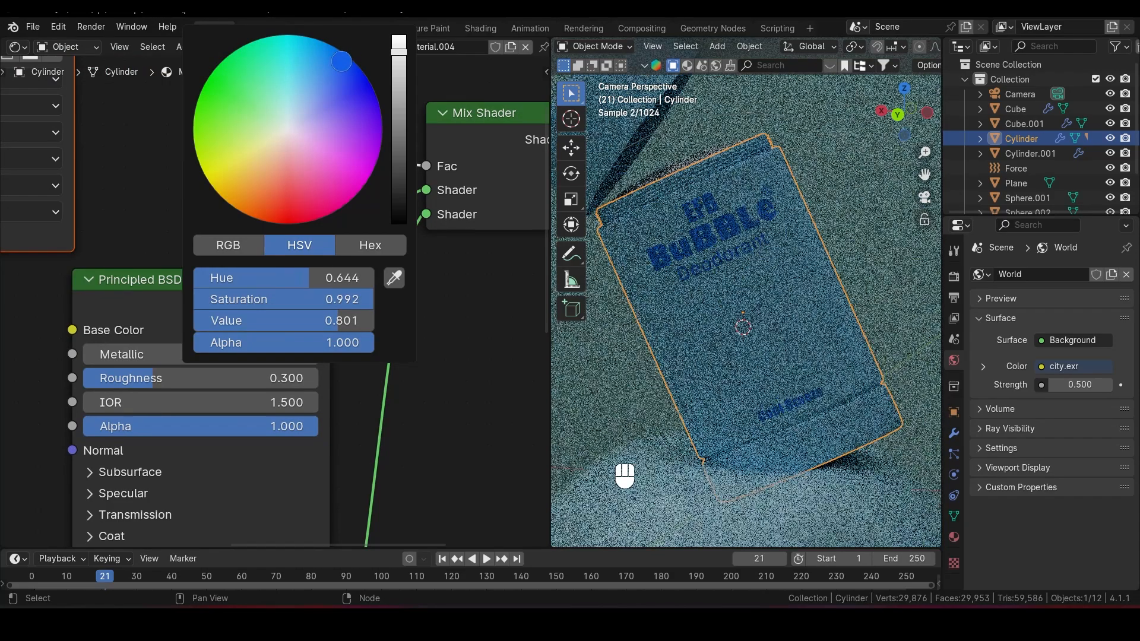
left_click_drag(342, 61, 296, 112)
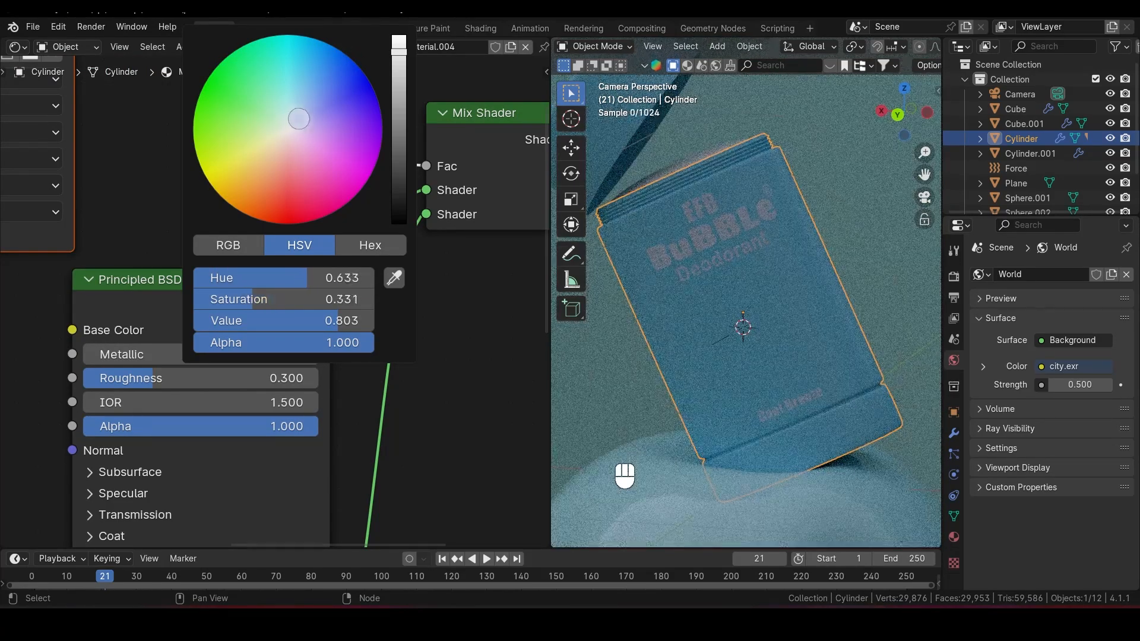
left_click_drag(298, 119, 320, 65)
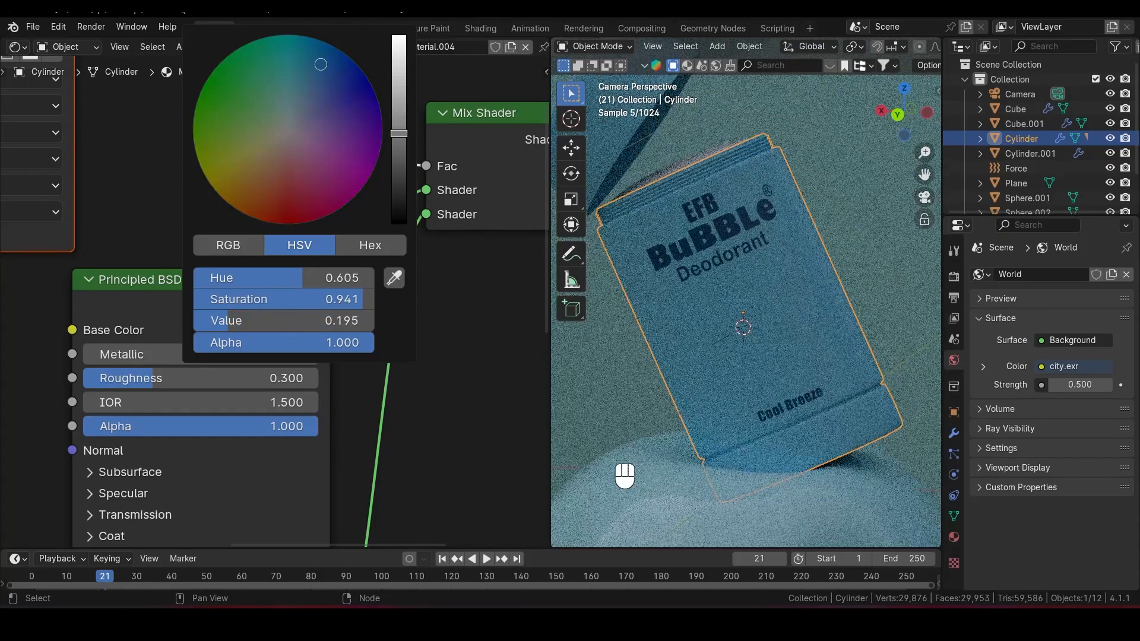
left_click(329, 216)
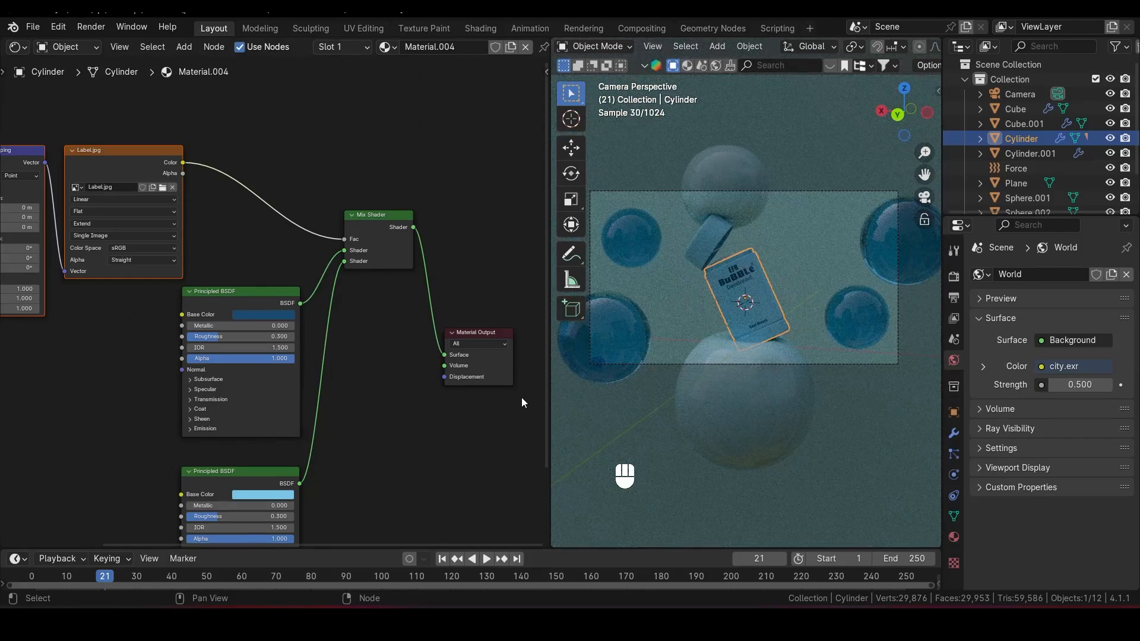
Save the file and turn the node editor area into a 3D Viewport
key("ctrl+s")
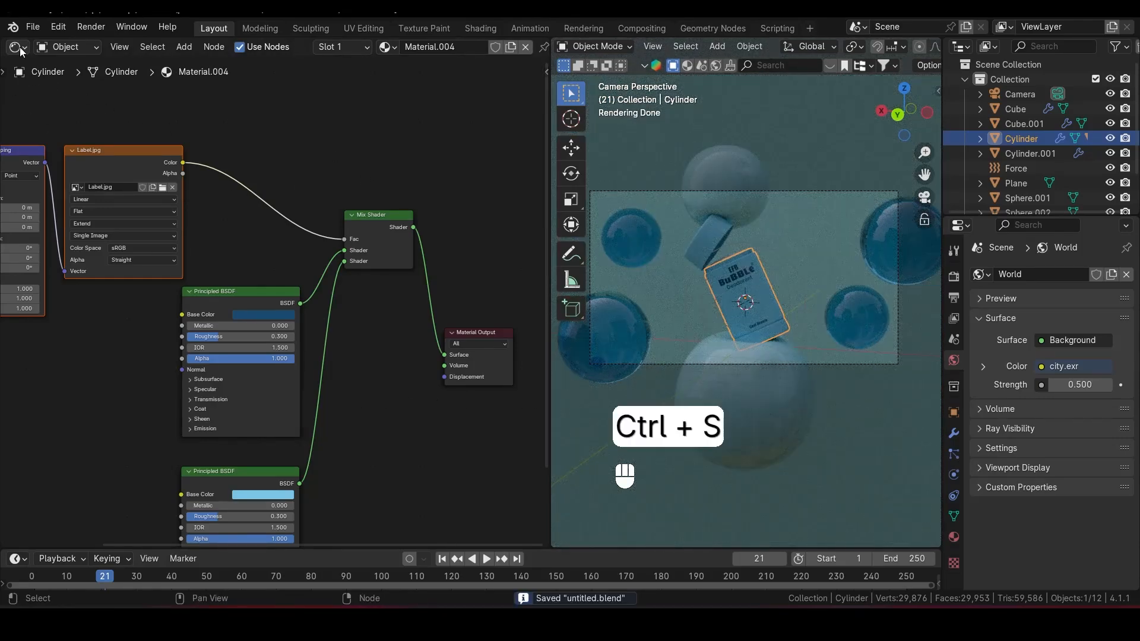
left_click(14, 46)
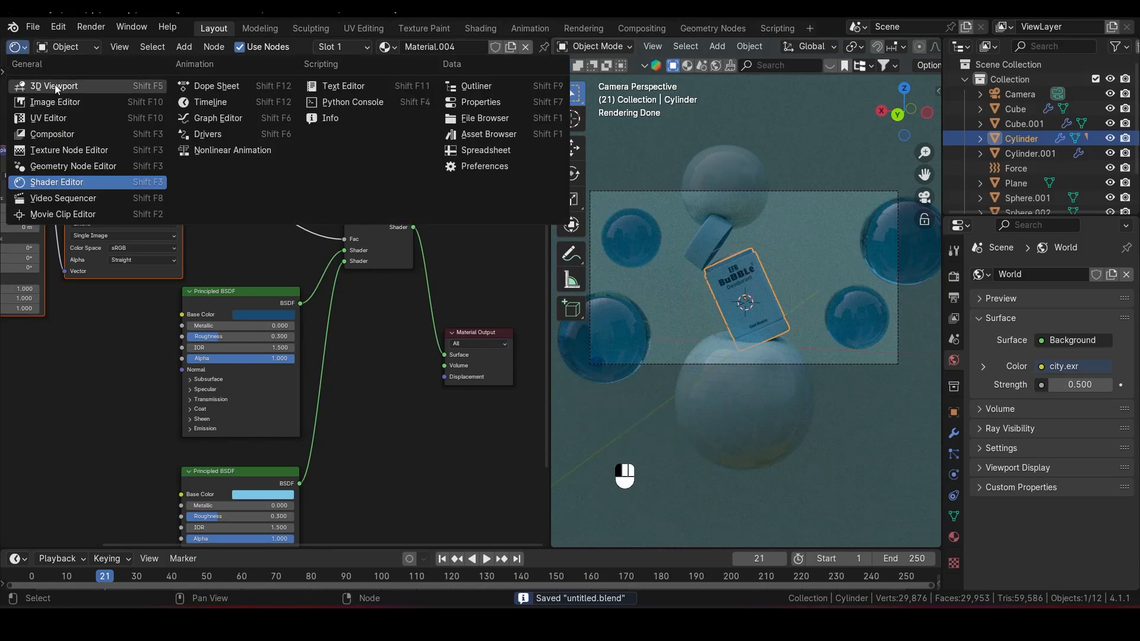
left_click(52, 85)
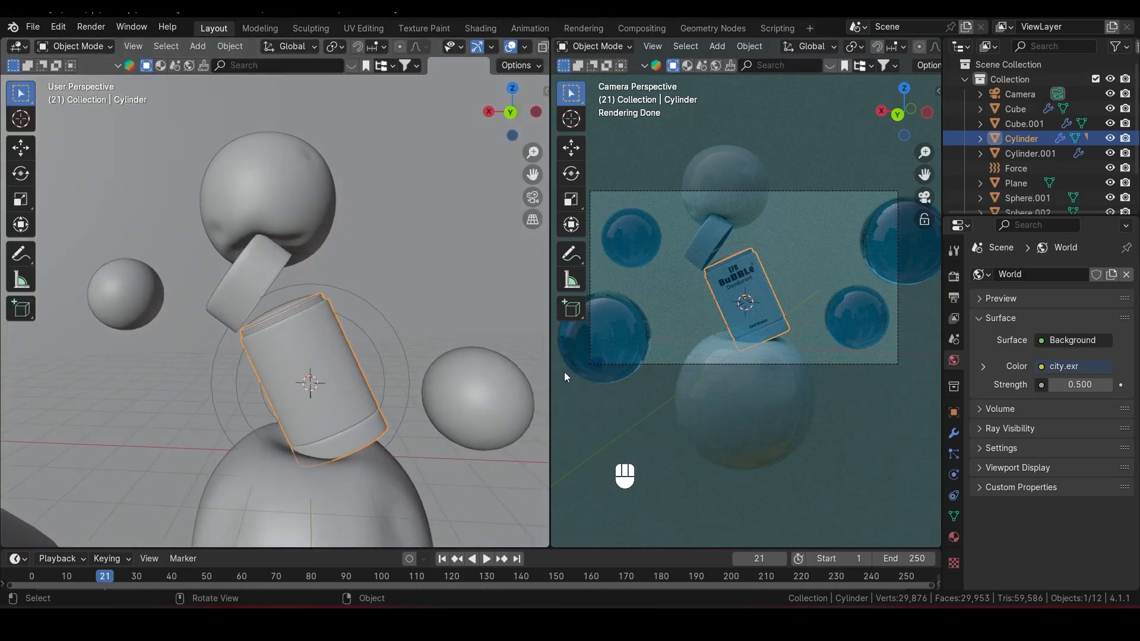
Add an area light and position and angle it beside the can
key("shift+a")
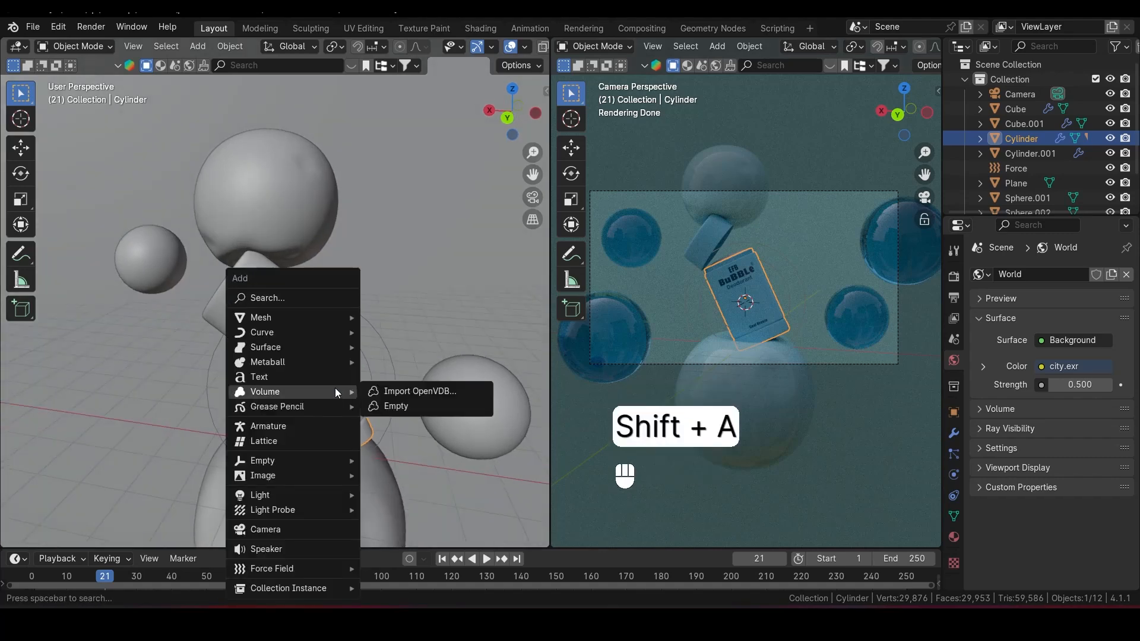
mouse_move(266, 529)
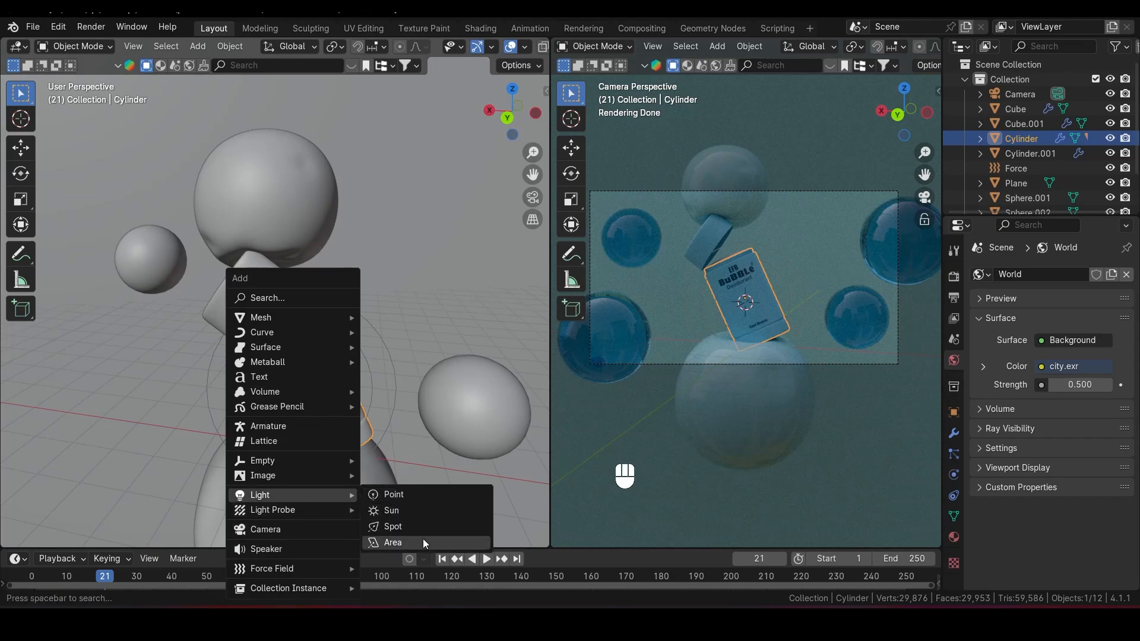
left_click(392, 541)
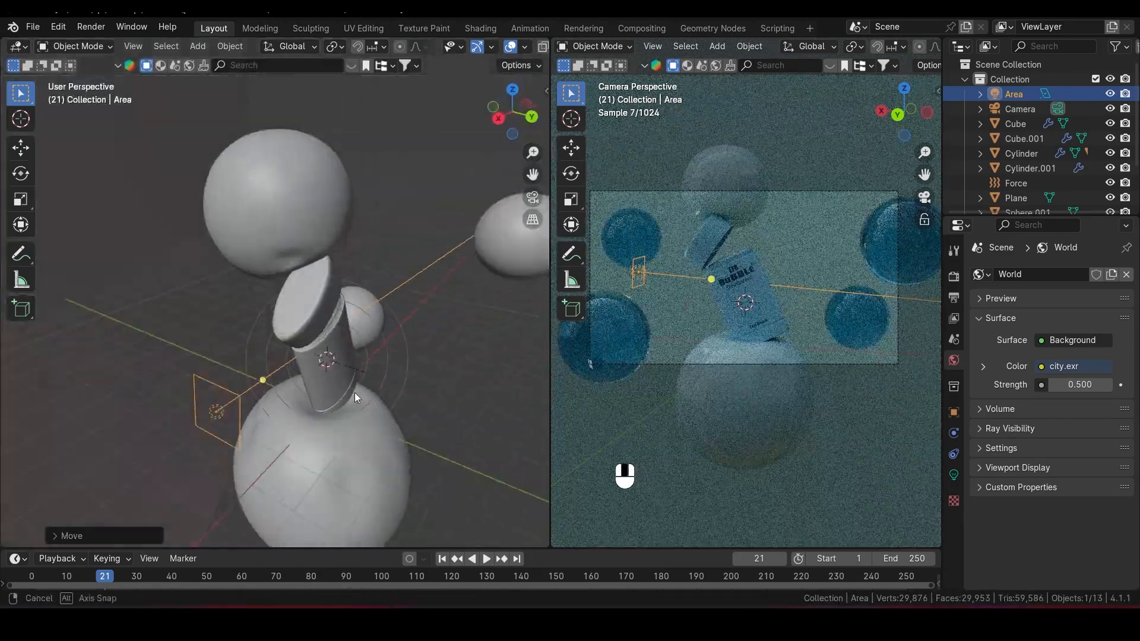
left_click_drag(356, 398, 444, 385)
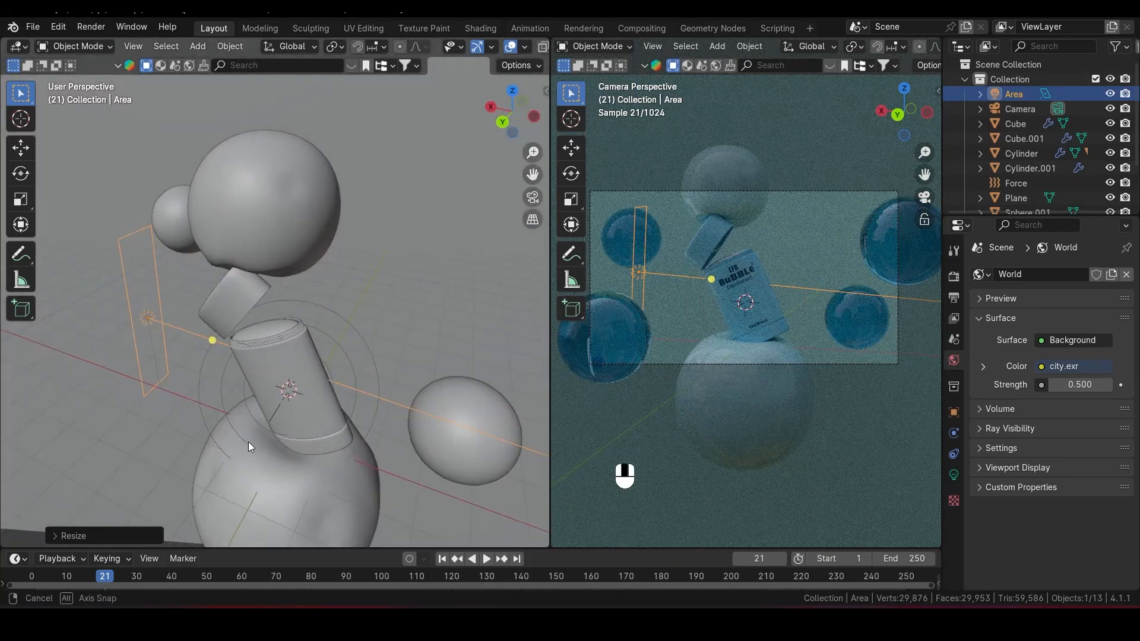
key("g")
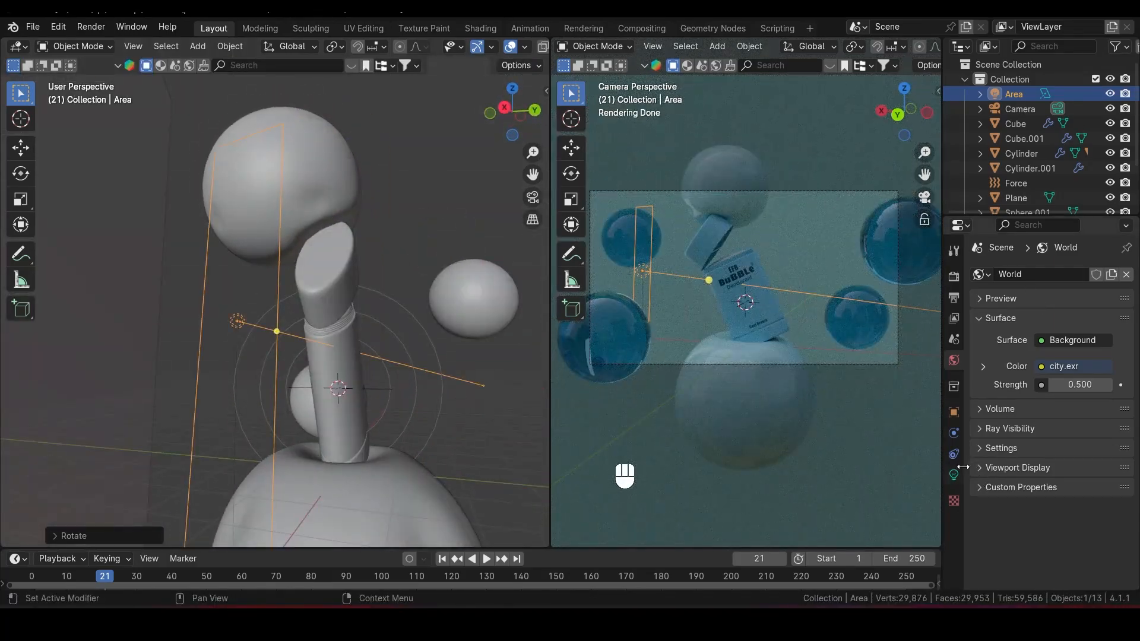
Set the area light to 200 W with a 20° spread and move it near the can
left_click(952, 475)
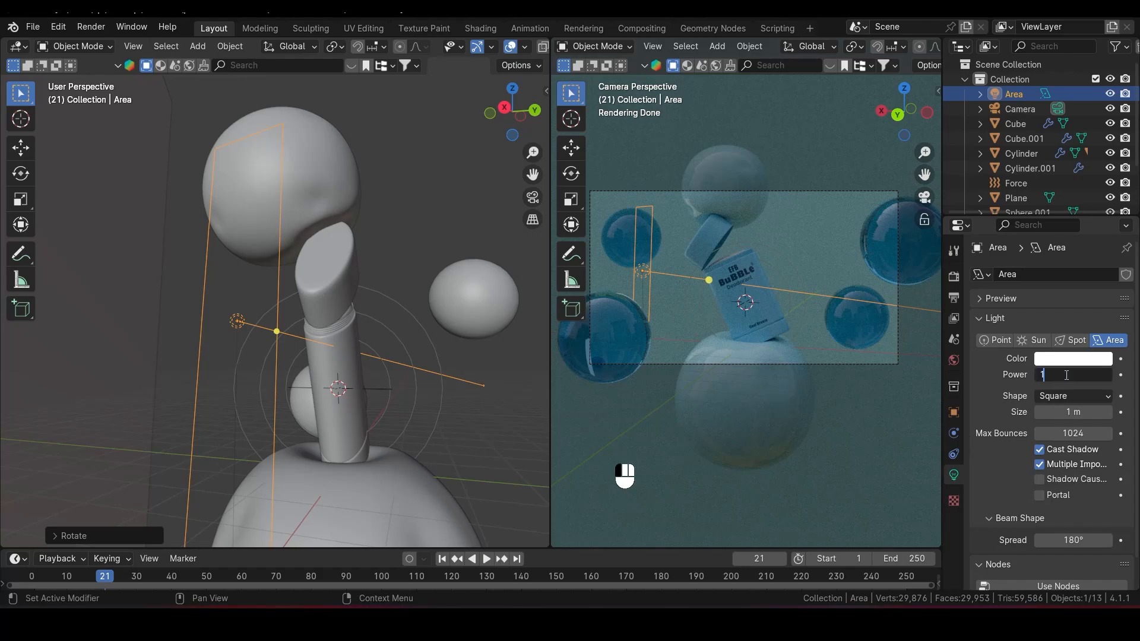
type("100 W")
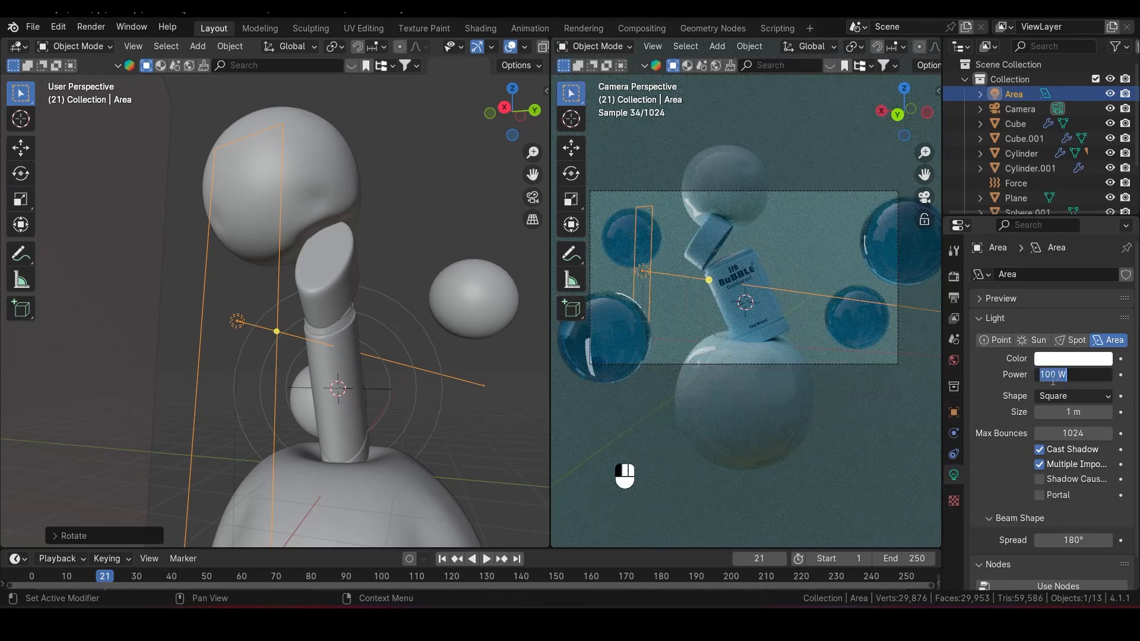
type("200")
left_click(1073, 540)
type("4")
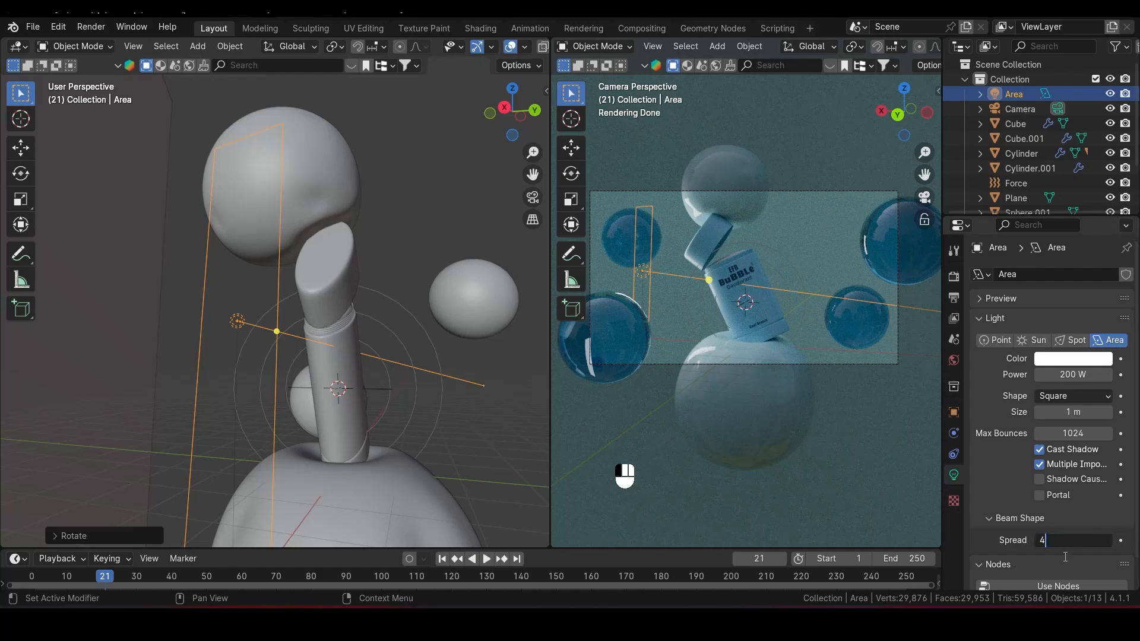
type("20°")
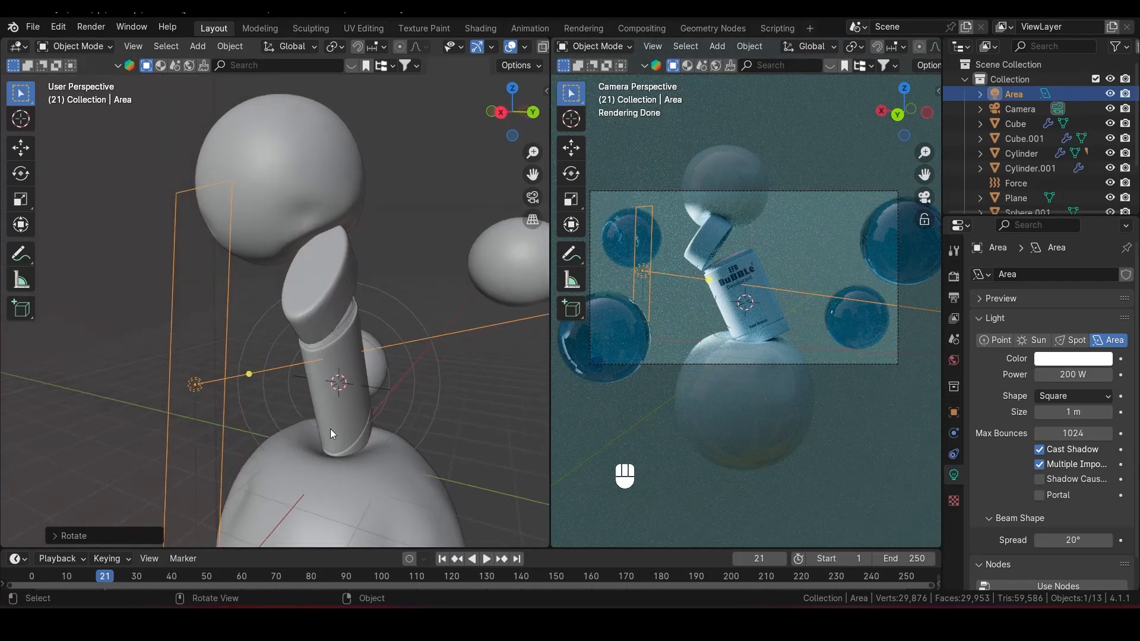
key("y")
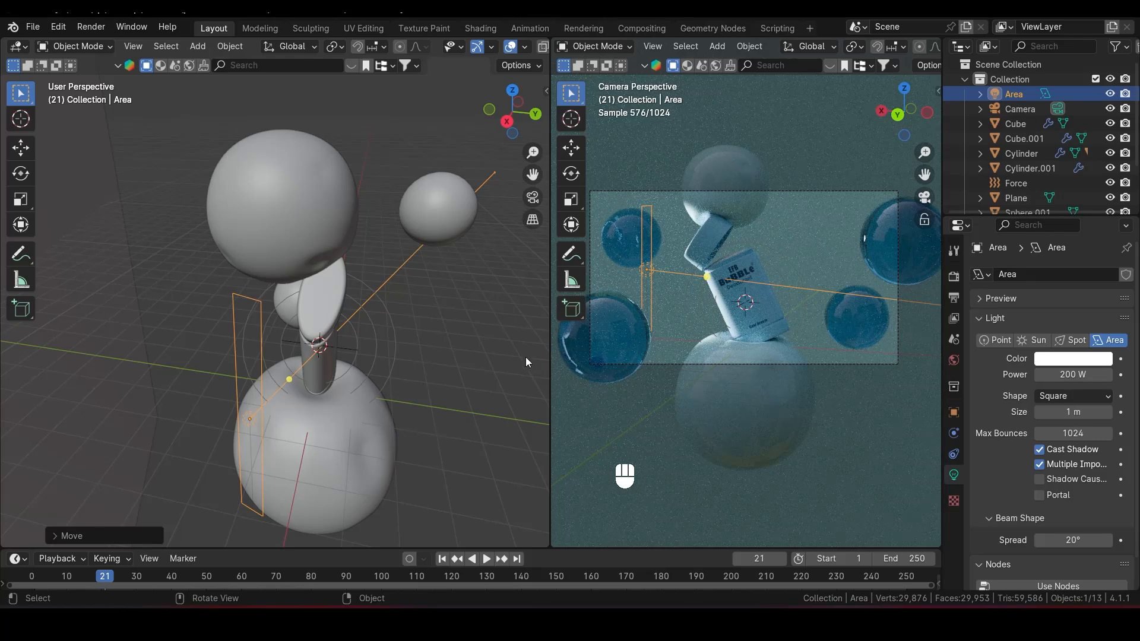
mouse_move(326, 393)
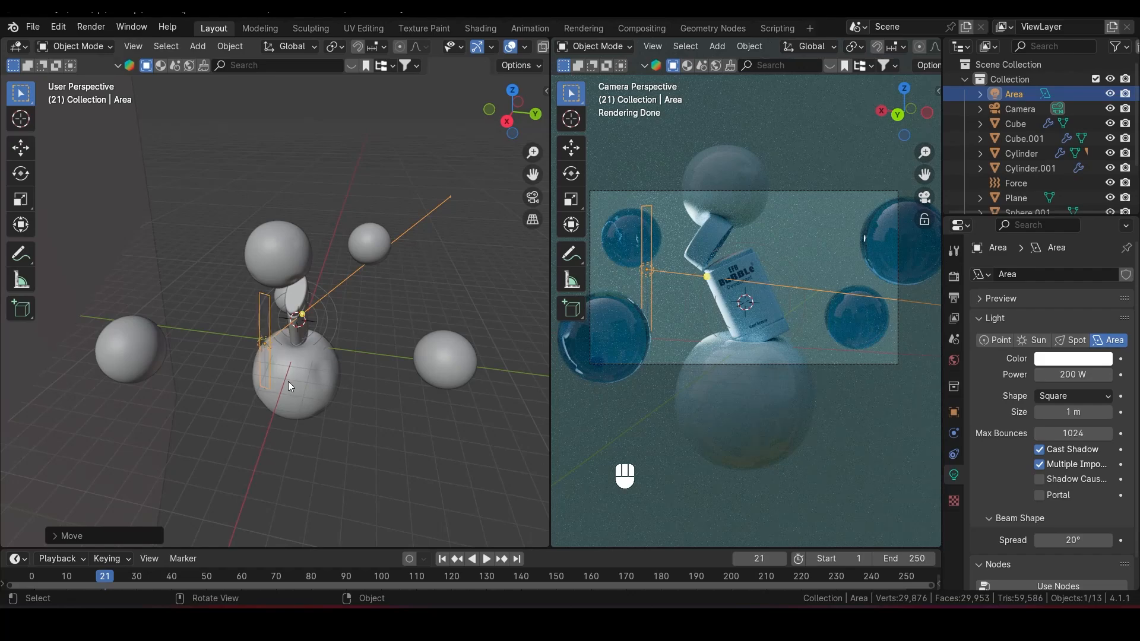
Duplicate the light as Area.001, placed opposite the can, aimed inward, with 180° spread
key("shift+d")
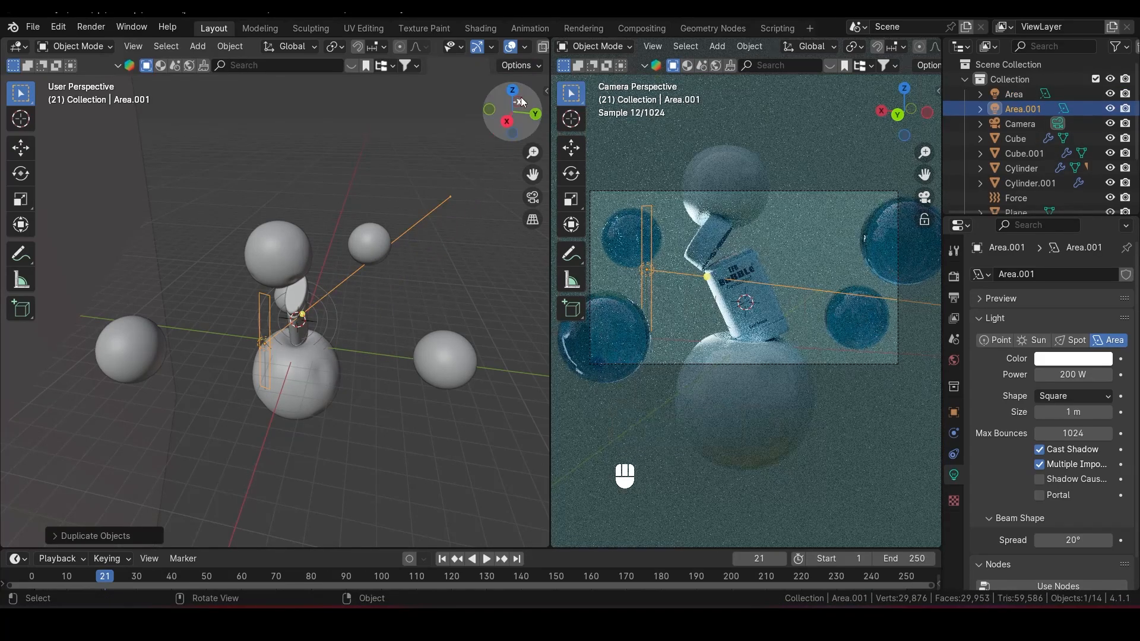
left_click(512, 90)
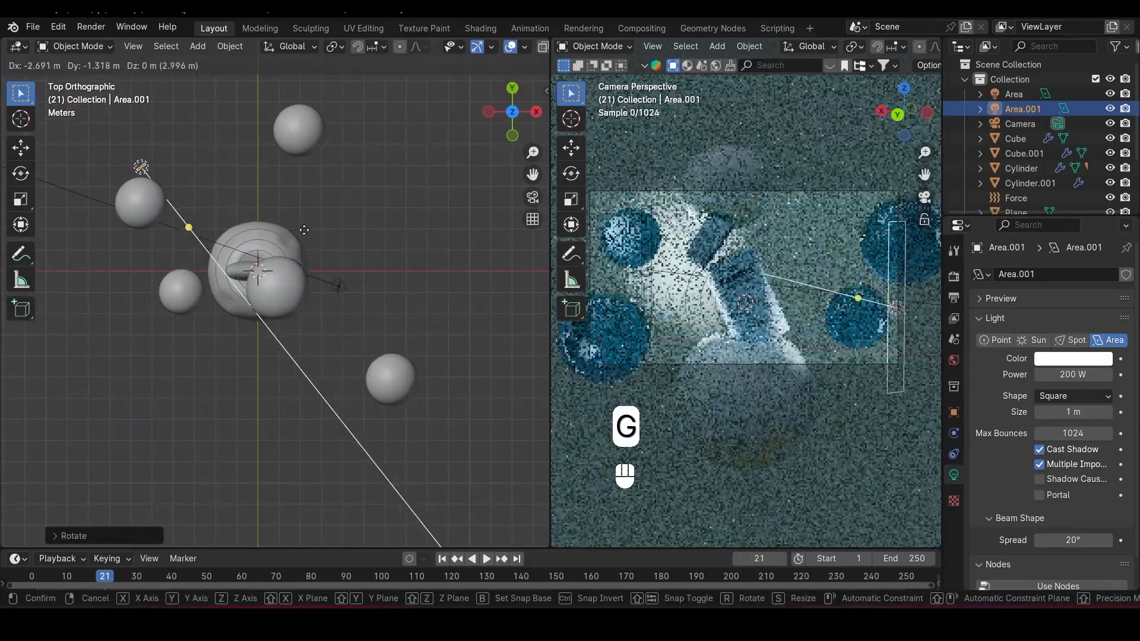
key("r")
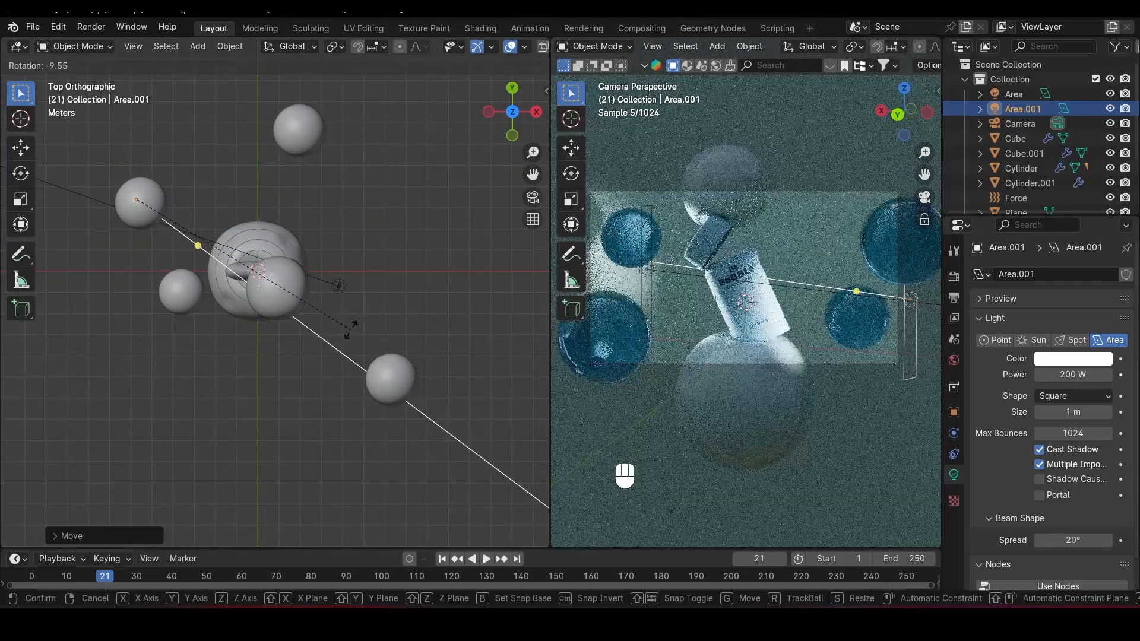
key("z")
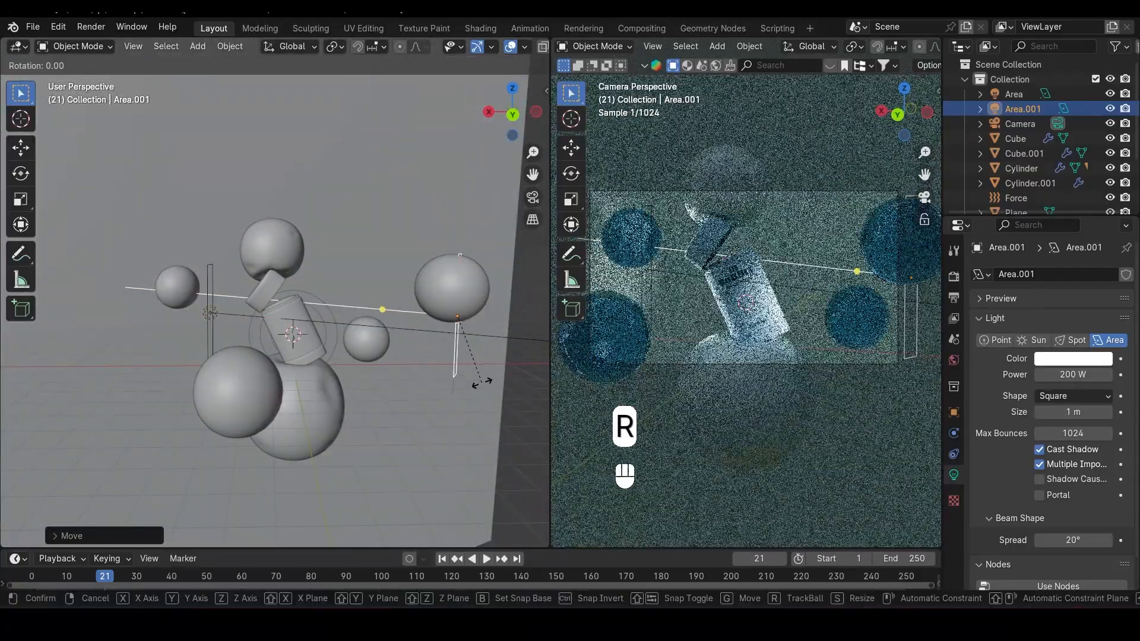
key("z")
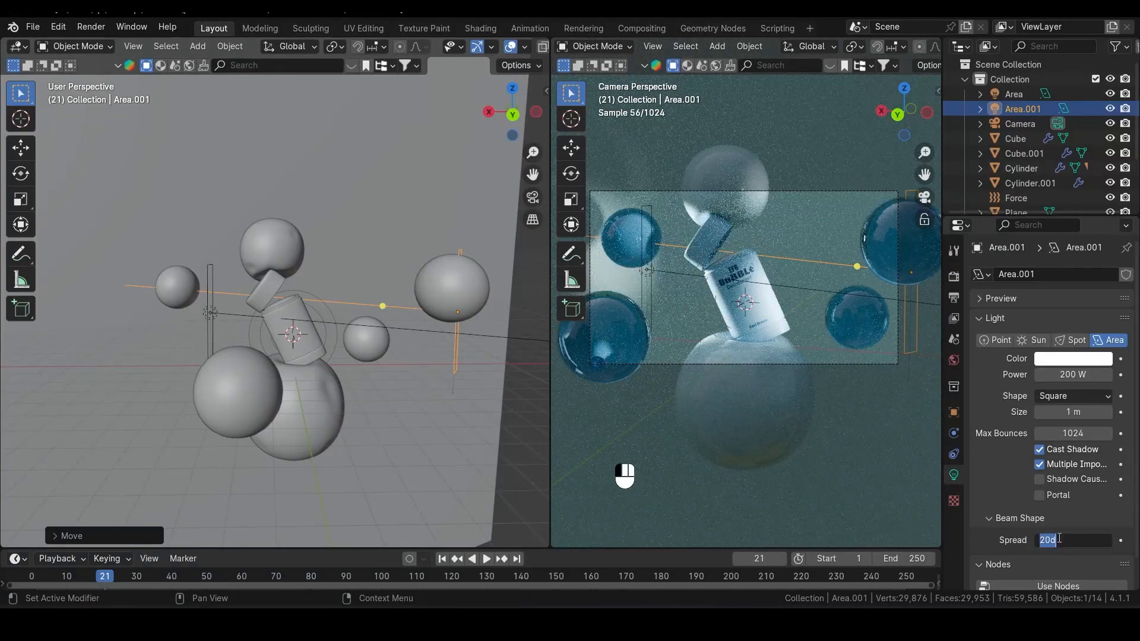
type("180°")
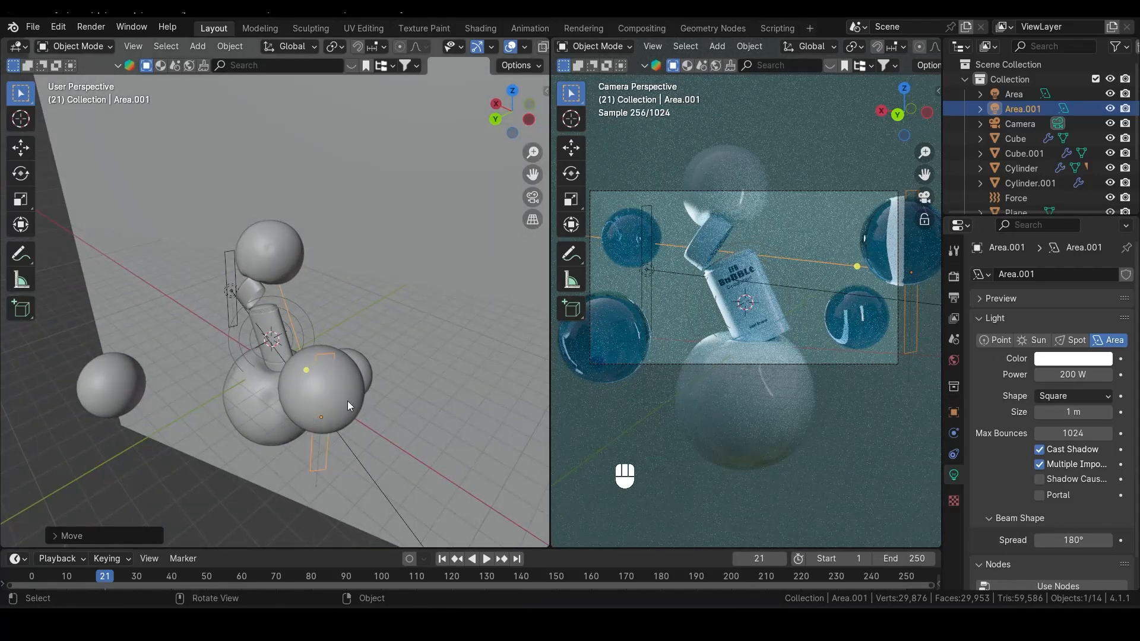
left_click(324, 408)
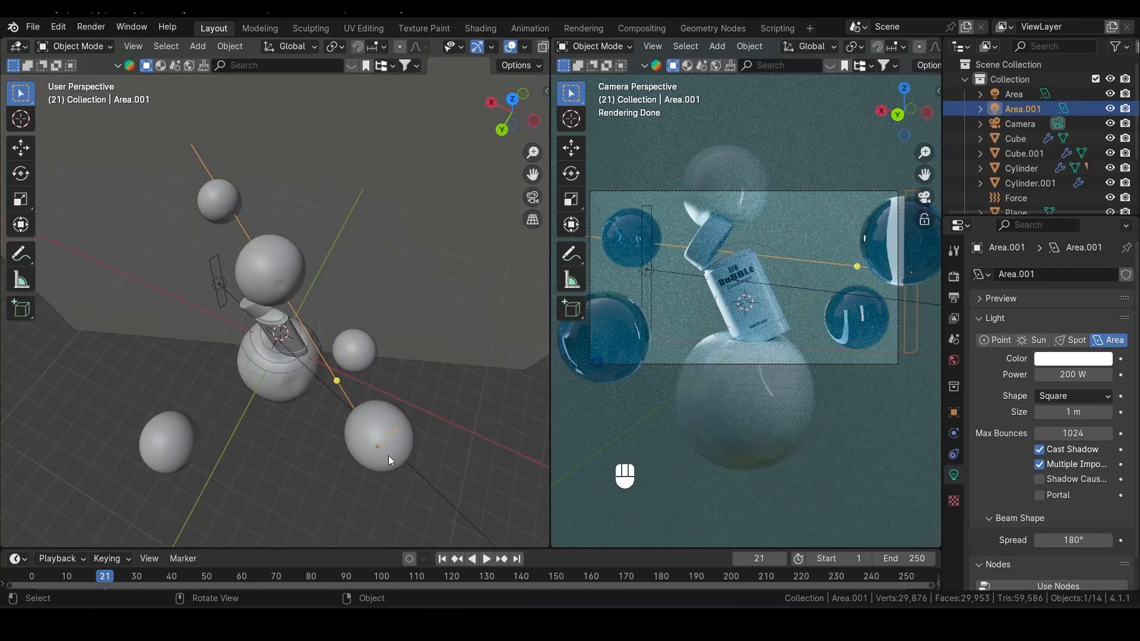
key("z")
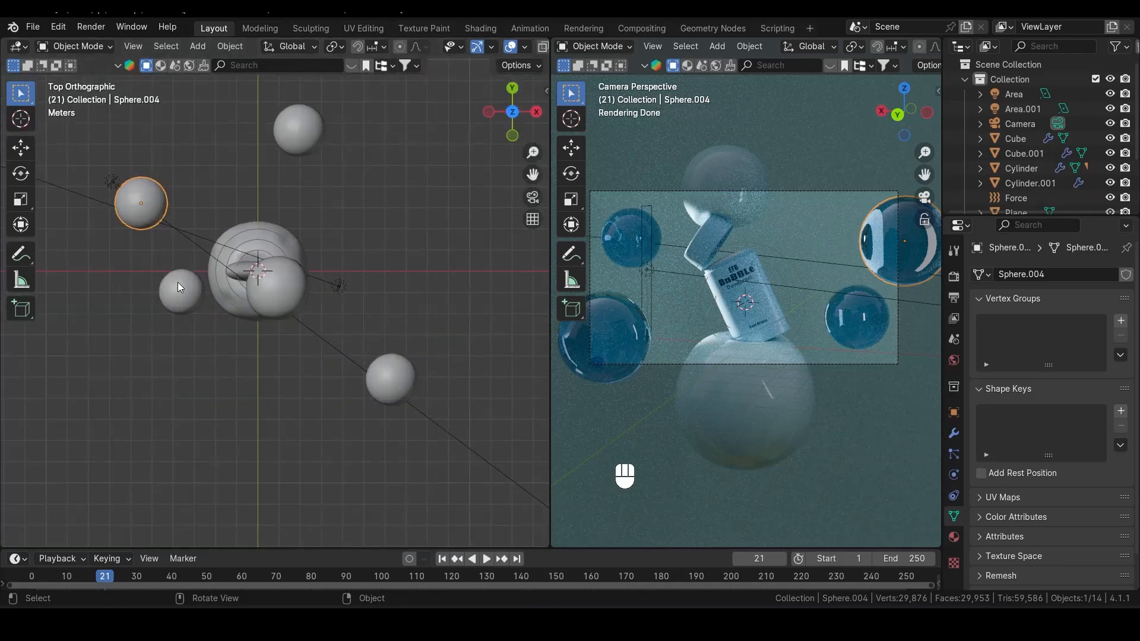
Scale Area.001 along its local Y axis into a tall narrow 400 W panel
key("g")
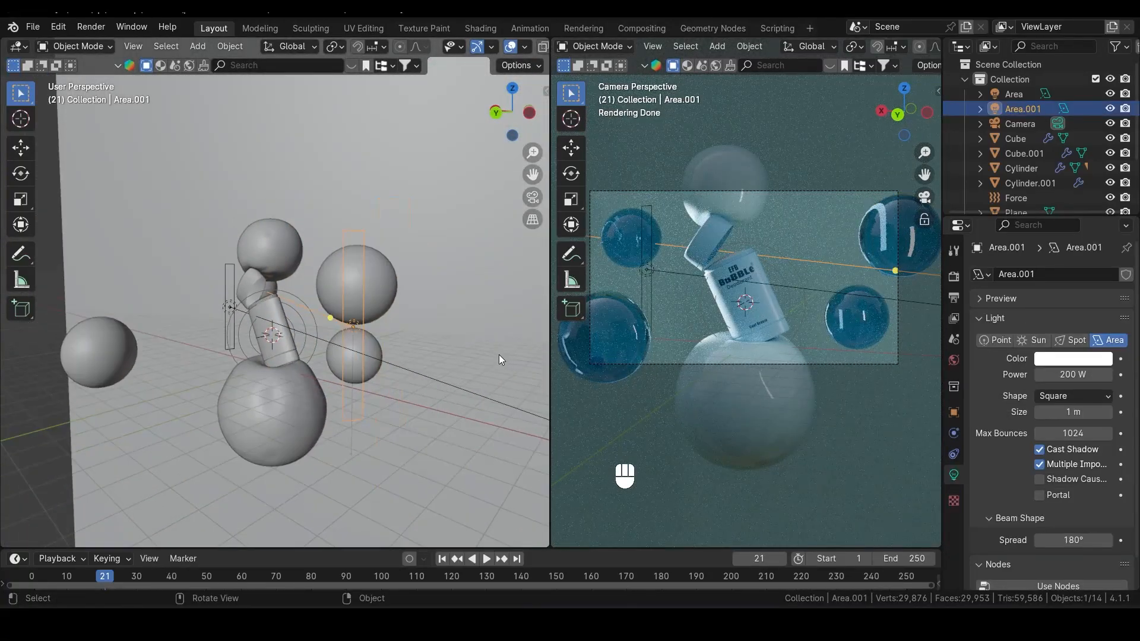
key("y")
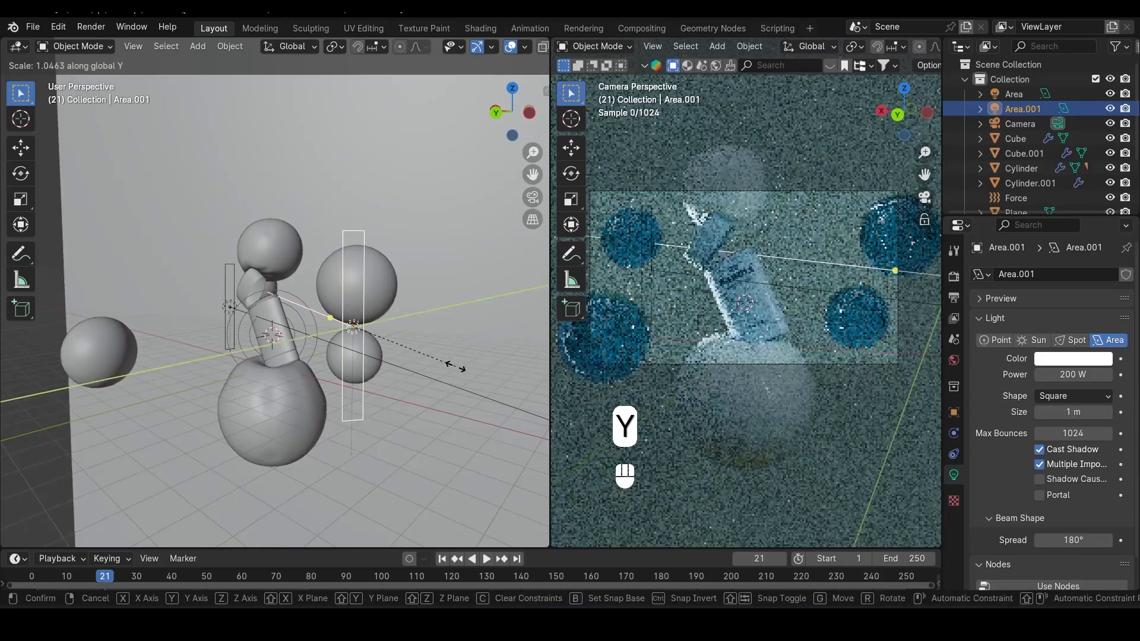
key("y")
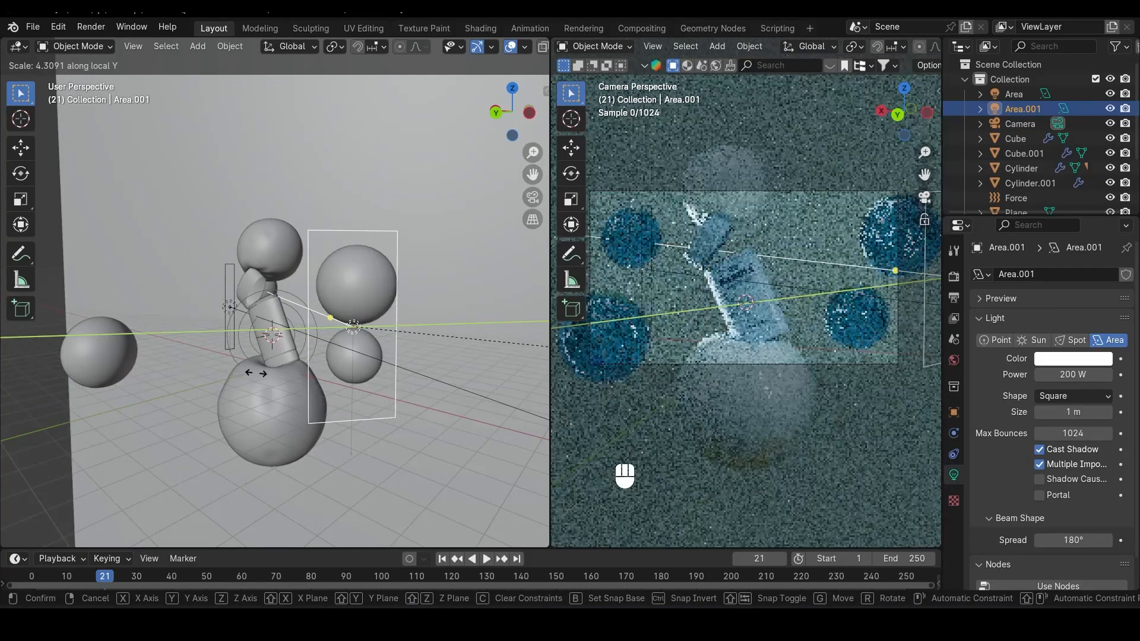
left_click(495, 349)
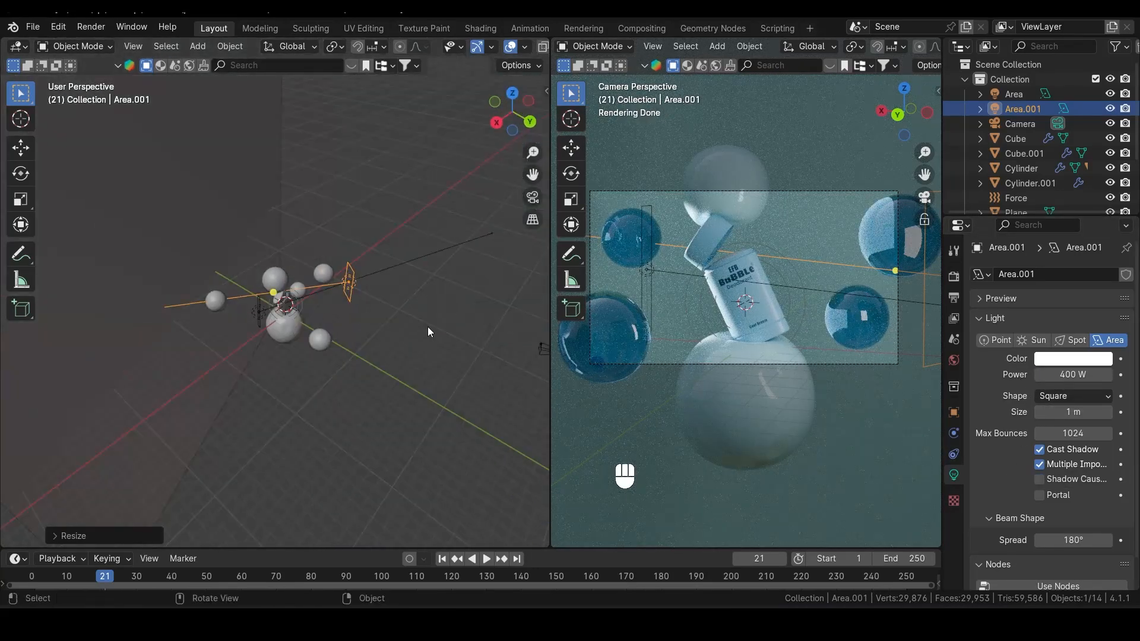
Duplicate Area.001 as Area.002, moved and rotated to the bottle's other side
key("Shift+D")
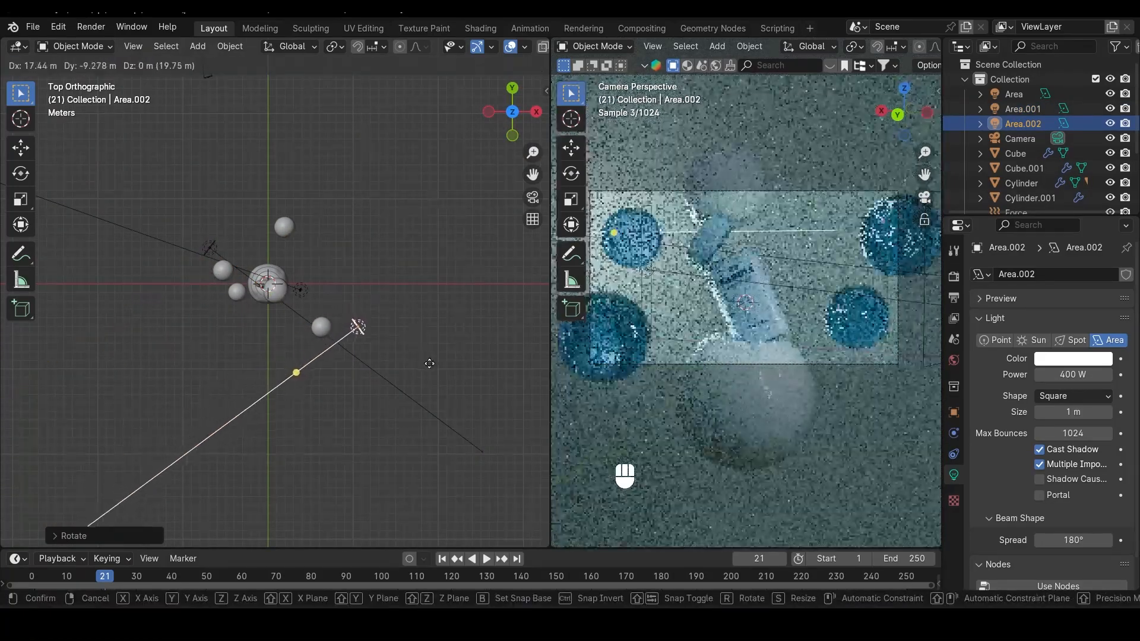
key("g")
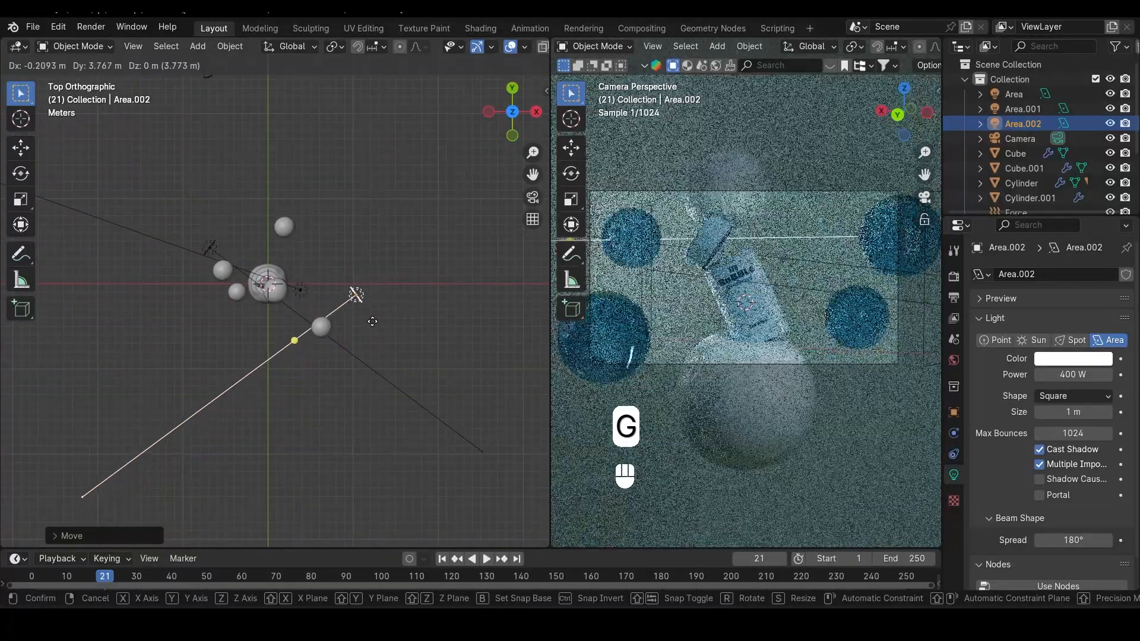
key("r")
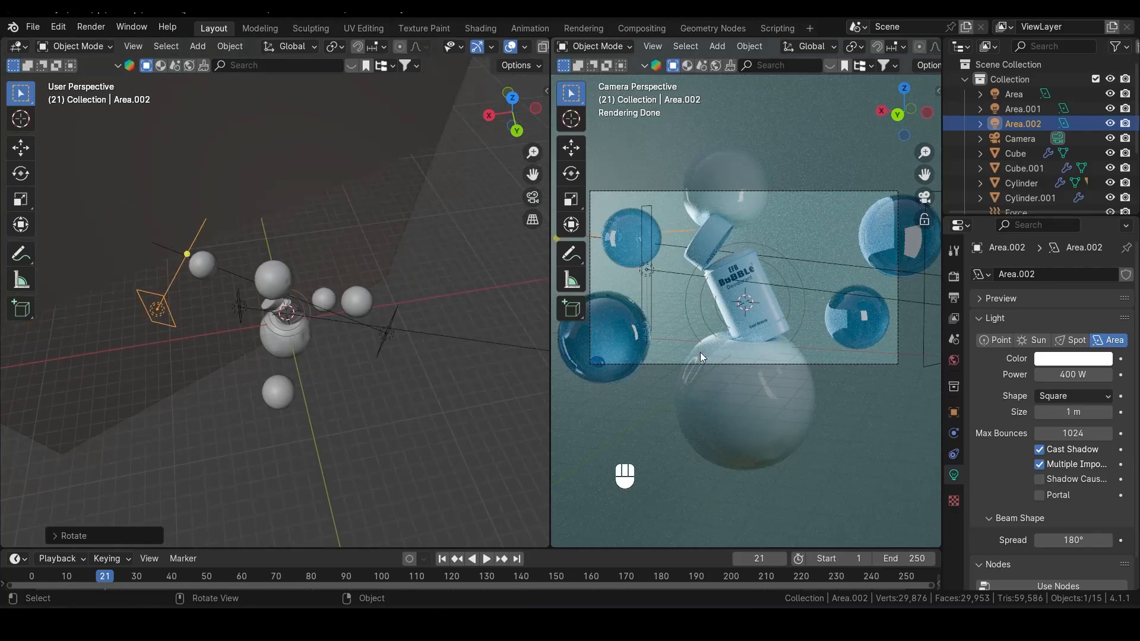
mouse_move(653, 324)
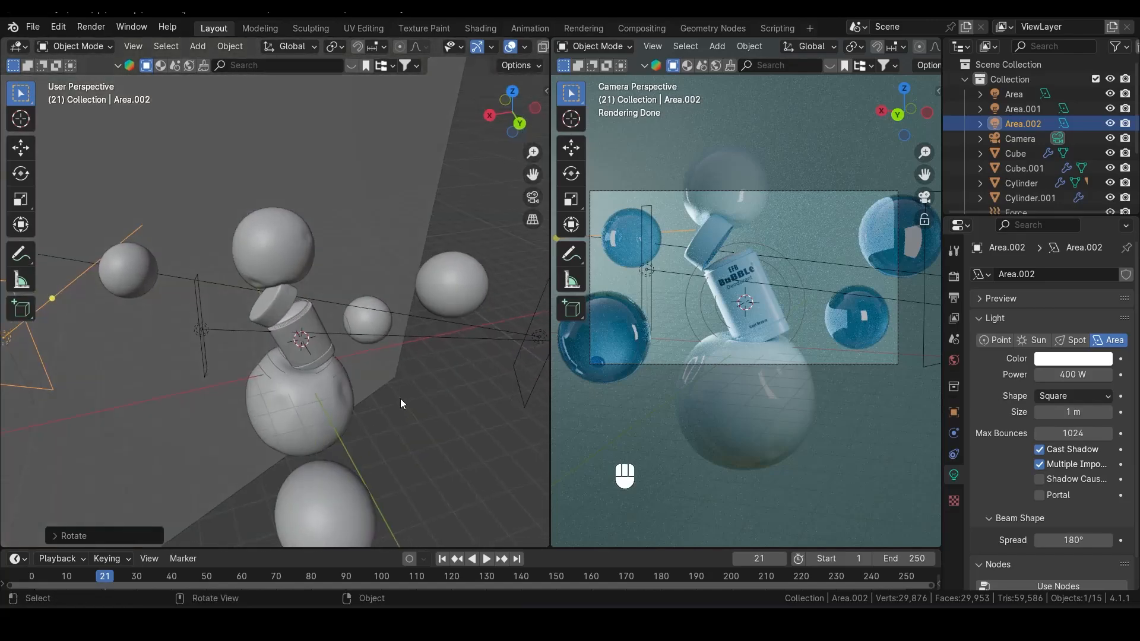
Add a point light and disable Multiple Importance sampling on Area.001
key("shift+a")
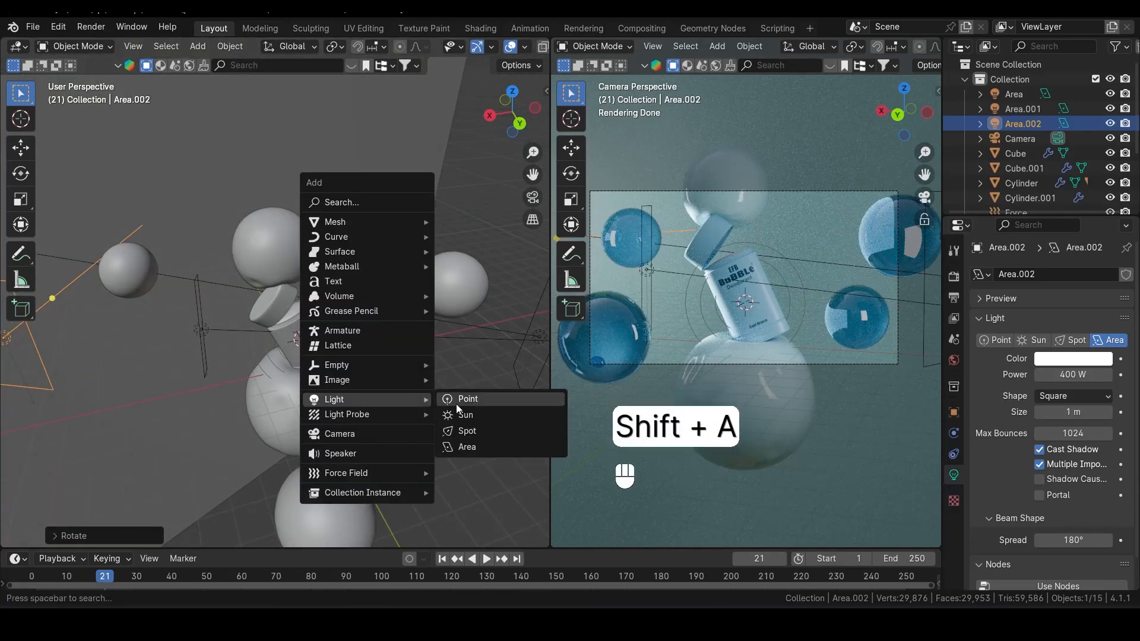
left_click(467, 398)
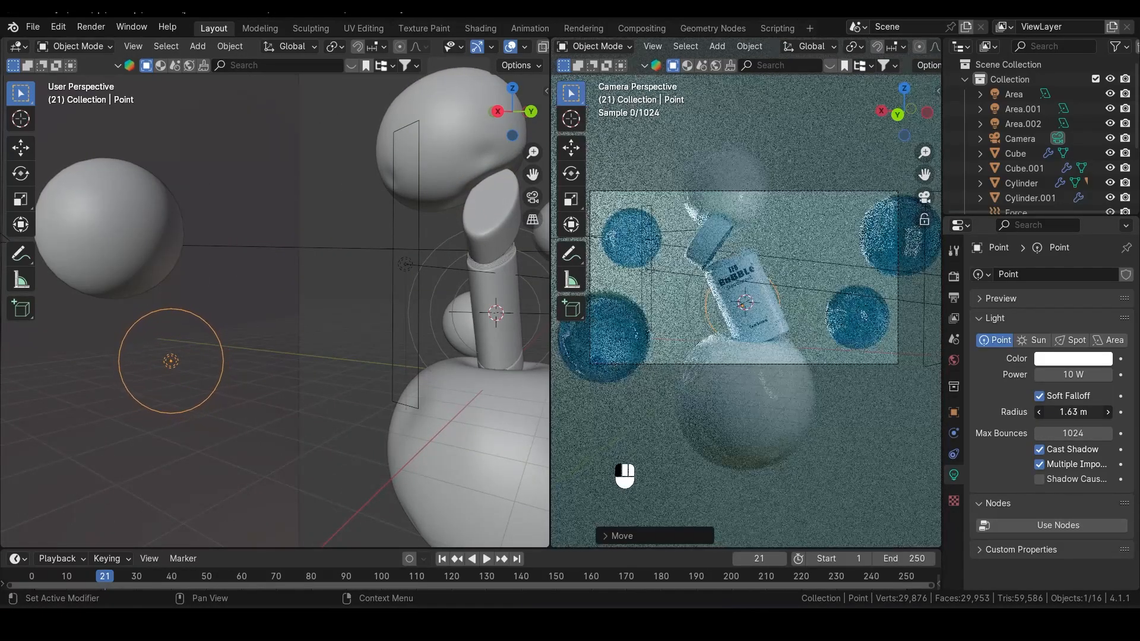
left_click(1071, 375)
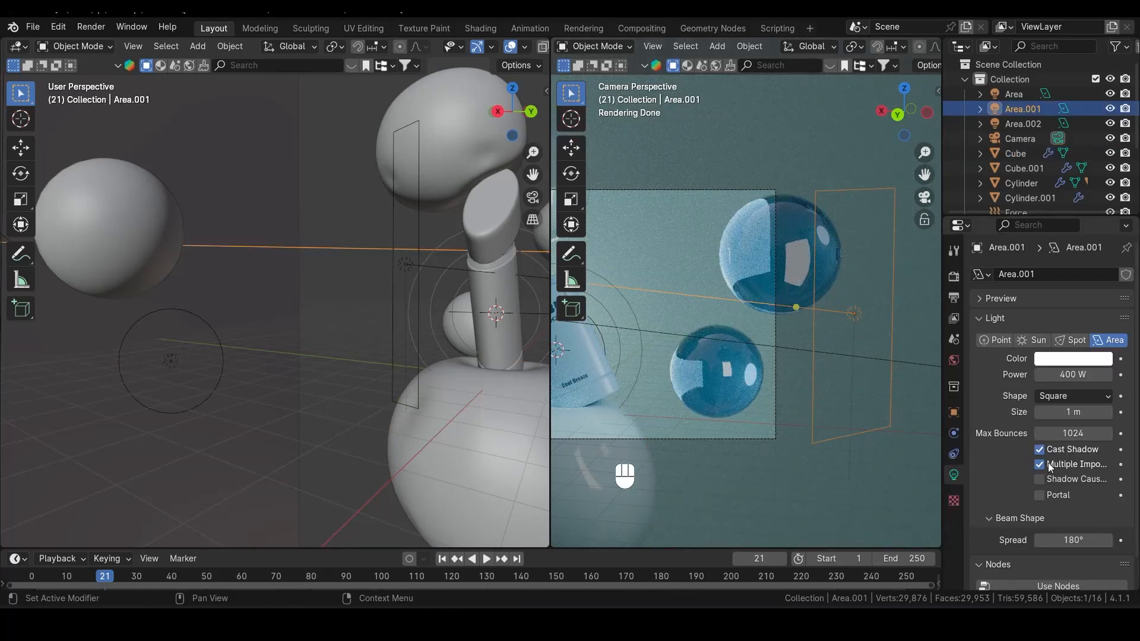
mouse_move(1043, 464)
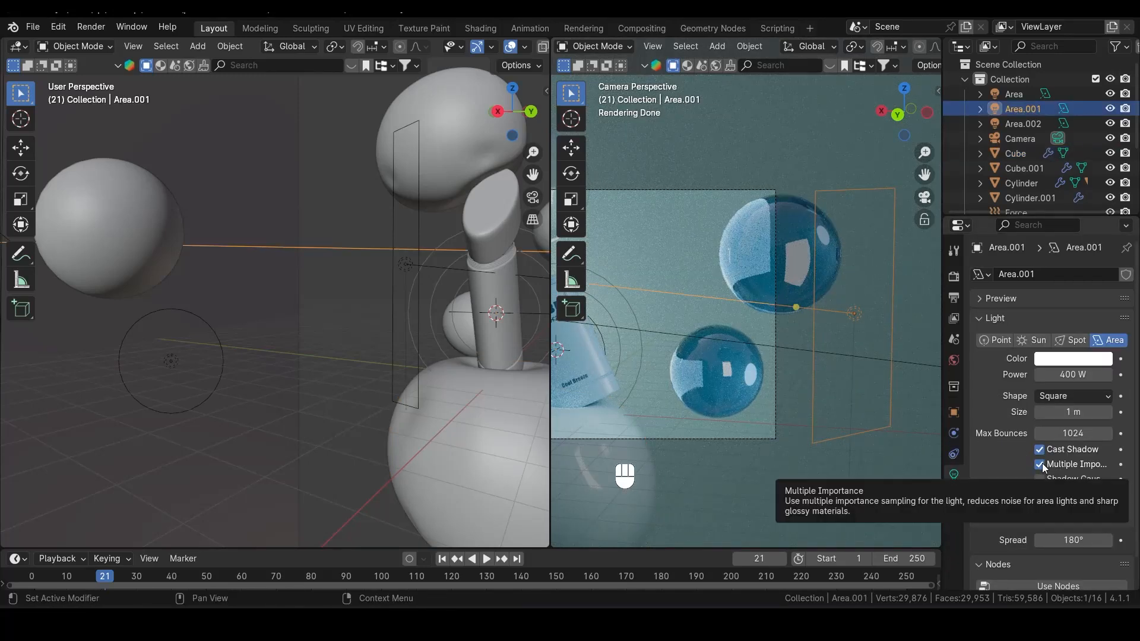
left_click(1039, 464)
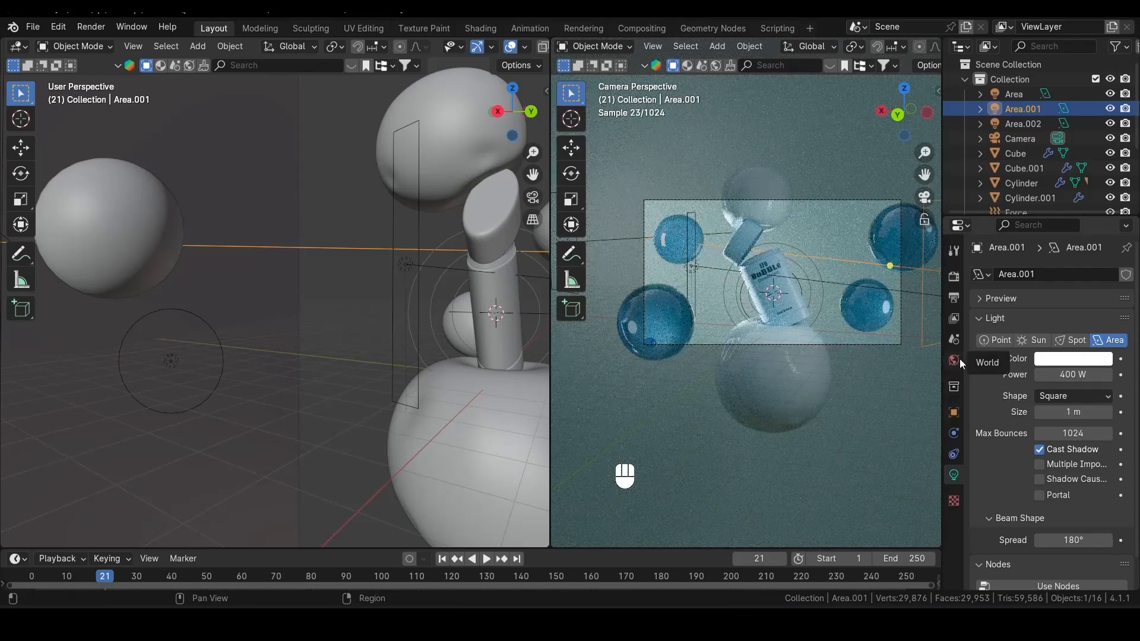
Edit the Strength of the city.exr world Background in World properties
left_click(952, 360)
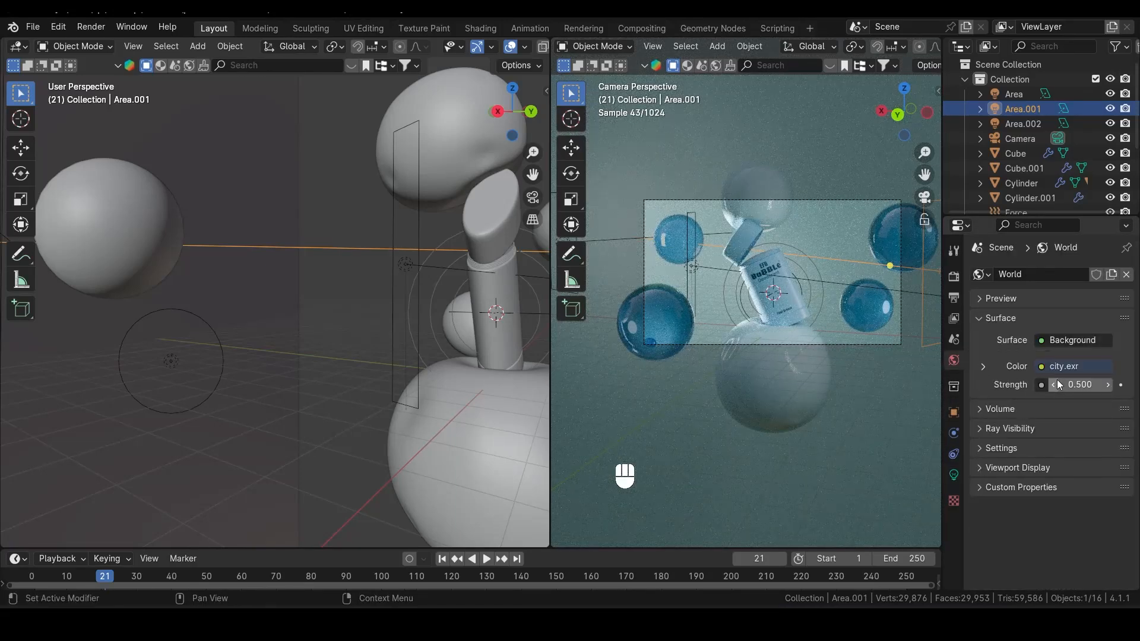
double_click(1079, 384)
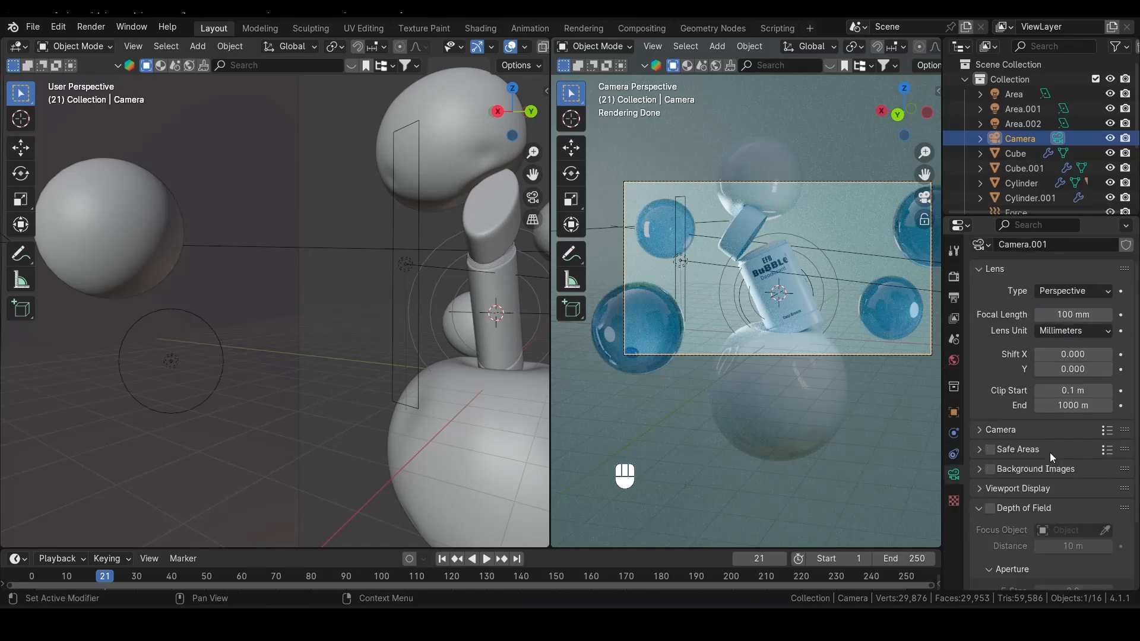
Enable camera depth of field focused on the Cylinder with F-Stop 0.3
scroll("down", 3)
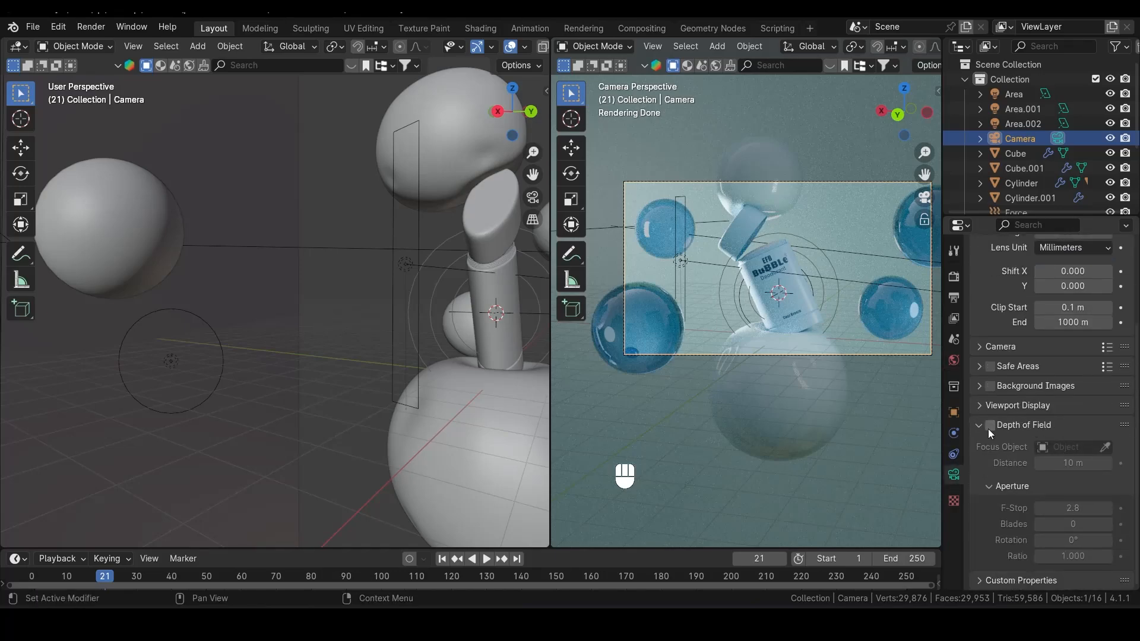
left_click(990, 425)
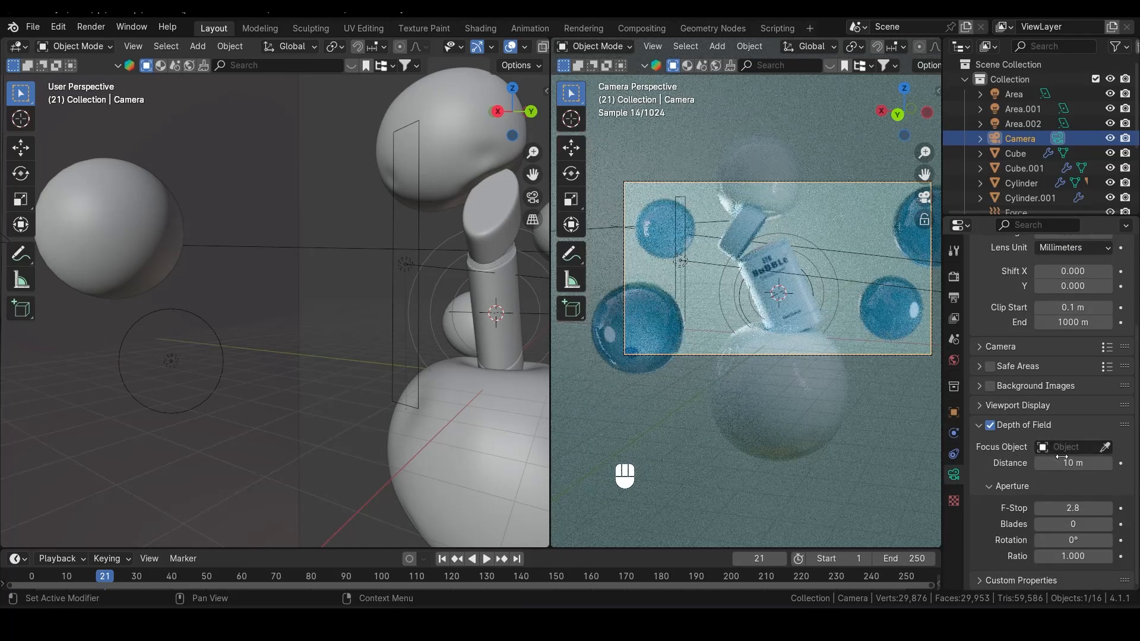
mouse_move(1104, 447)
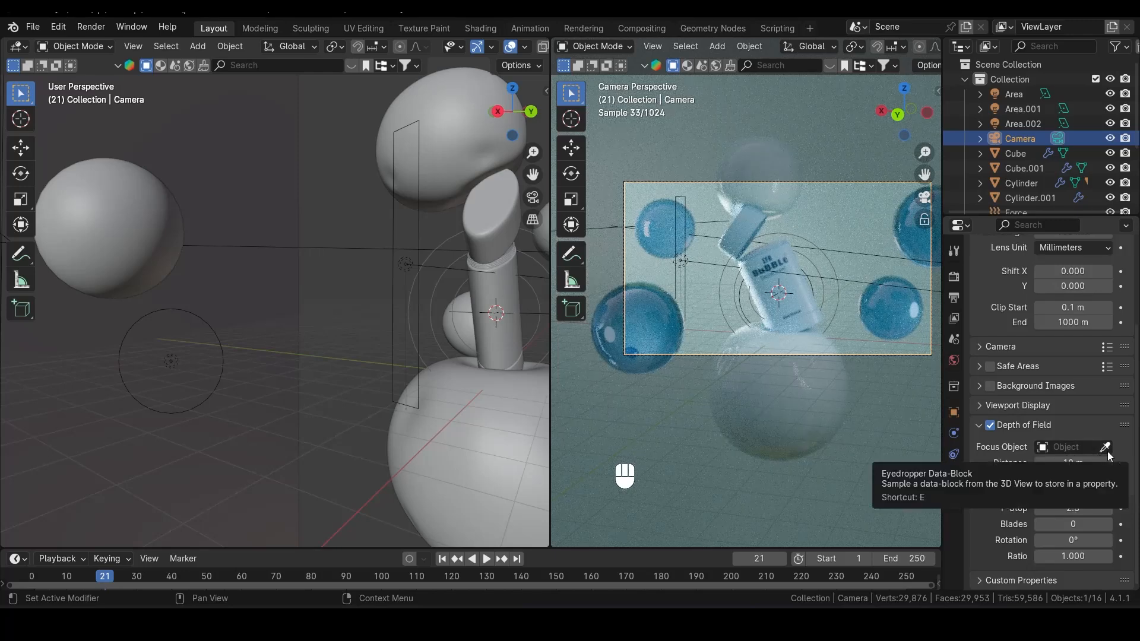
left_click(1104, 447)
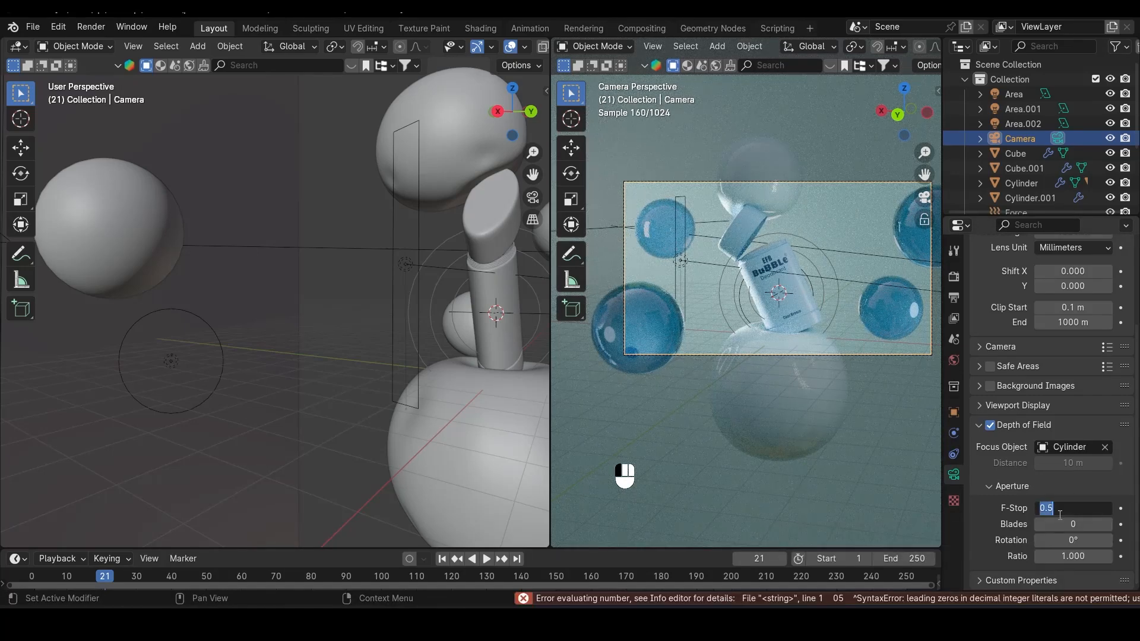
type("0.3")
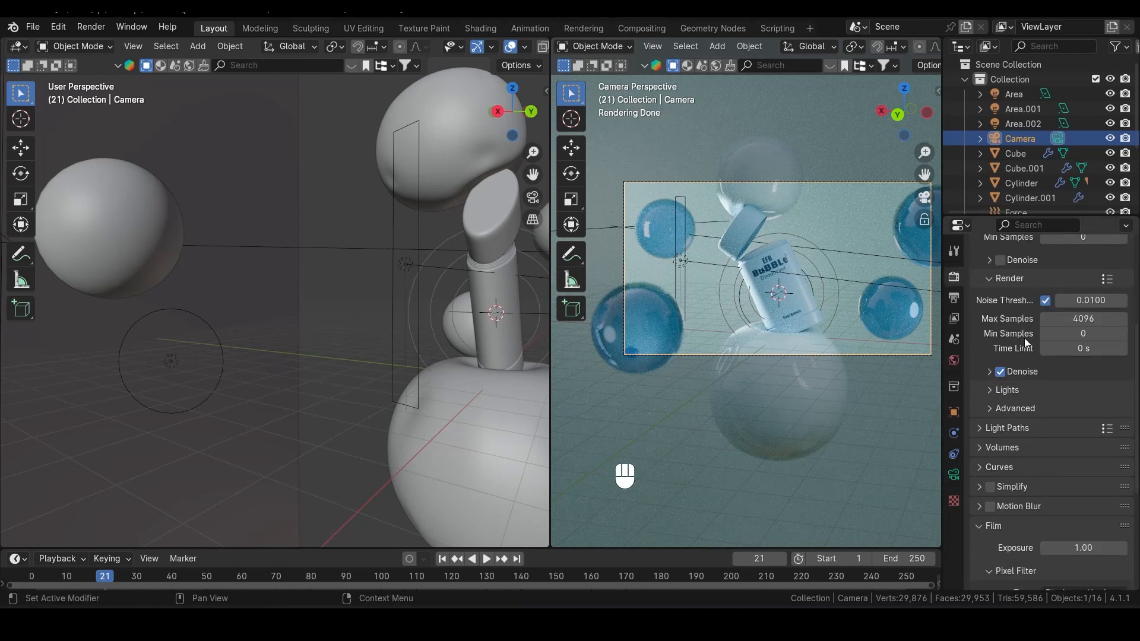
Change the Color Management look, set the noise threshold to 1, save, and render the image
scroll("down", 3)
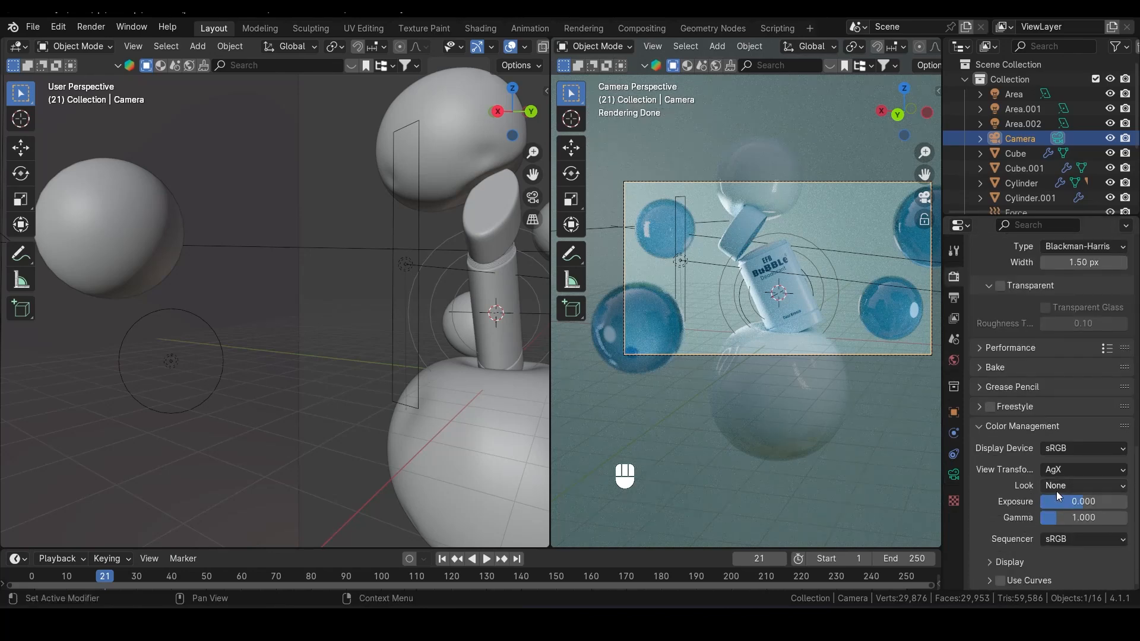
left_click(1082, 484)
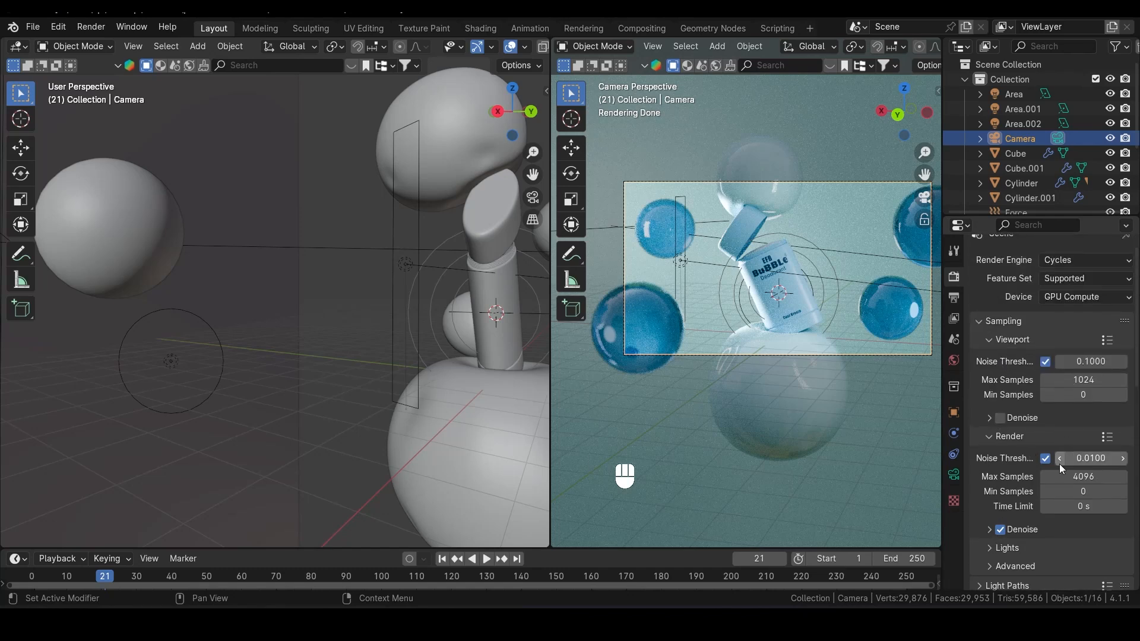
type("2")
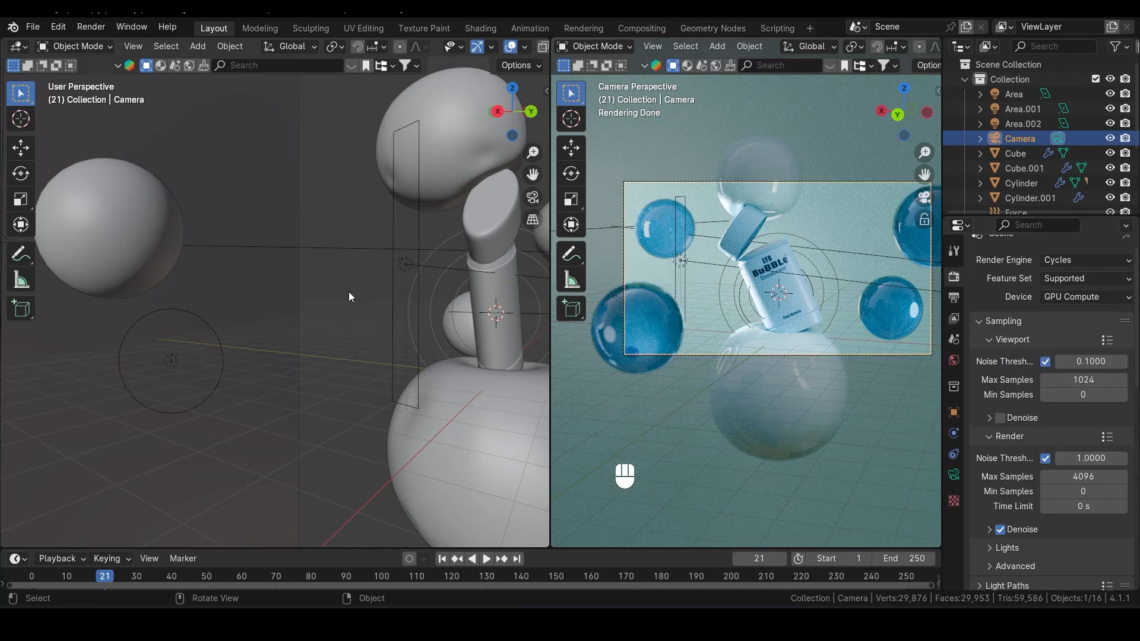
key("ctrl+s")
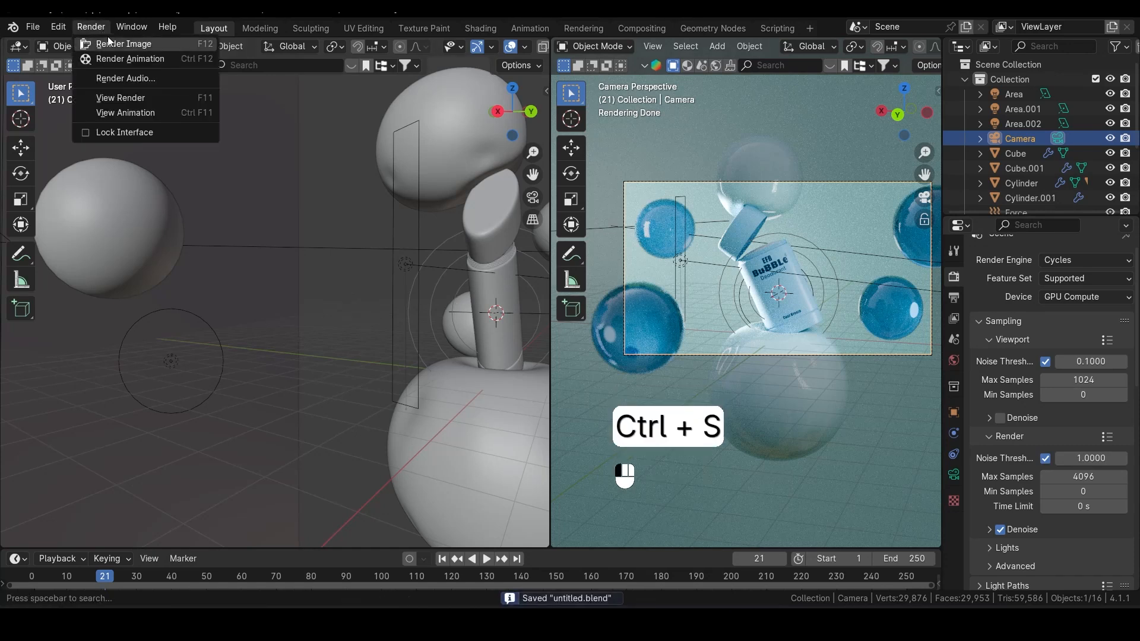
left_click(123, 43)
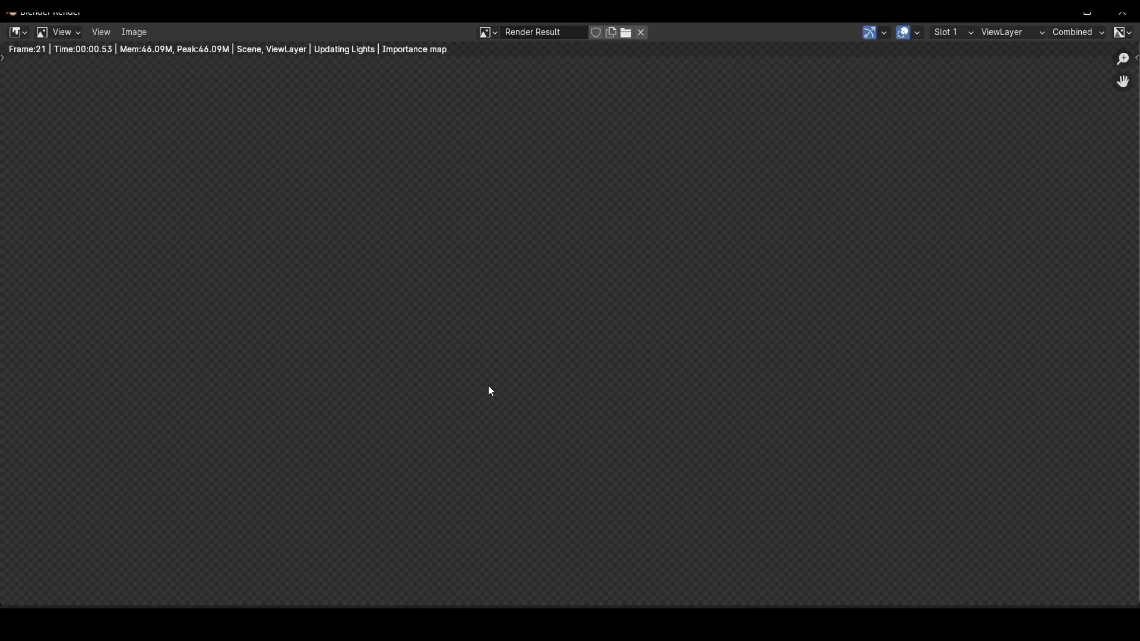